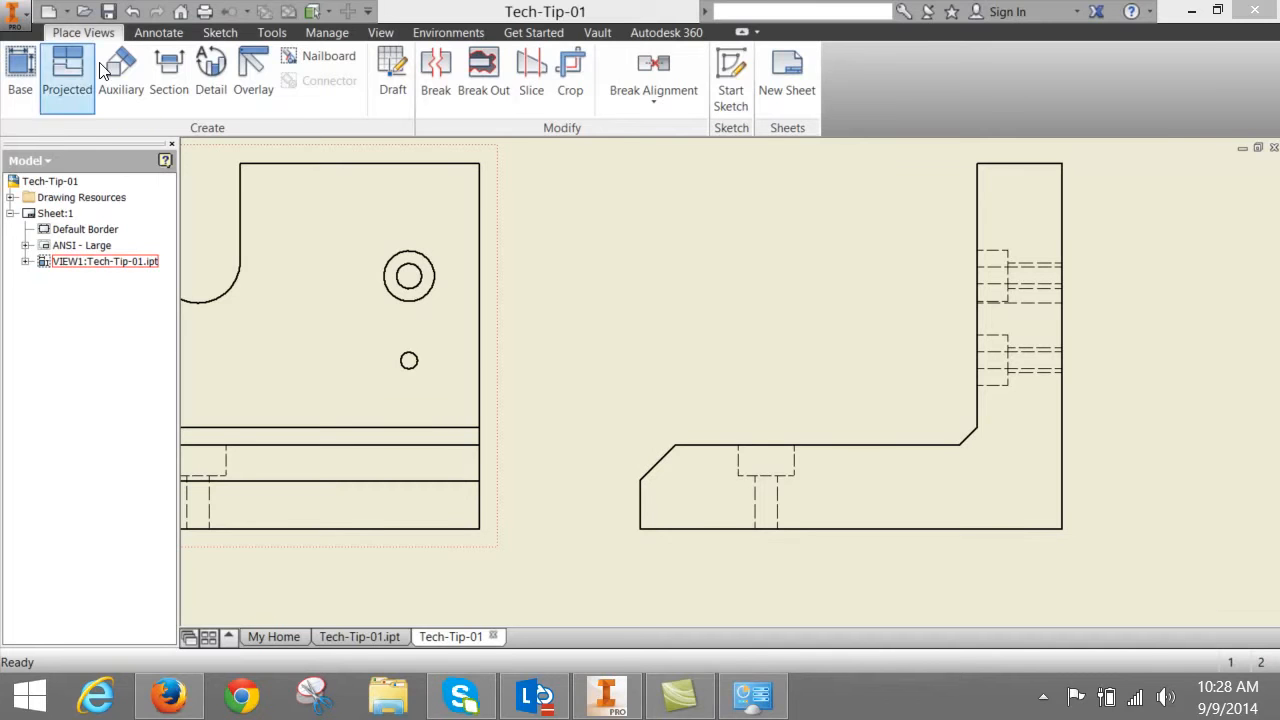
# - Place a .50 X 45° chamfer note on the angled lower-left edge of the right-hand view
pyautogui.click(158, 32)
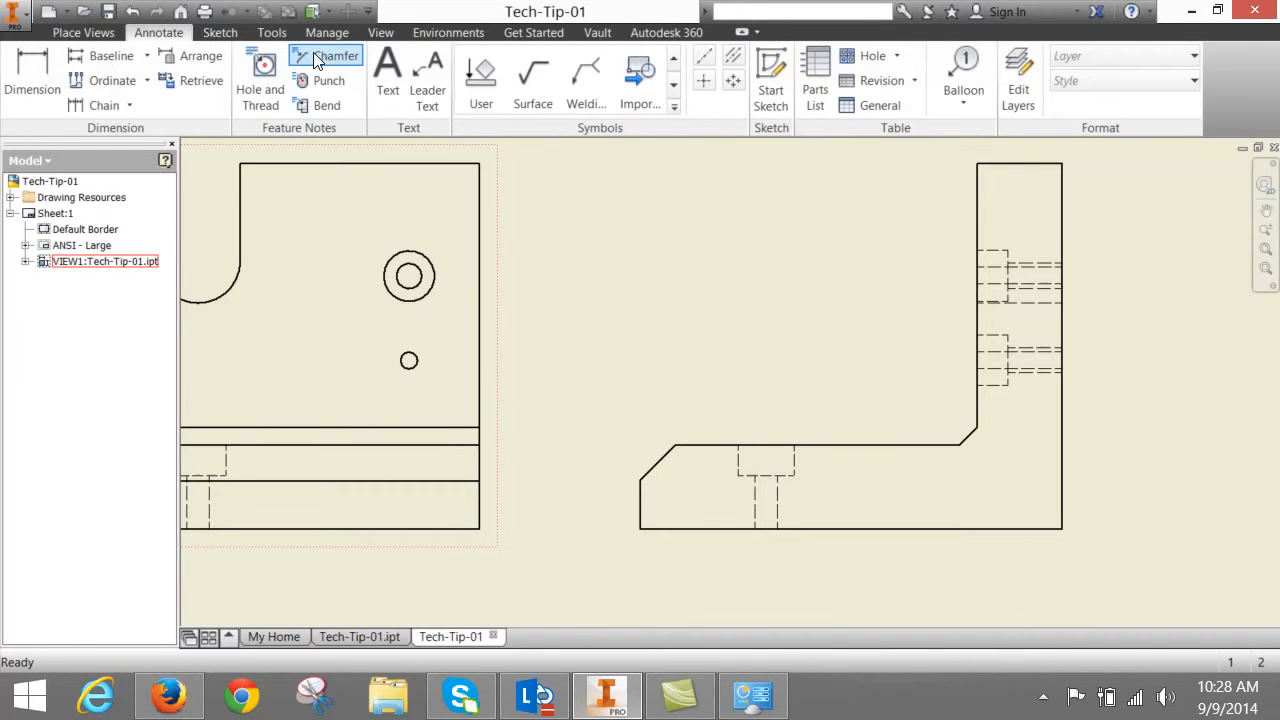
pyautogui.click(338, 55)
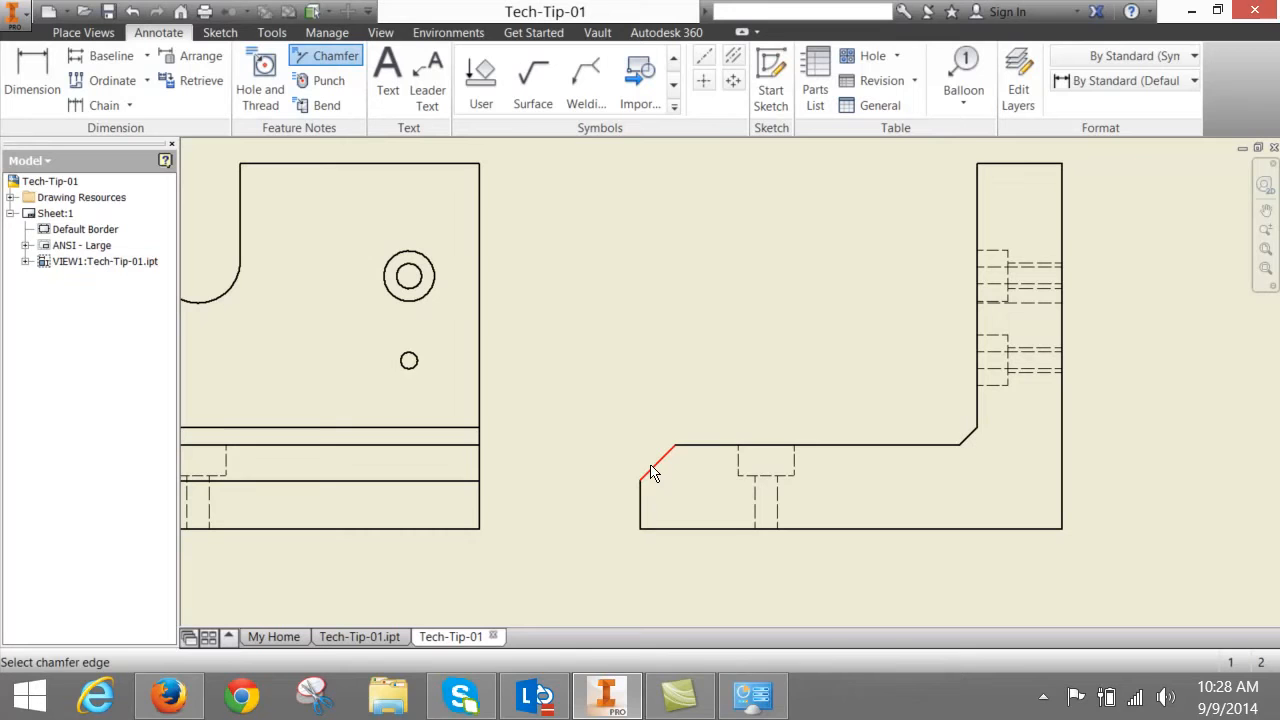
pyautogui.click(650, 470)
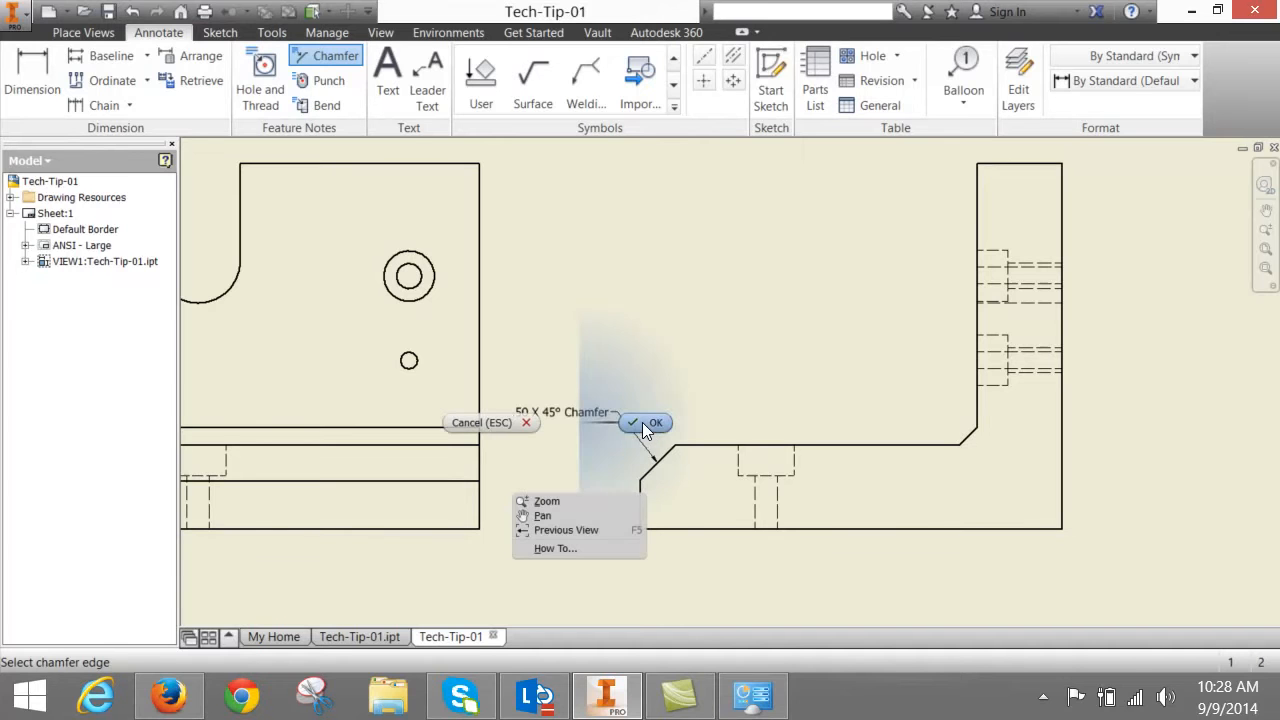
pyautogui.click(655, 423)
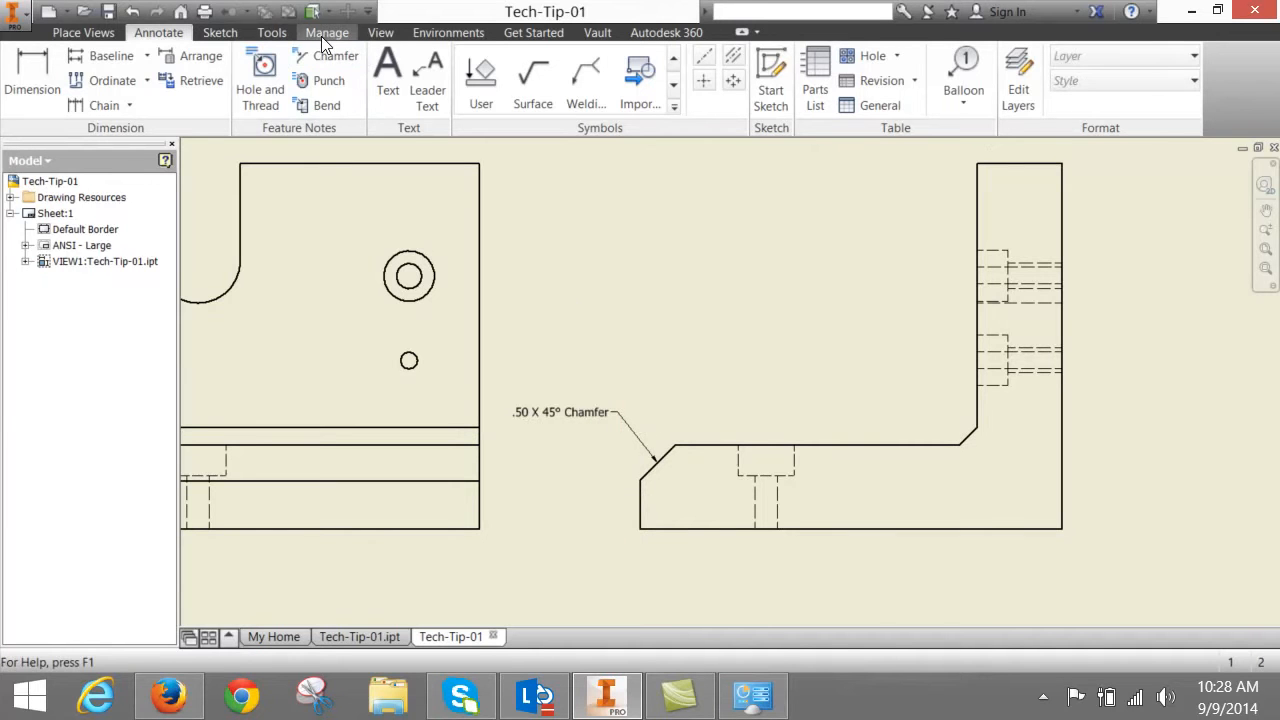
# - Change the ANSI style's chamfer note format word 'Chamfer' to 'CHAMFER' and close the editor
pyautogui.click(327, 32)
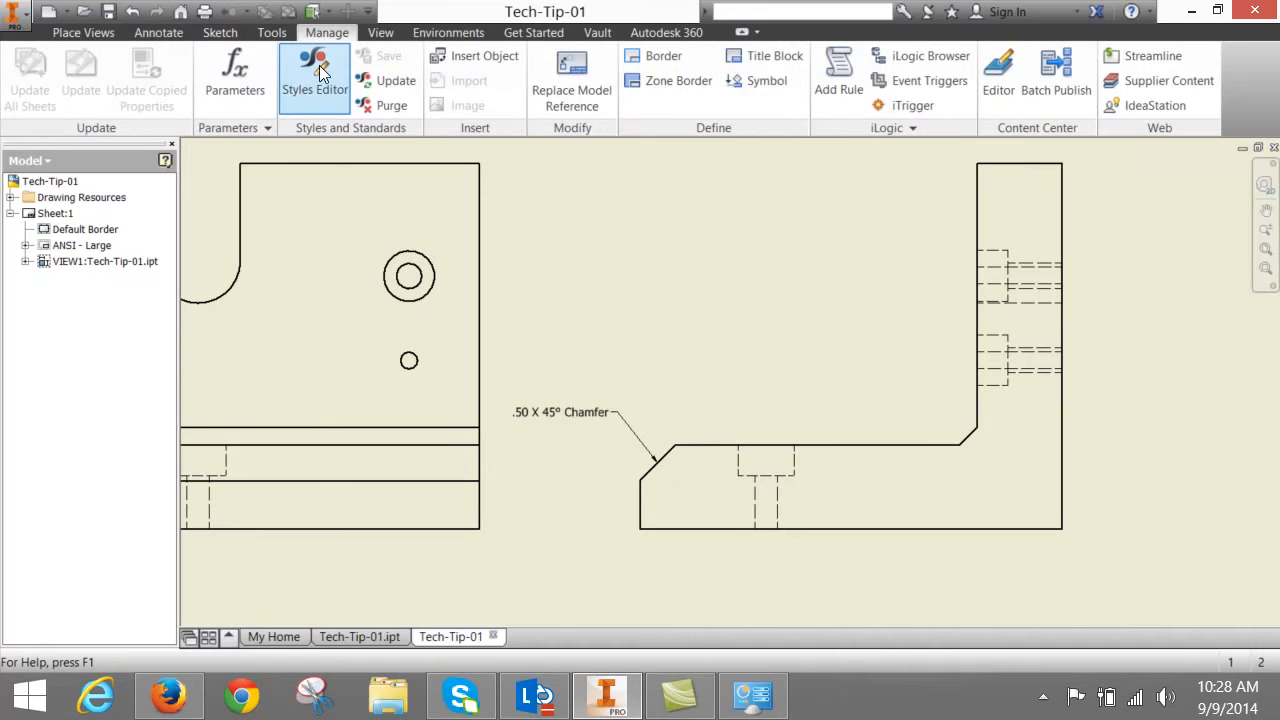
pyautogui.click(314, 75)
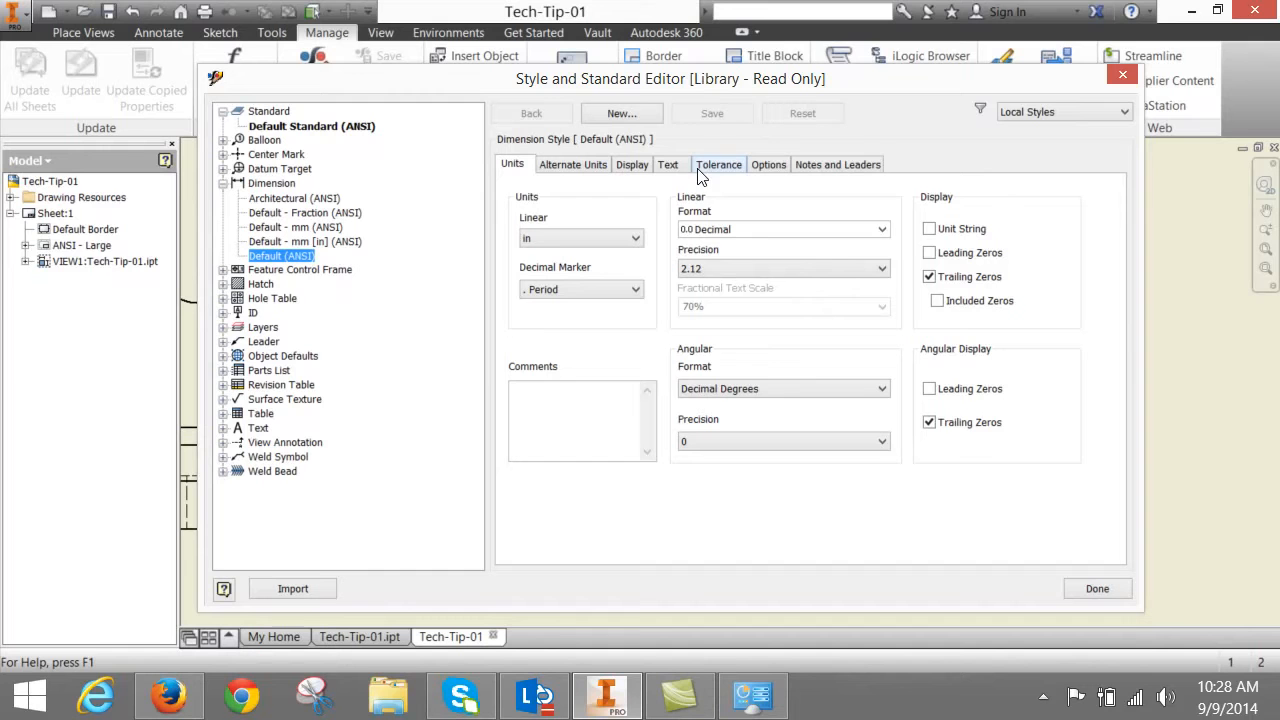
pyautogui.moveTo(834, 178)
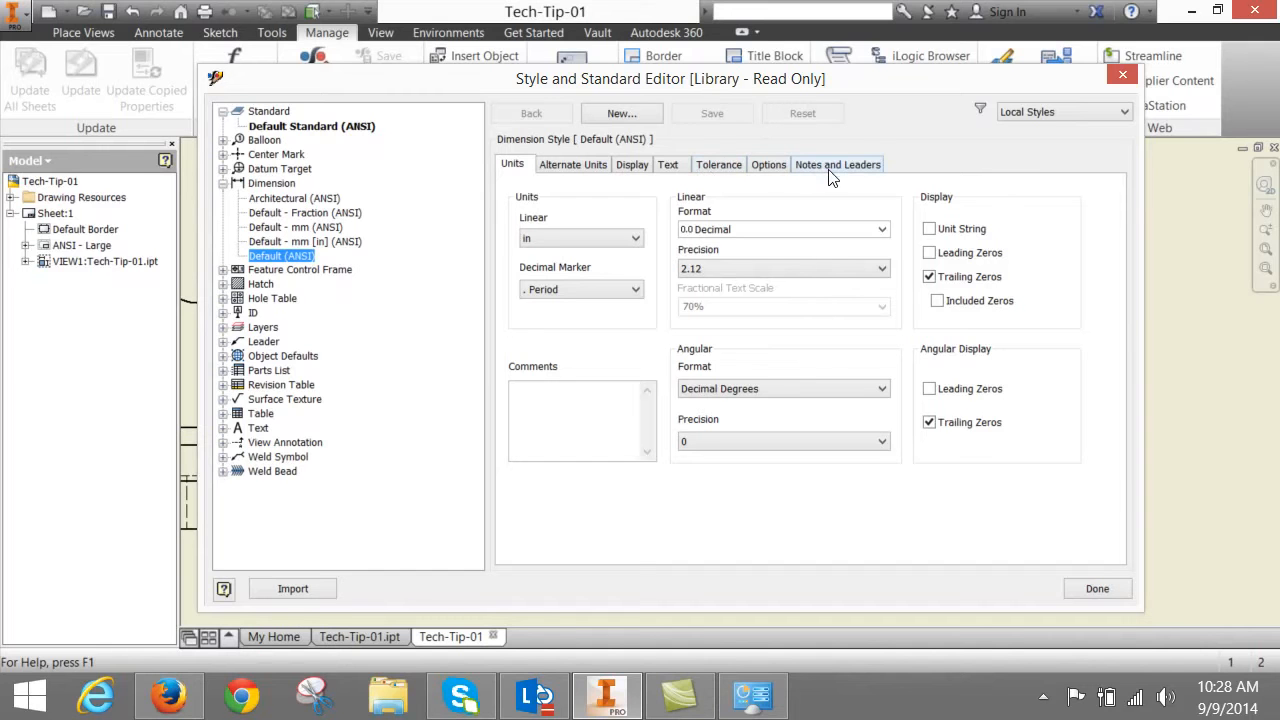
pyautogui.click(837, 164)
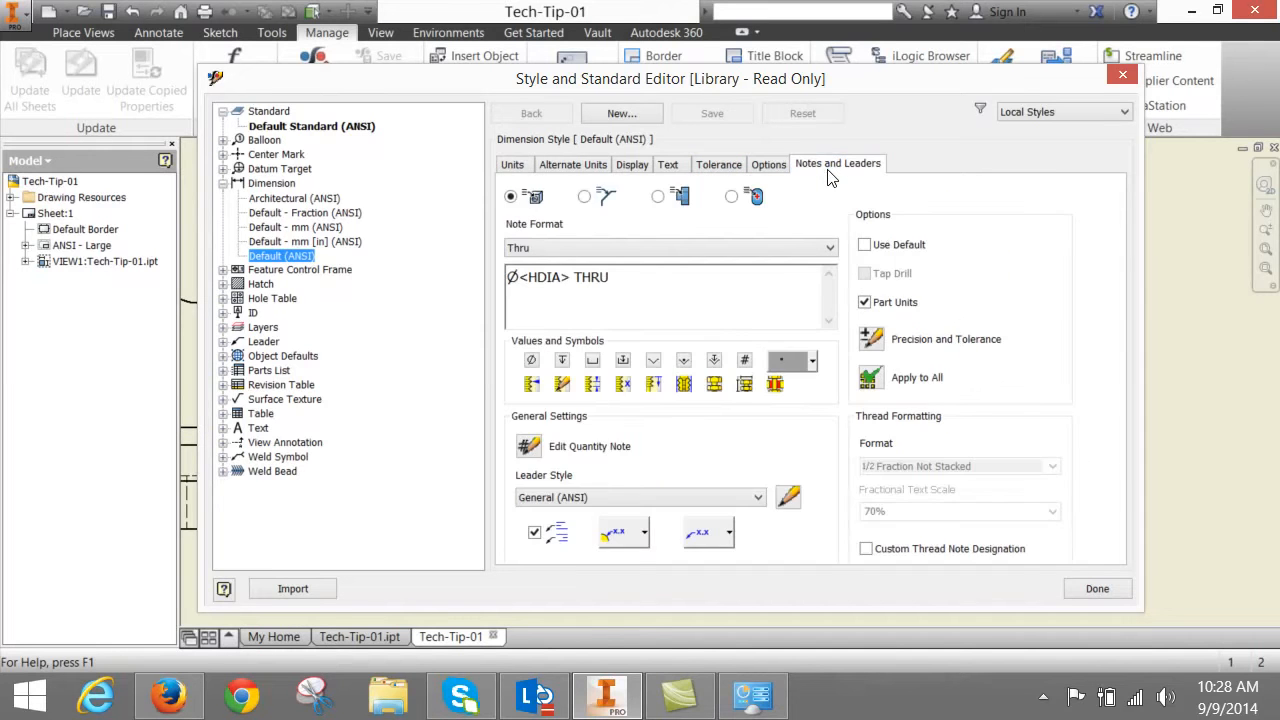
pyautogui.moveTo(585, 196)
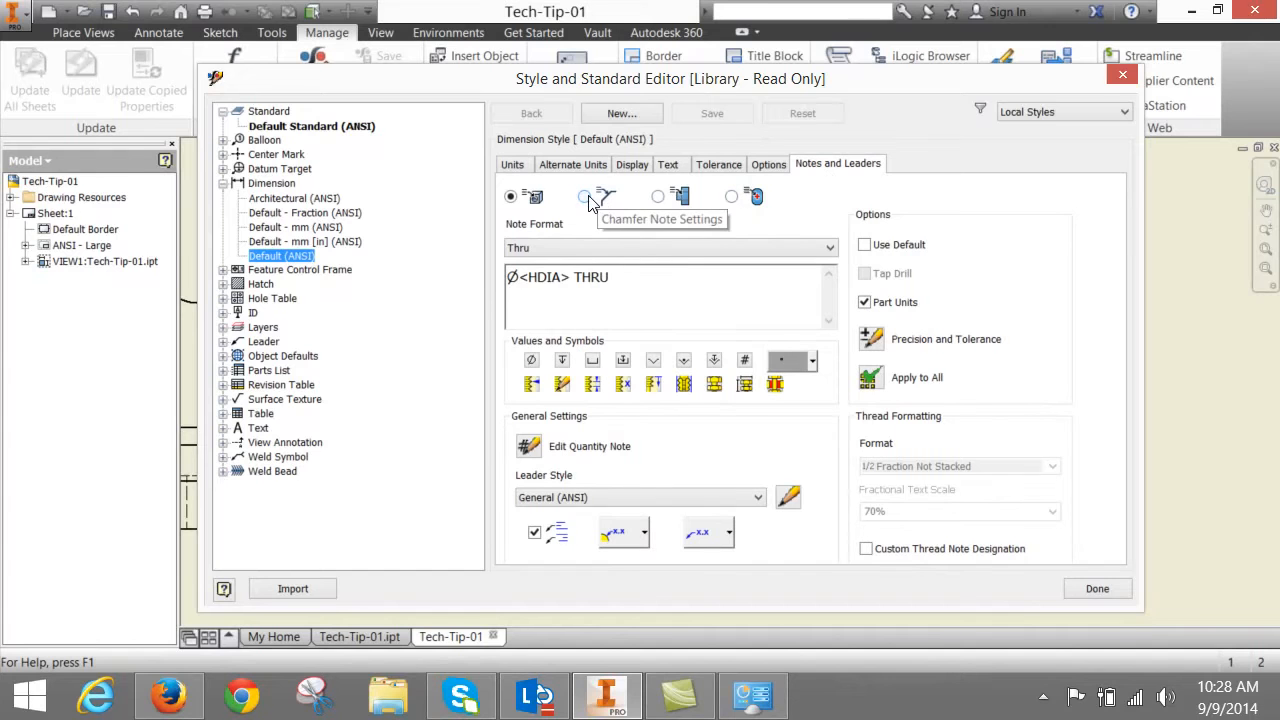
pyautogui.click(584, 196)
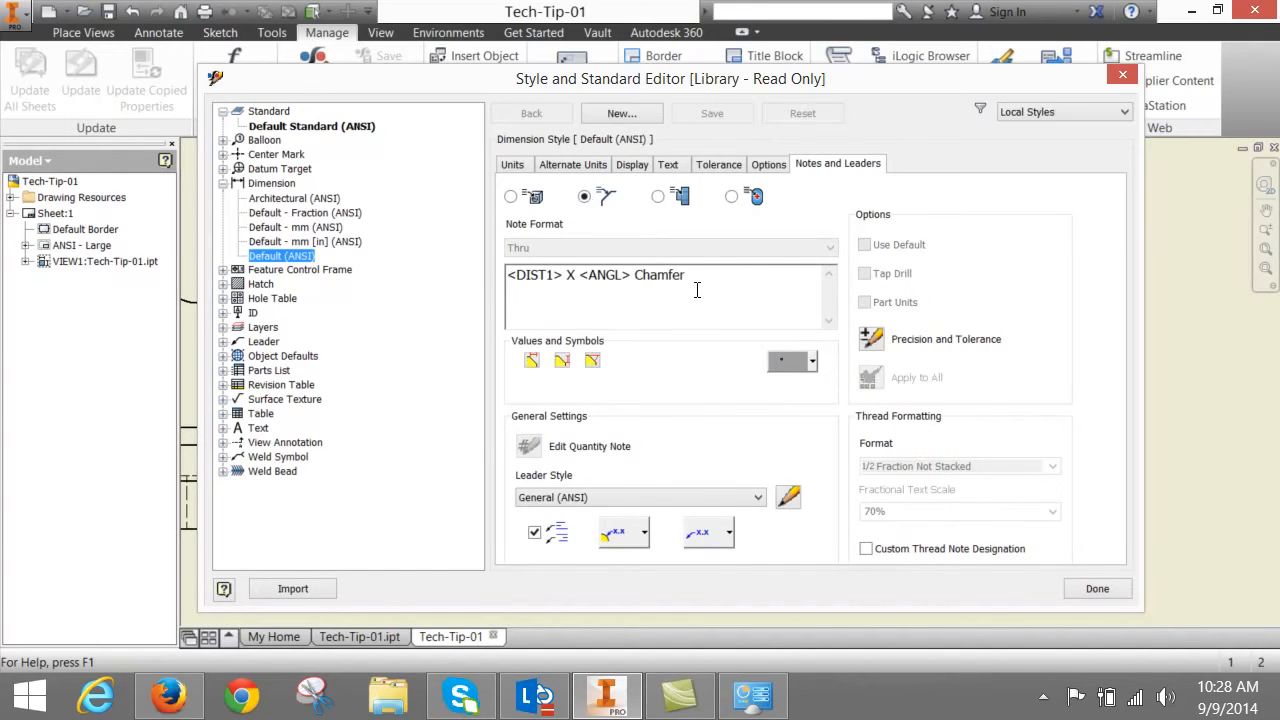
pyautogui.doubleClick(661, 274)
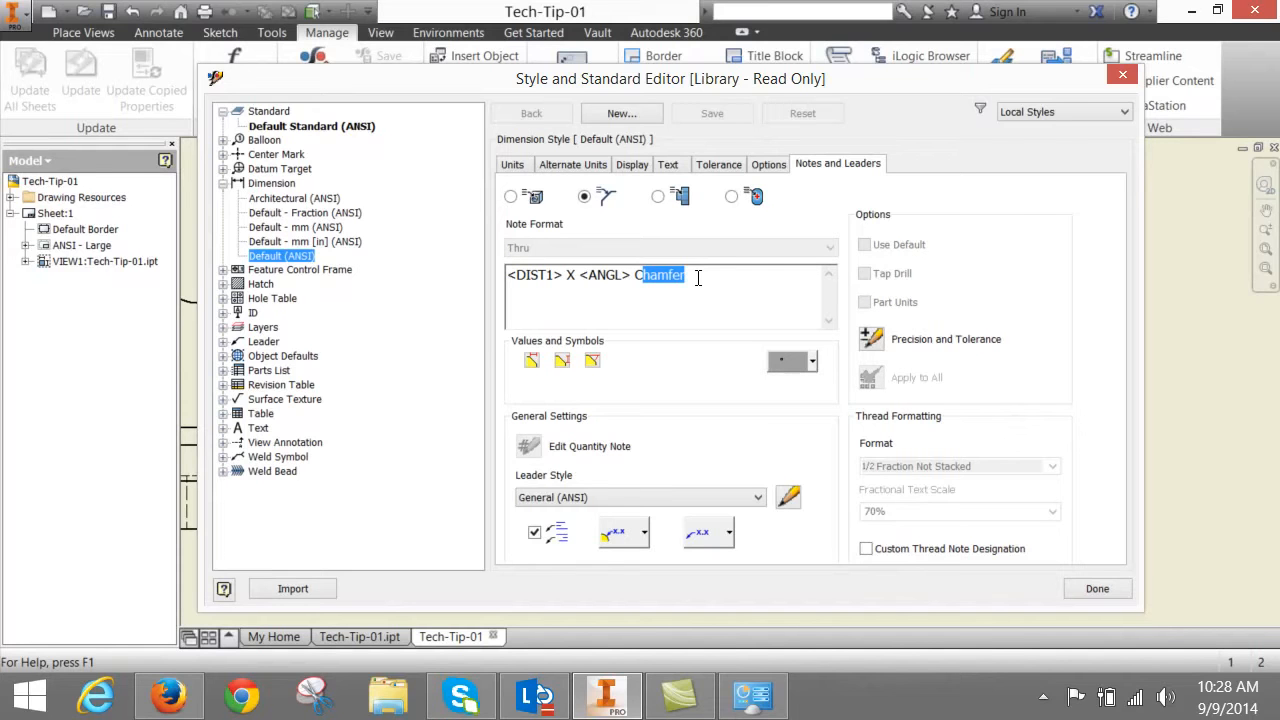
pyautogui.write('CHAMFER')
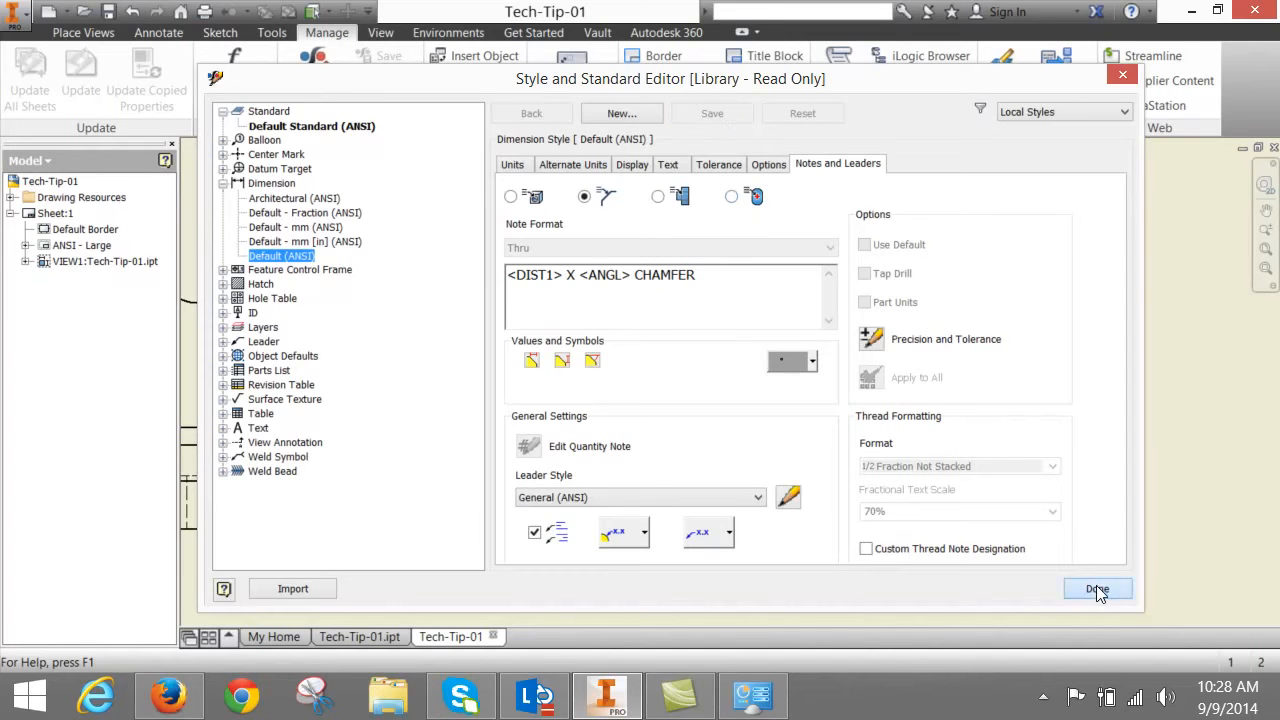
pyautogui.click(1097, 589)
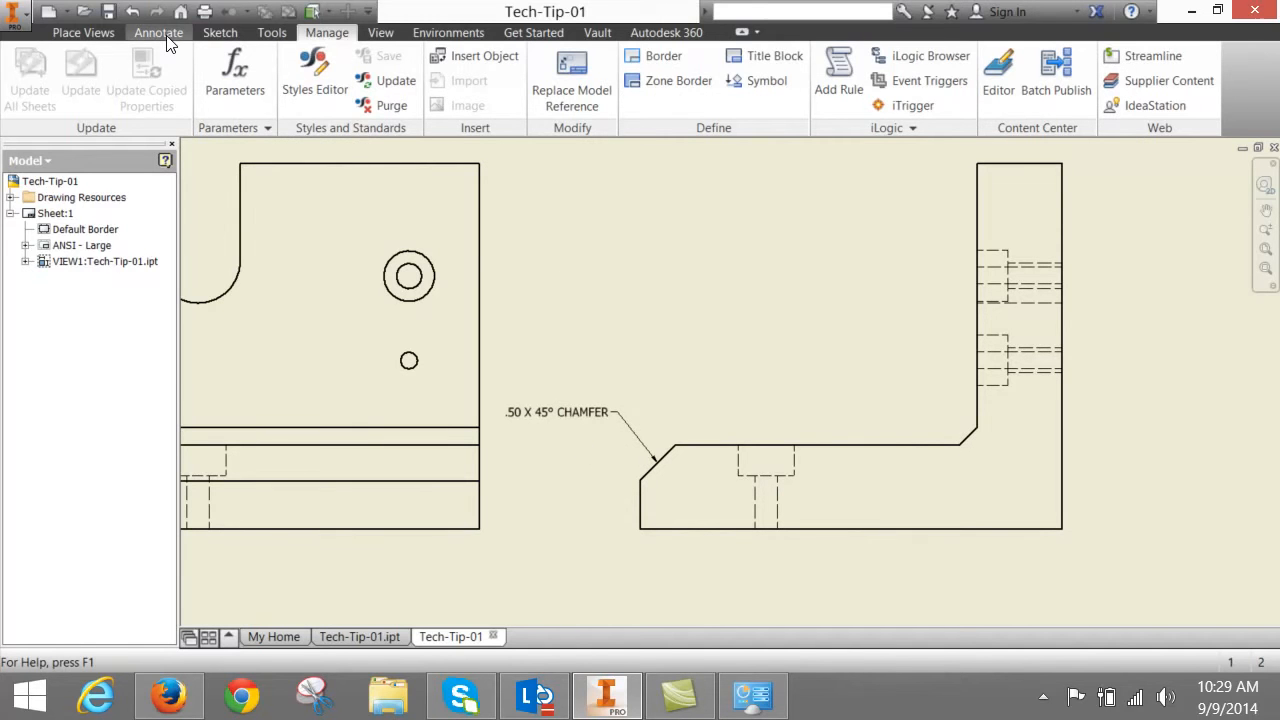
# - Annotate the small inner-corner chamfer with a .25 X 45° CHAMFER note
pyautogui.click(158, 32)
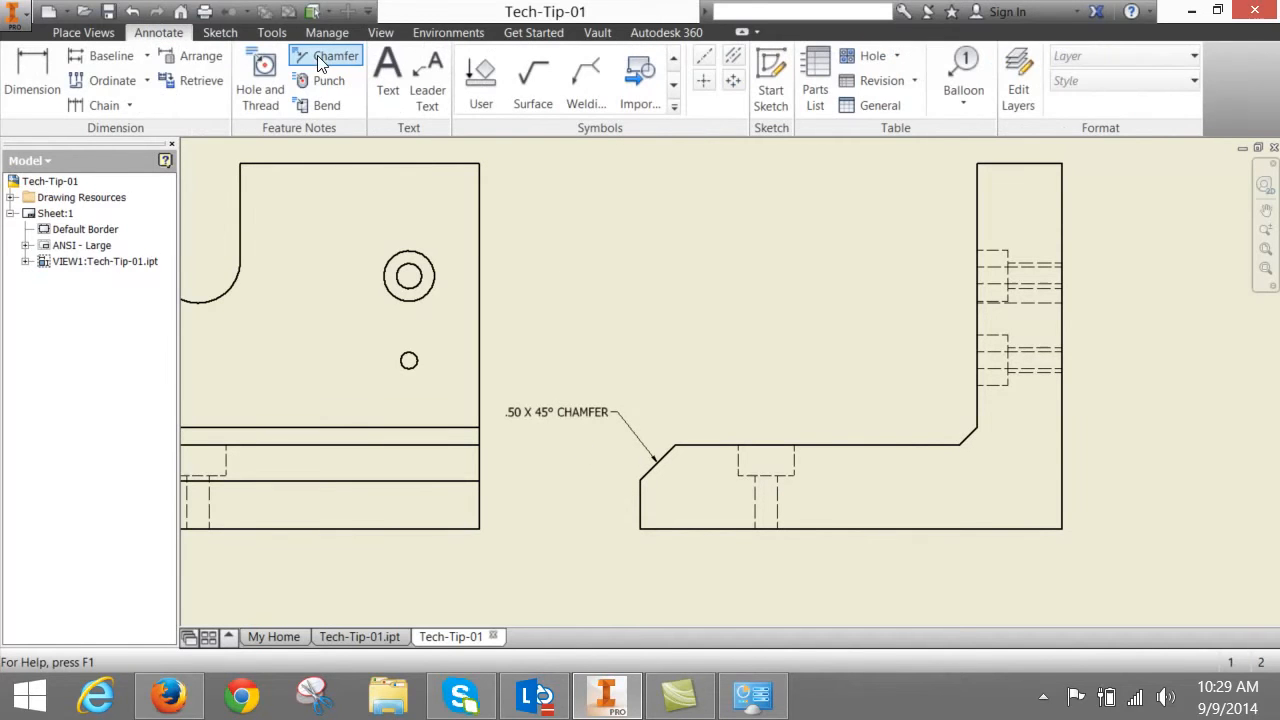
pyautogui.click(337, 55)
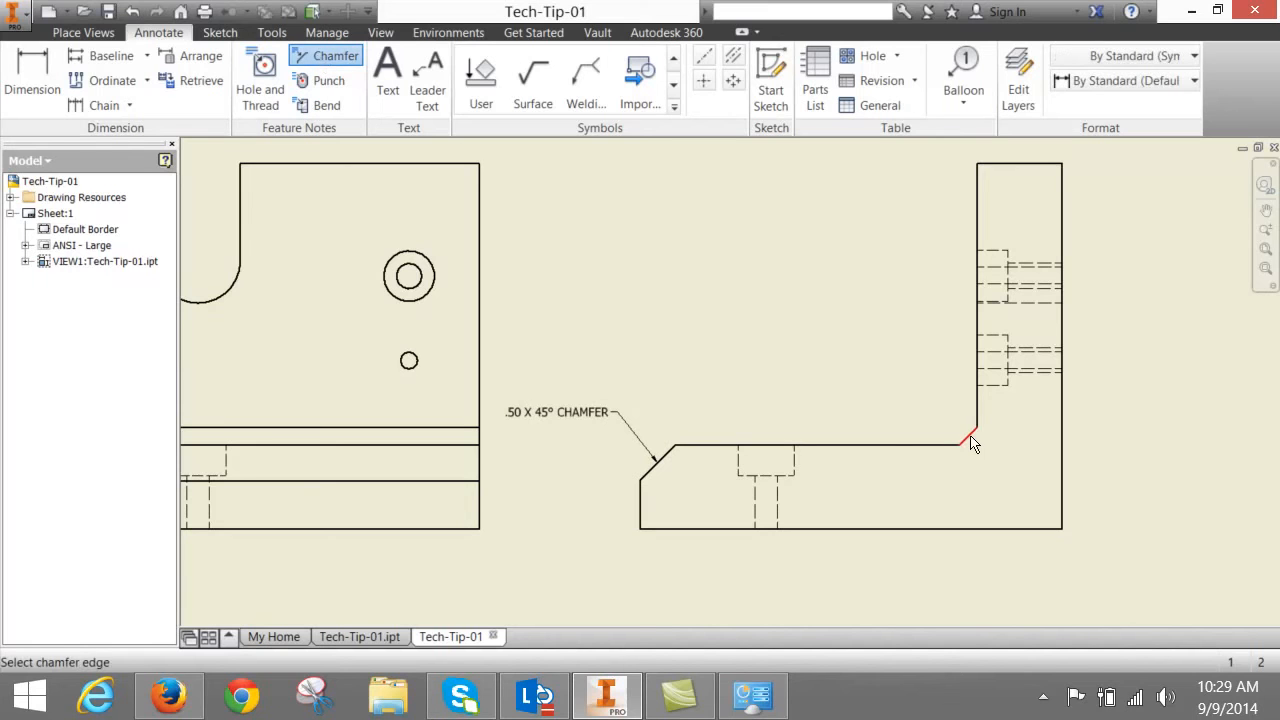
pyautogui.click(970, 440)
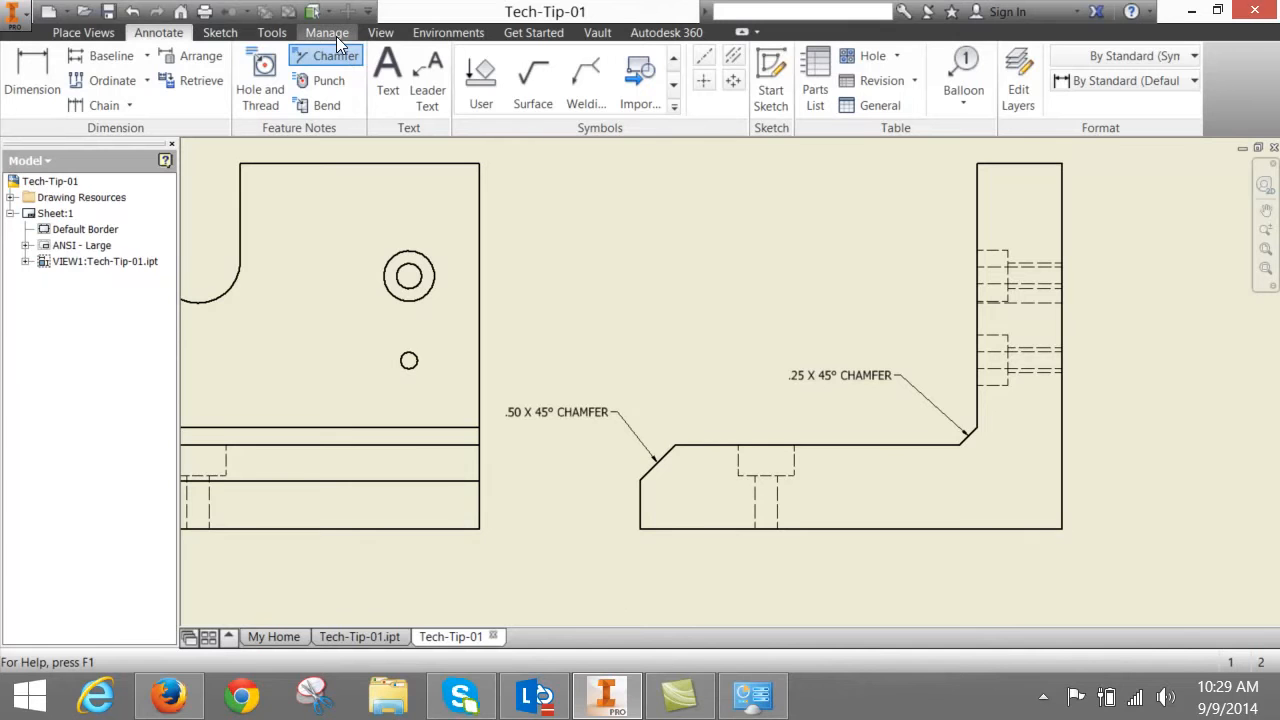
pyautogui.click(327, 32)
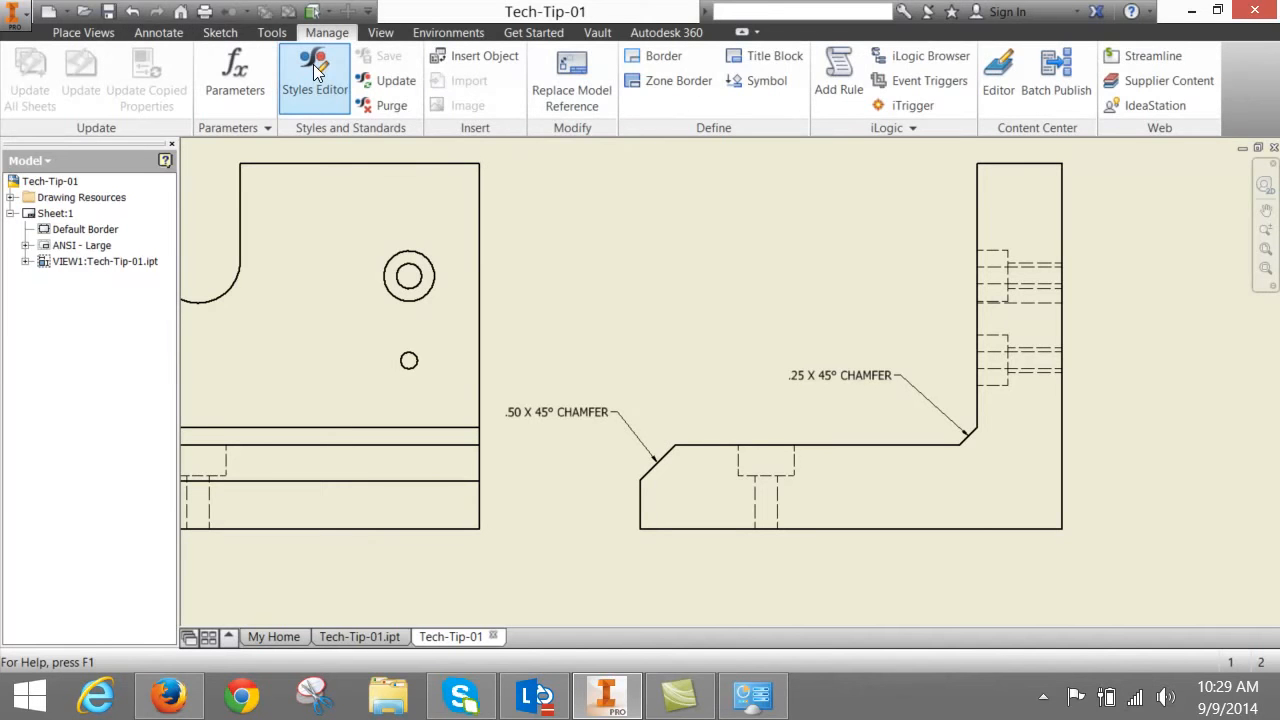
# - Open the Default (ANSI) hole note settings and show the Thru format 'Ø<HDIA> THRU'
pyautogui.click(314, 77)
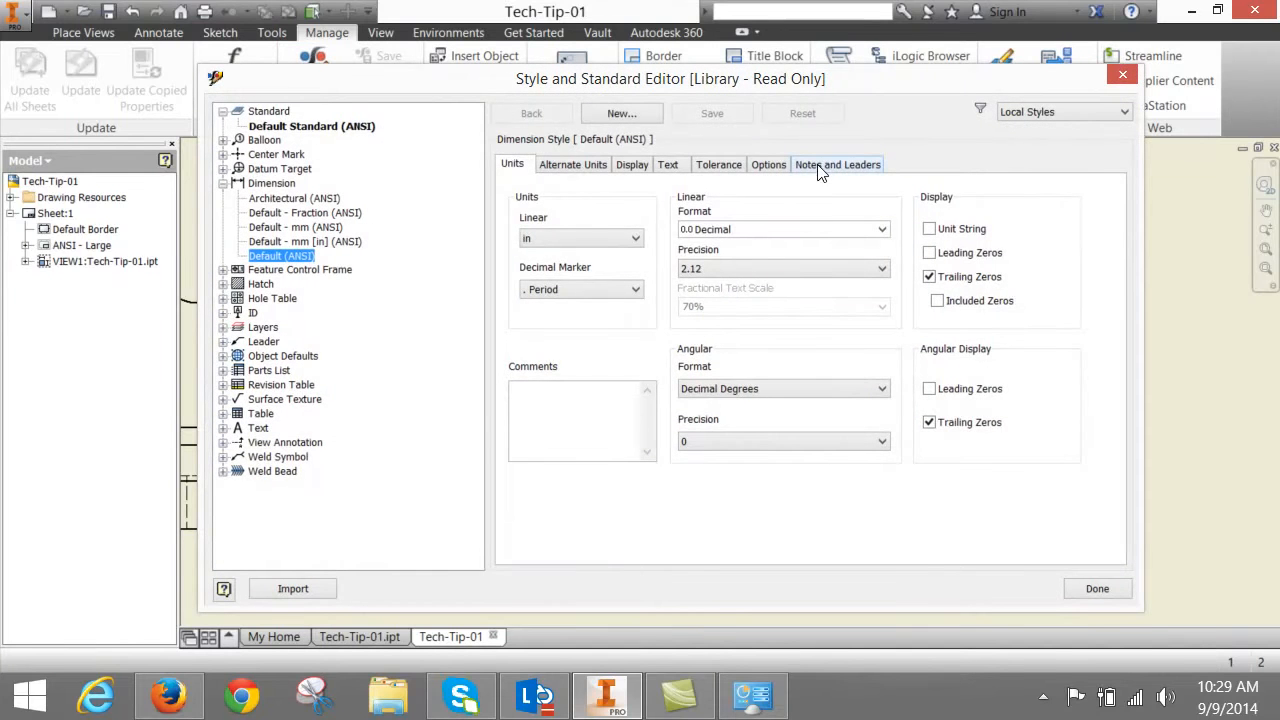
pyautogui.click(838, 164)
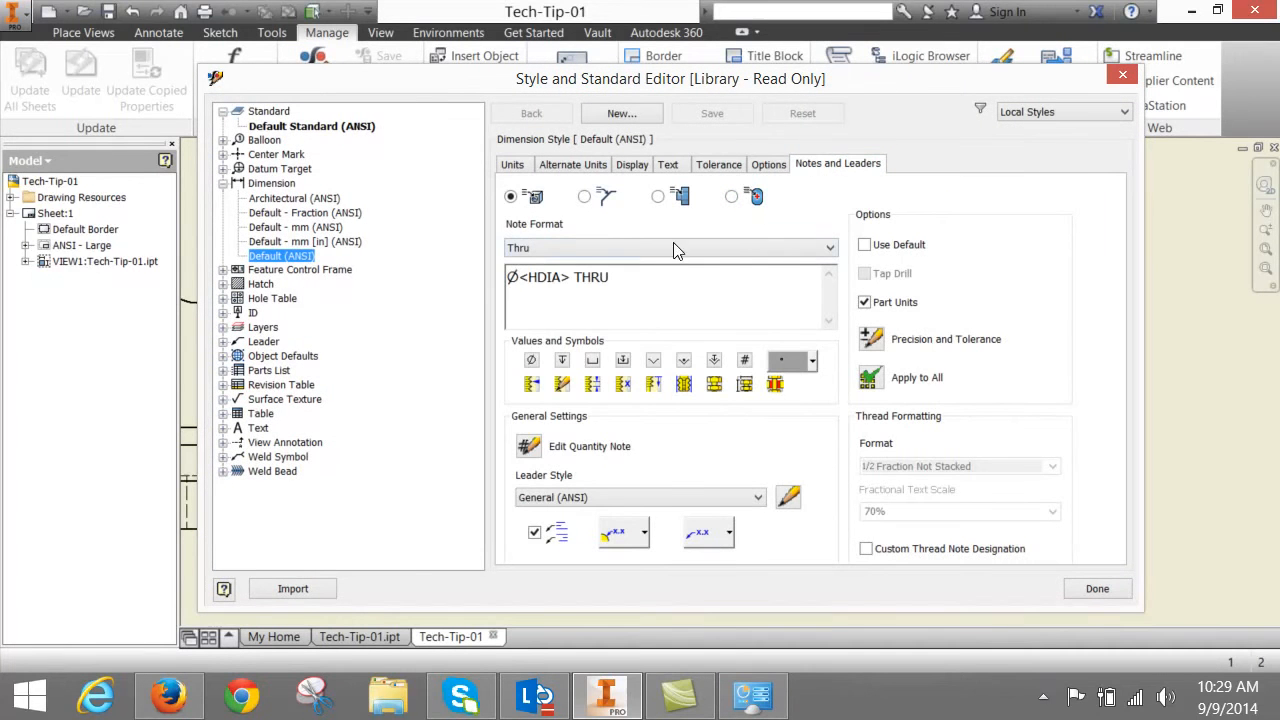
pyautogui.moveTo(575, 230)
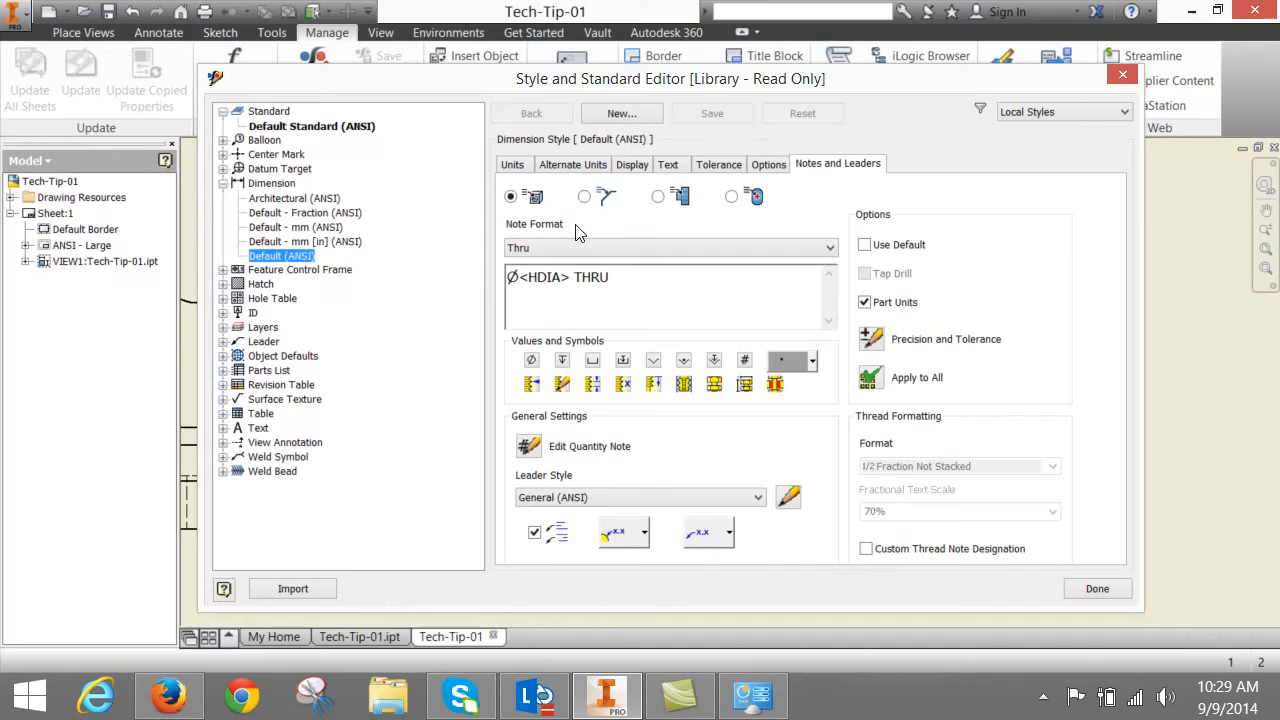
pyautogui.moveTo(603, 240)
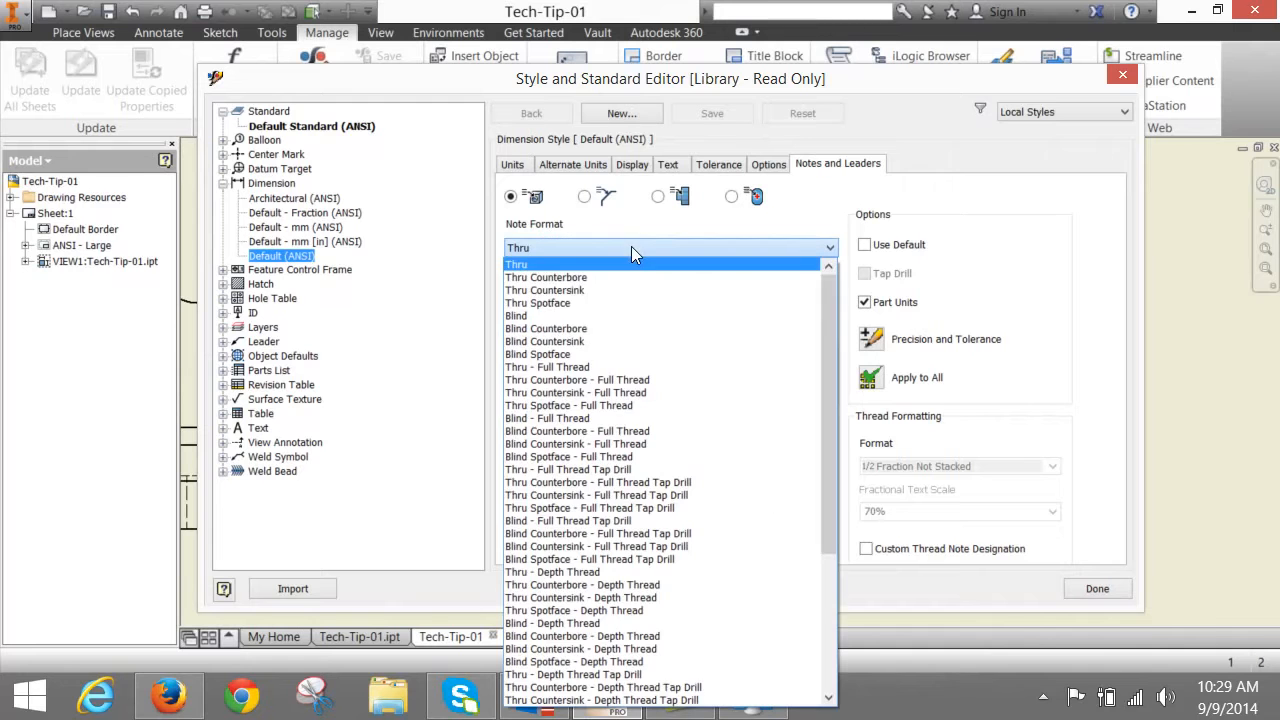
pyautogui.scroll(-3)
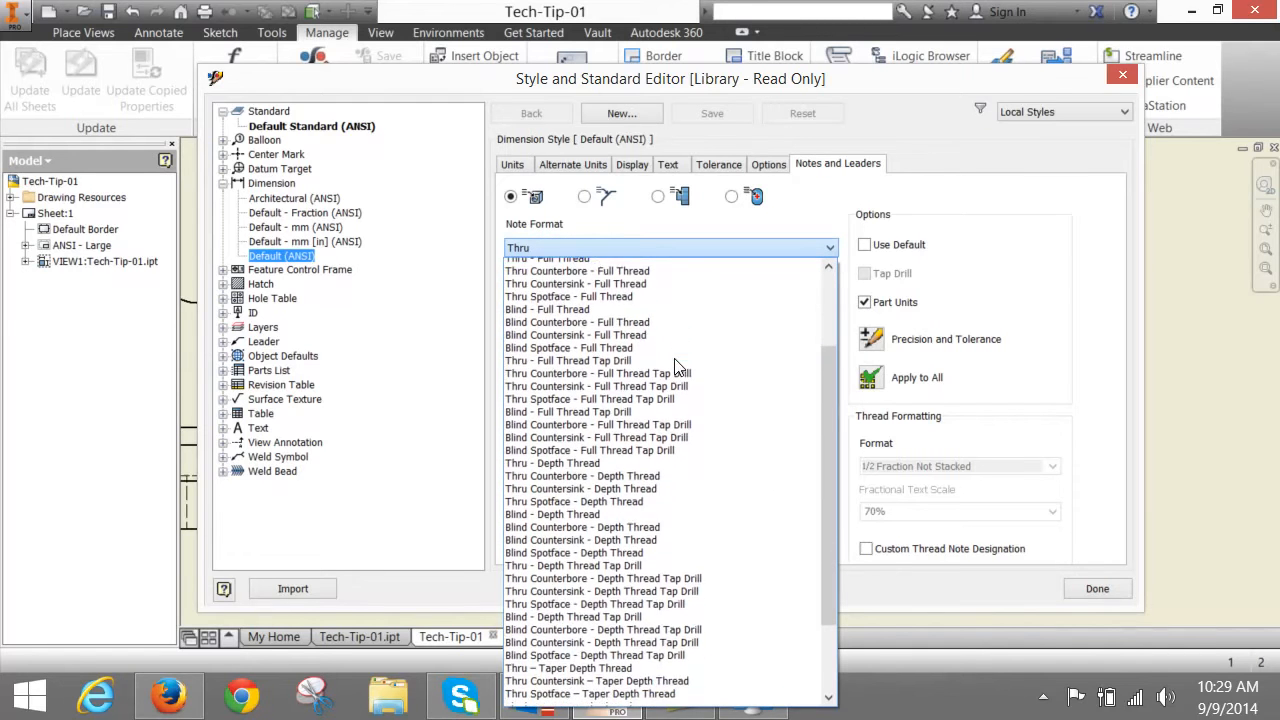
pyautogui.scroll(-3)
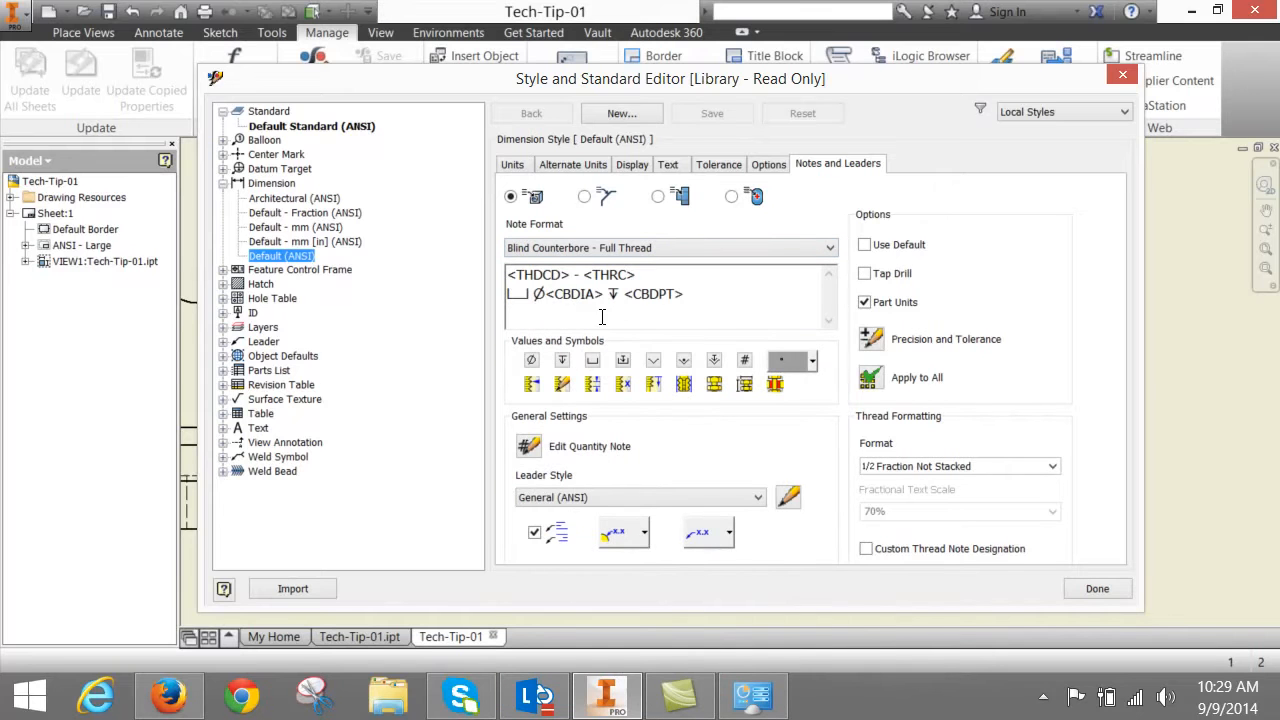
pyautogui.click(685, 293)
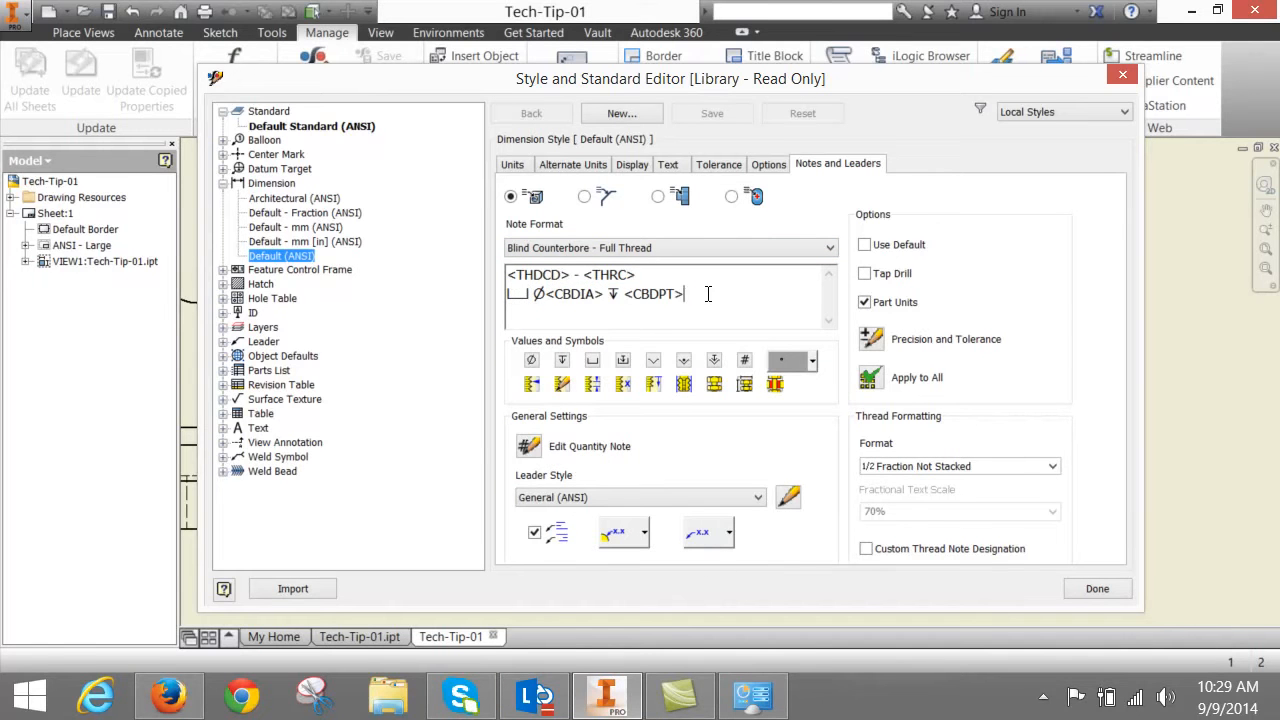
pyautogui.tripleClick(600, 293)
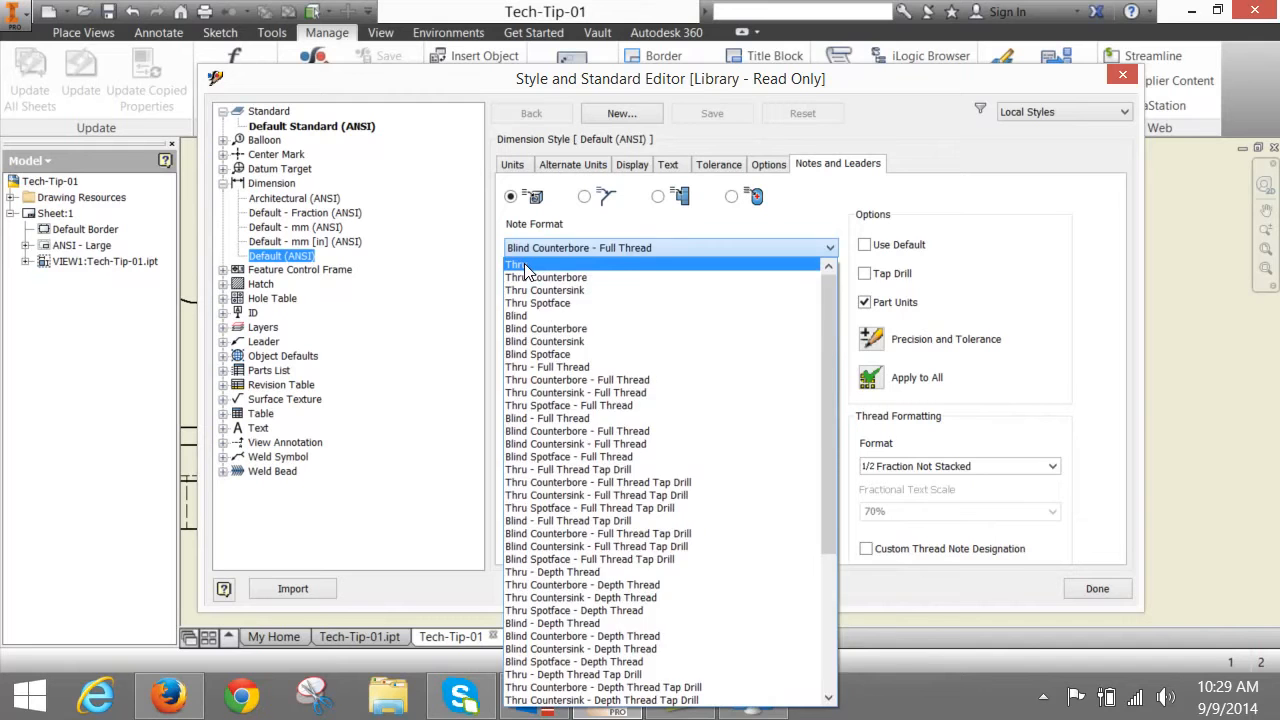
pyautogui.click(518, 264)
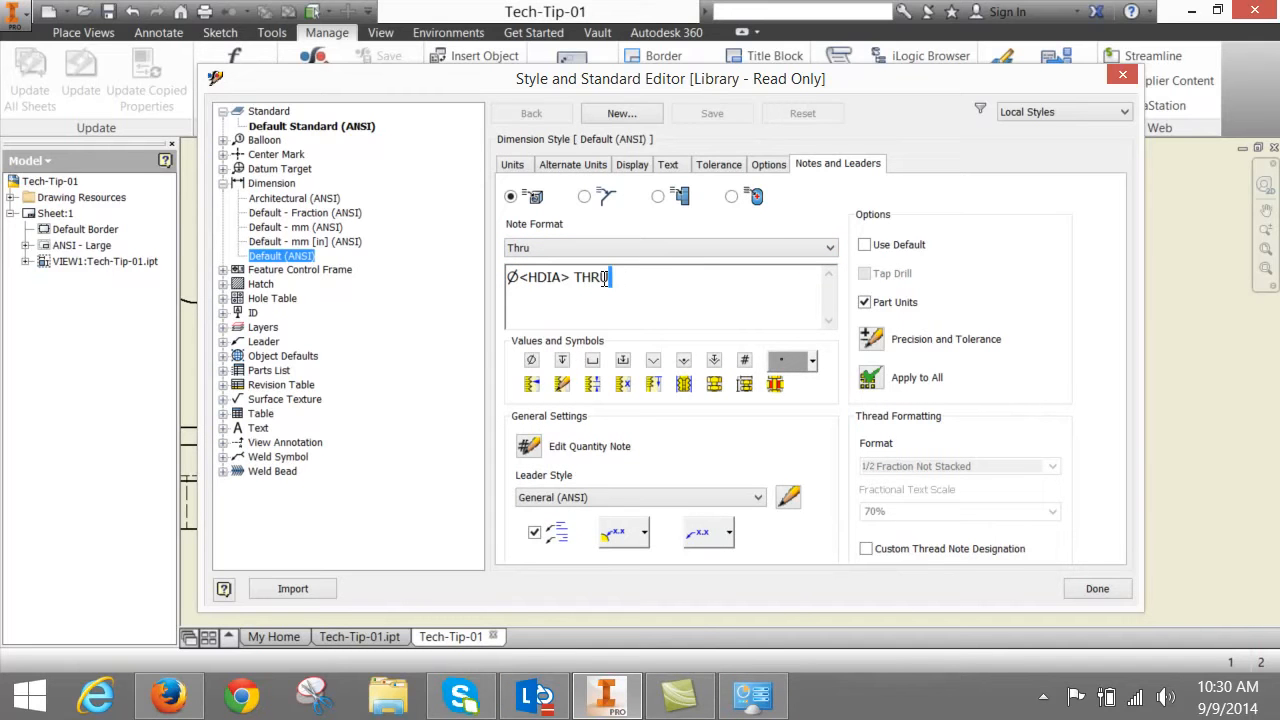
pyautogui.doubleClick(591, 277)
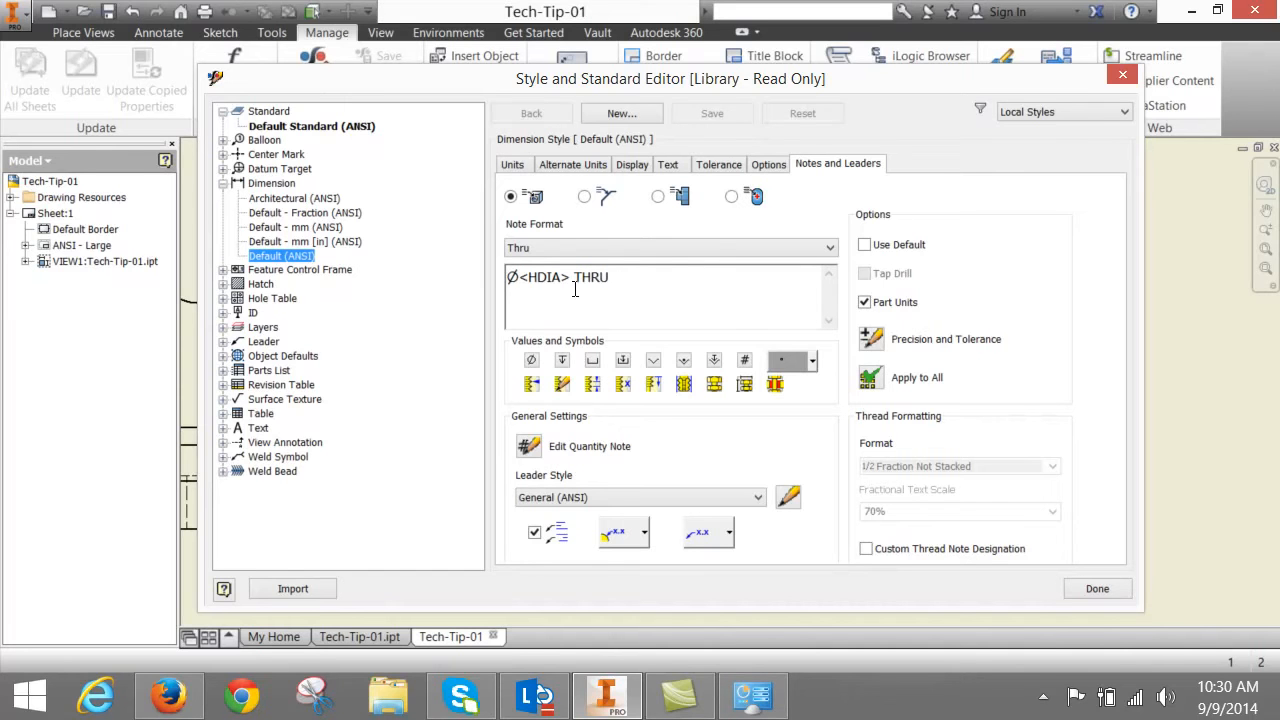
# - Examine the available hole note values while the Thru format stays 'Ø<HDIA> THRU'
pyautogui.doubleClick(543, 277)
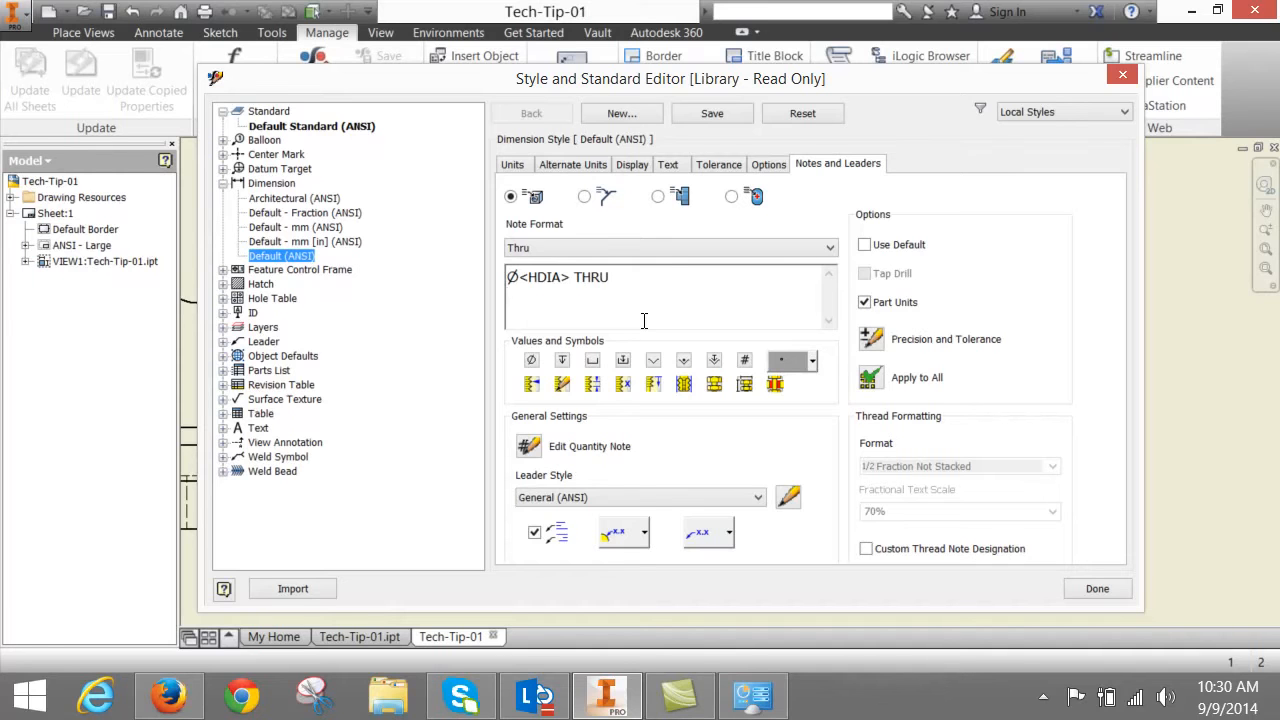
pyautogui.moveTo(537, 363)
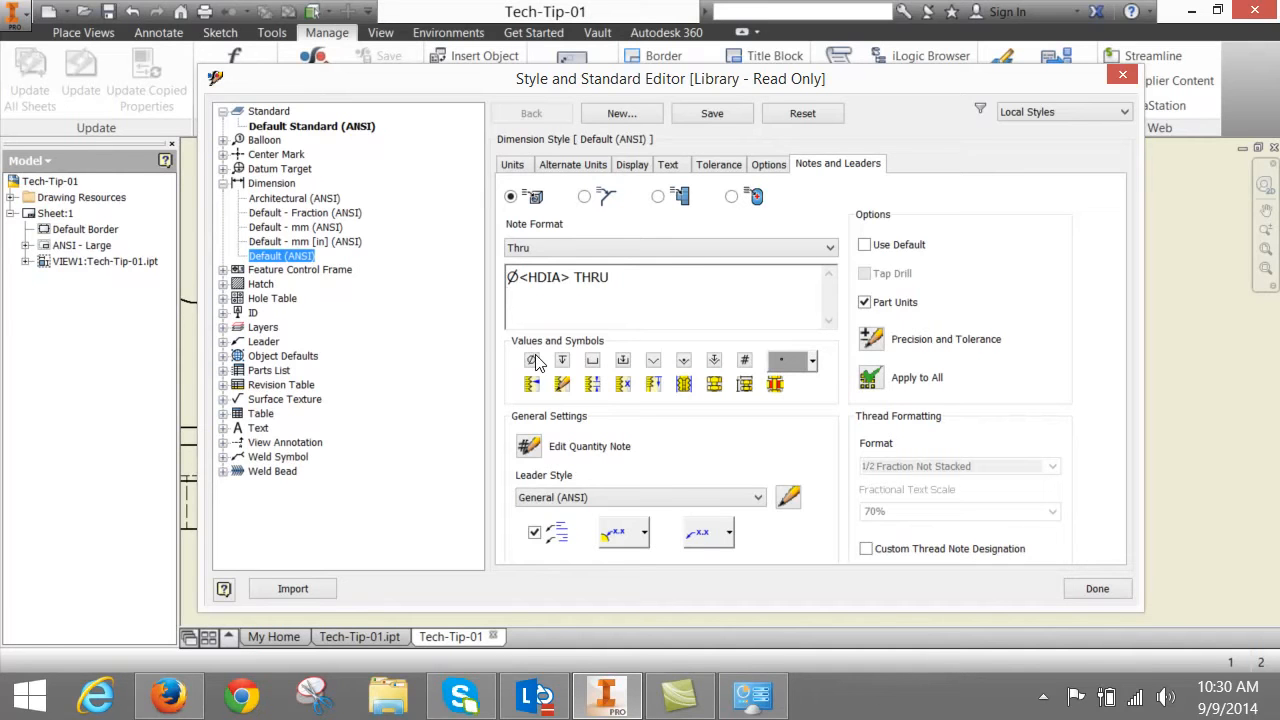
pyautogui.moveTo(530, 359)
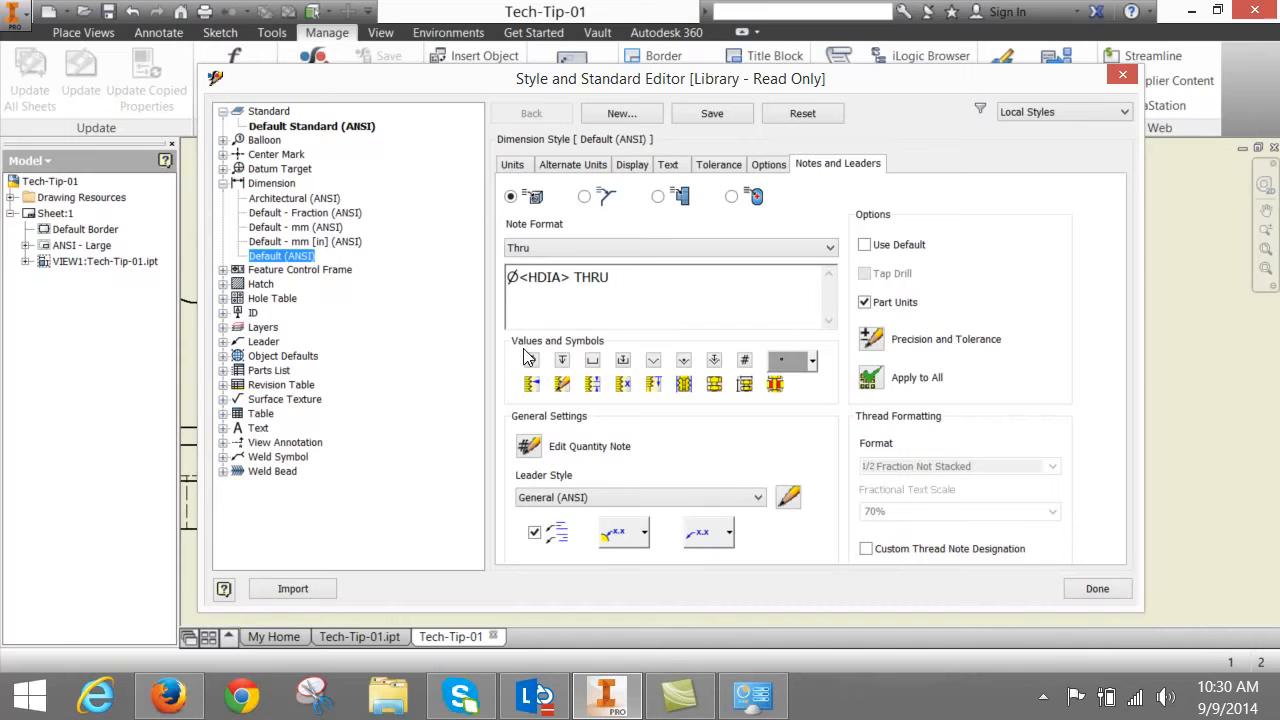
pyautogui.moveTo(531, 361)
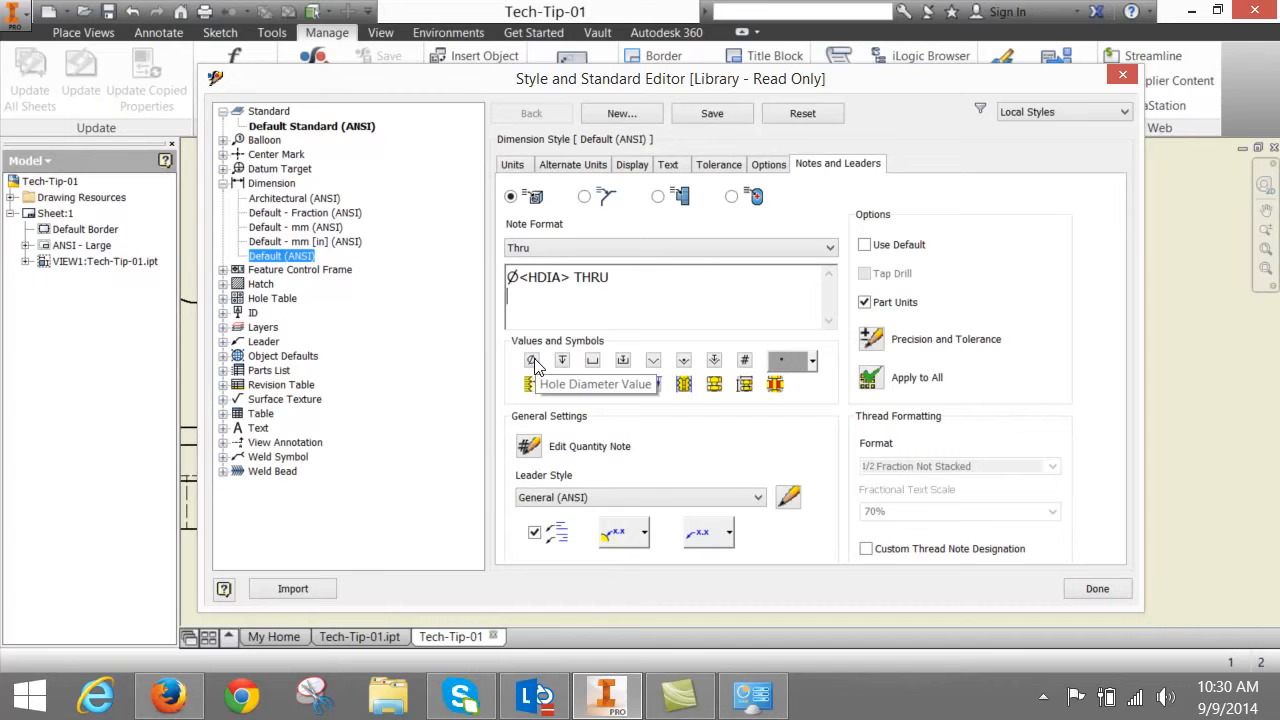
pyautogui.click(532, 360)
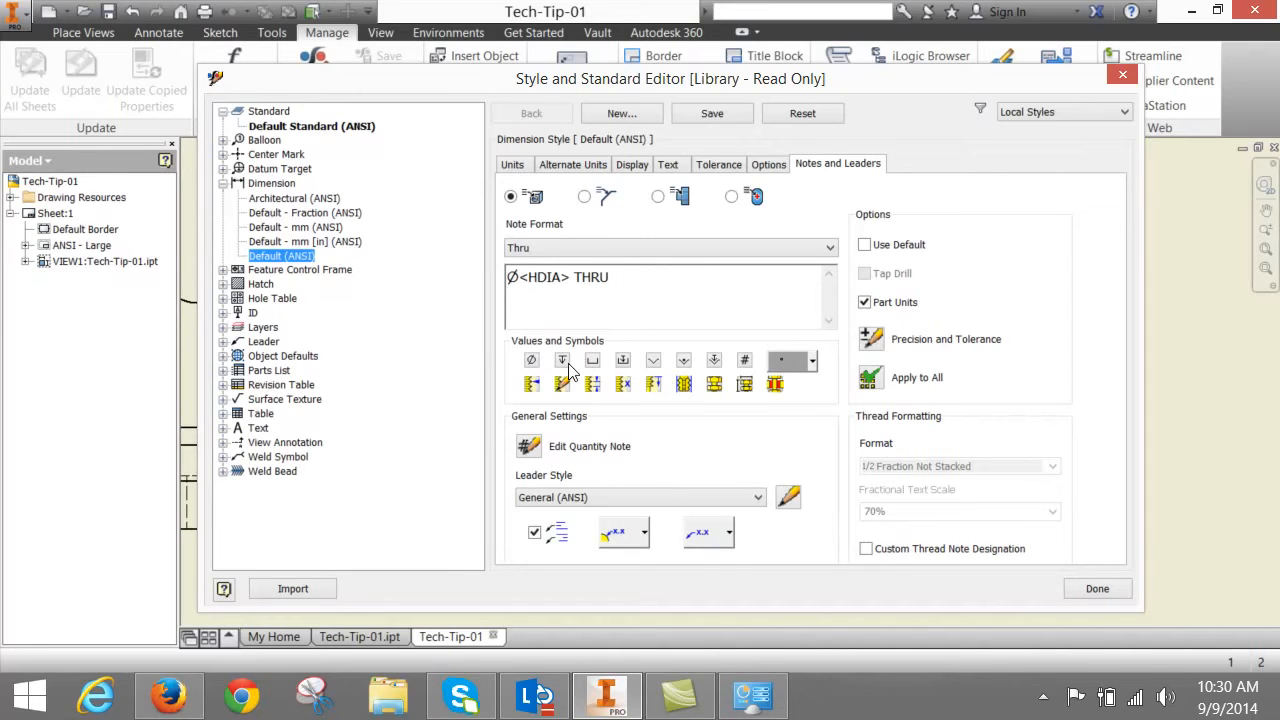
pyautogui.moveTo(563, 361)
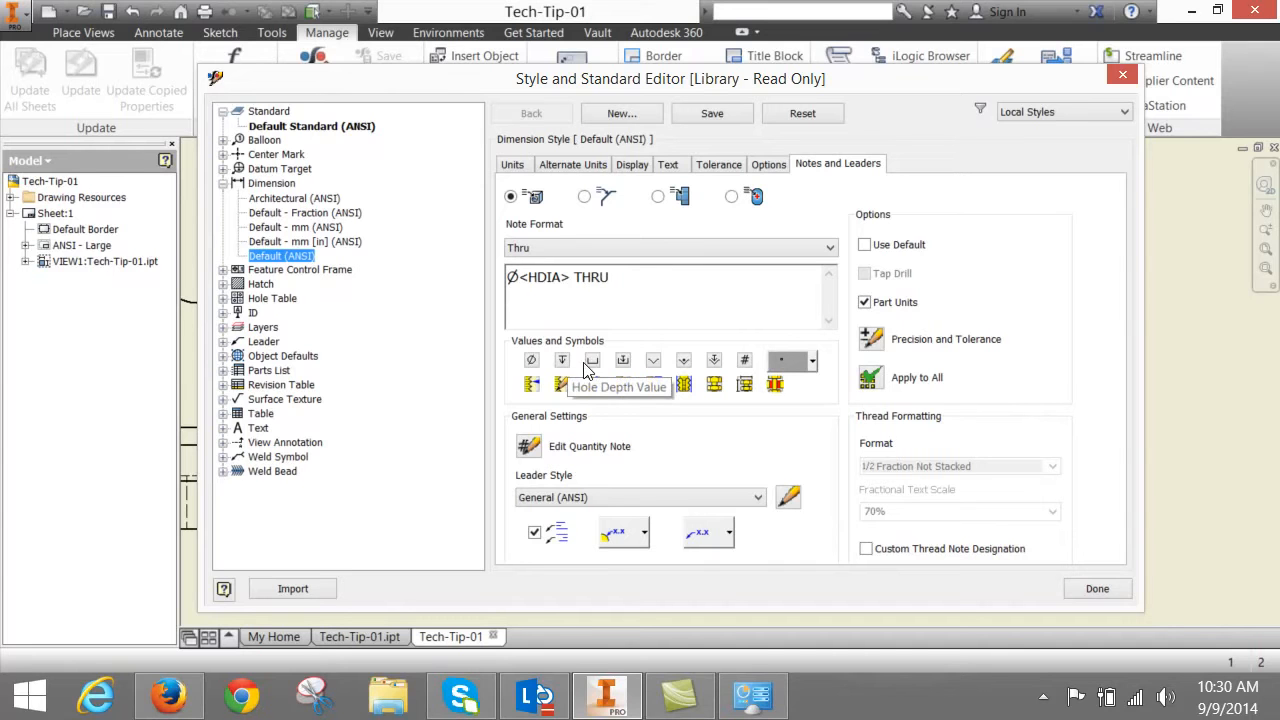
pyautogui.moveTo(593, 360)
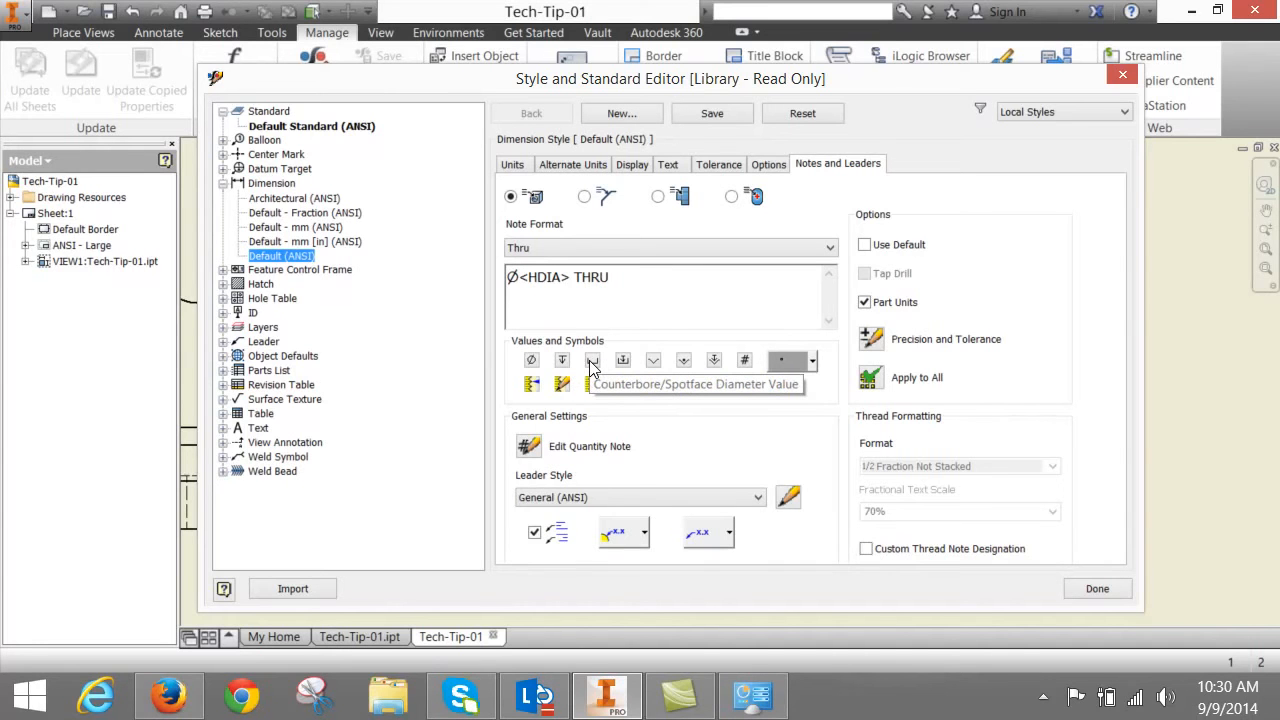
pyautogui.moveTo(603, 370)
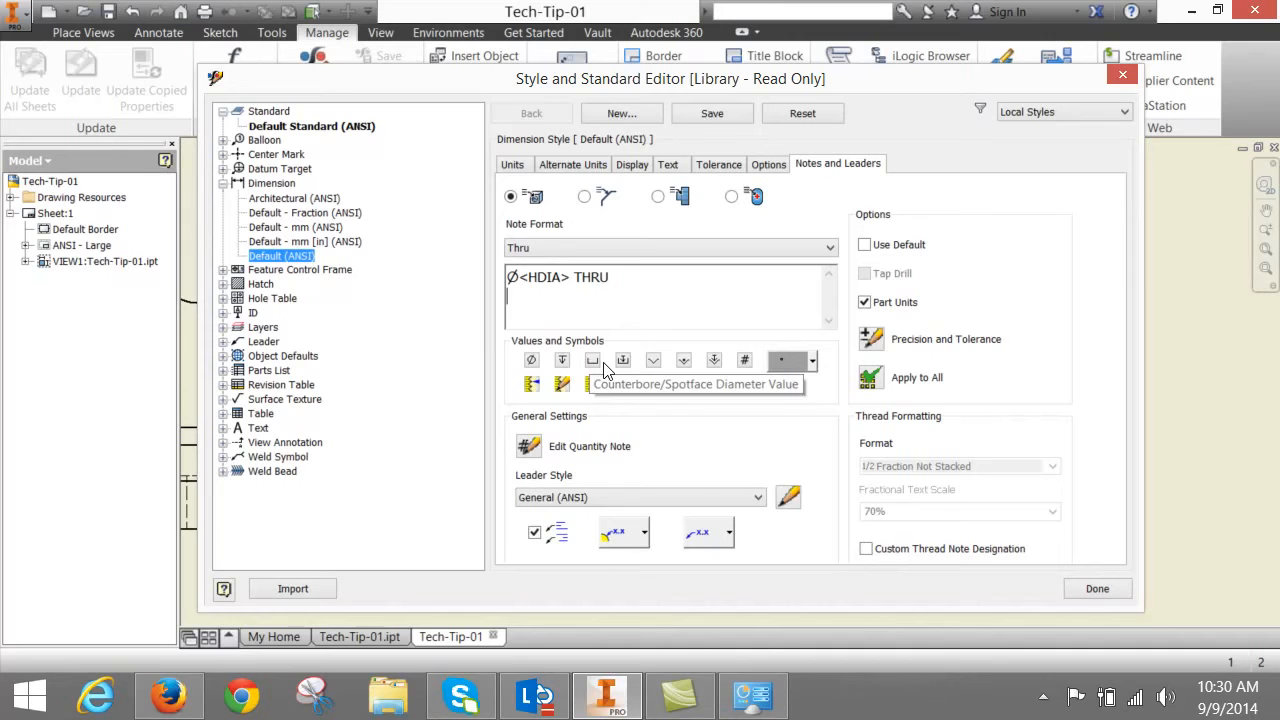
pyautogui.moveTo(623, 360)
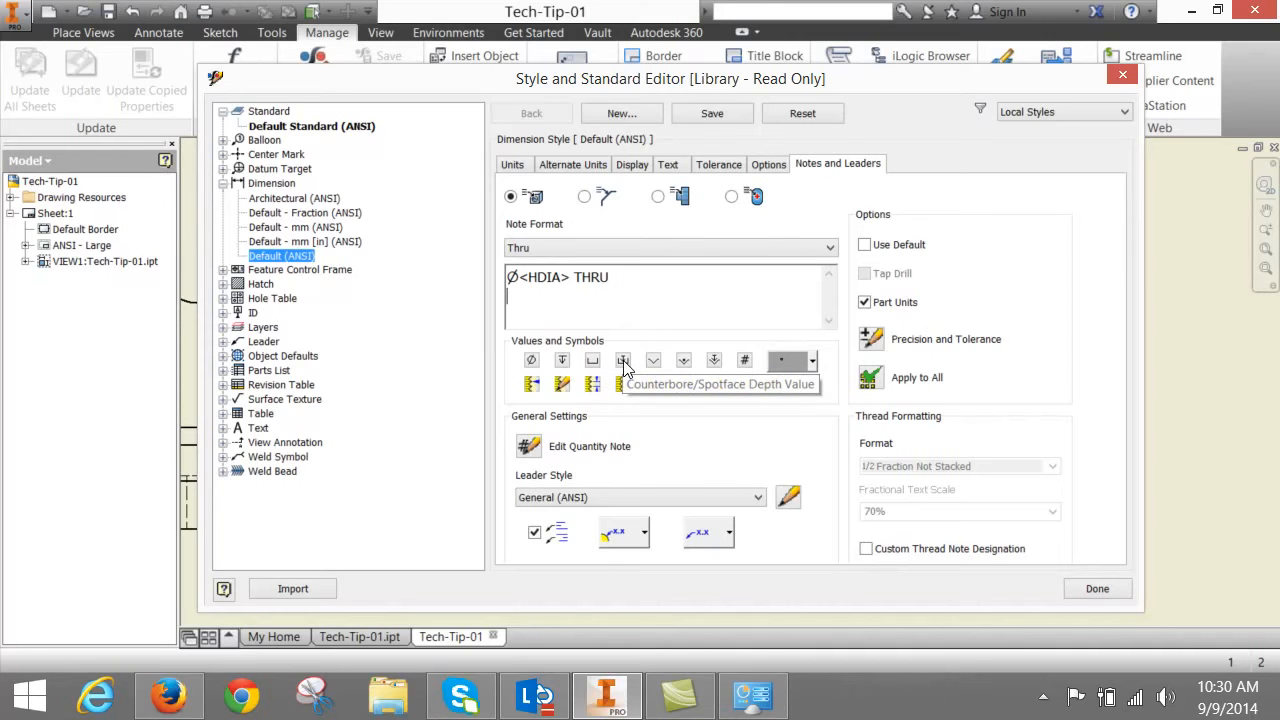
pyautogui.moveTo(653, 361)
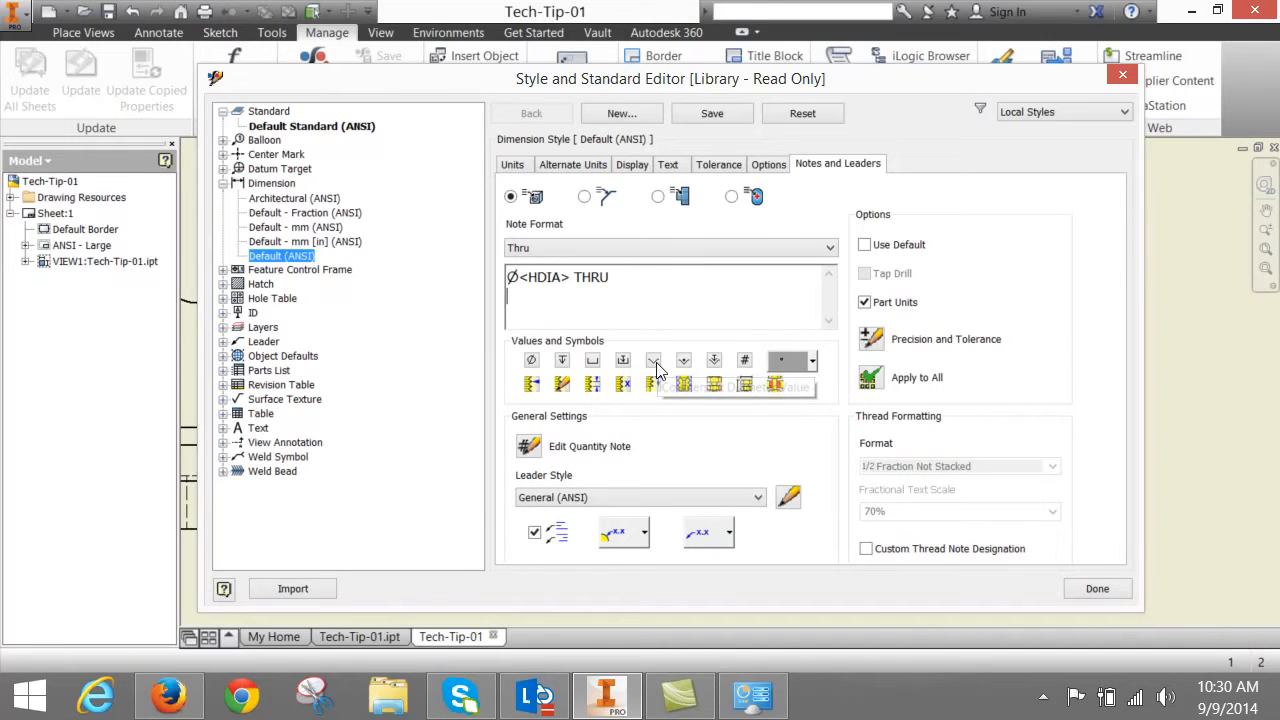
pyautogui.moveTo(683, 360)
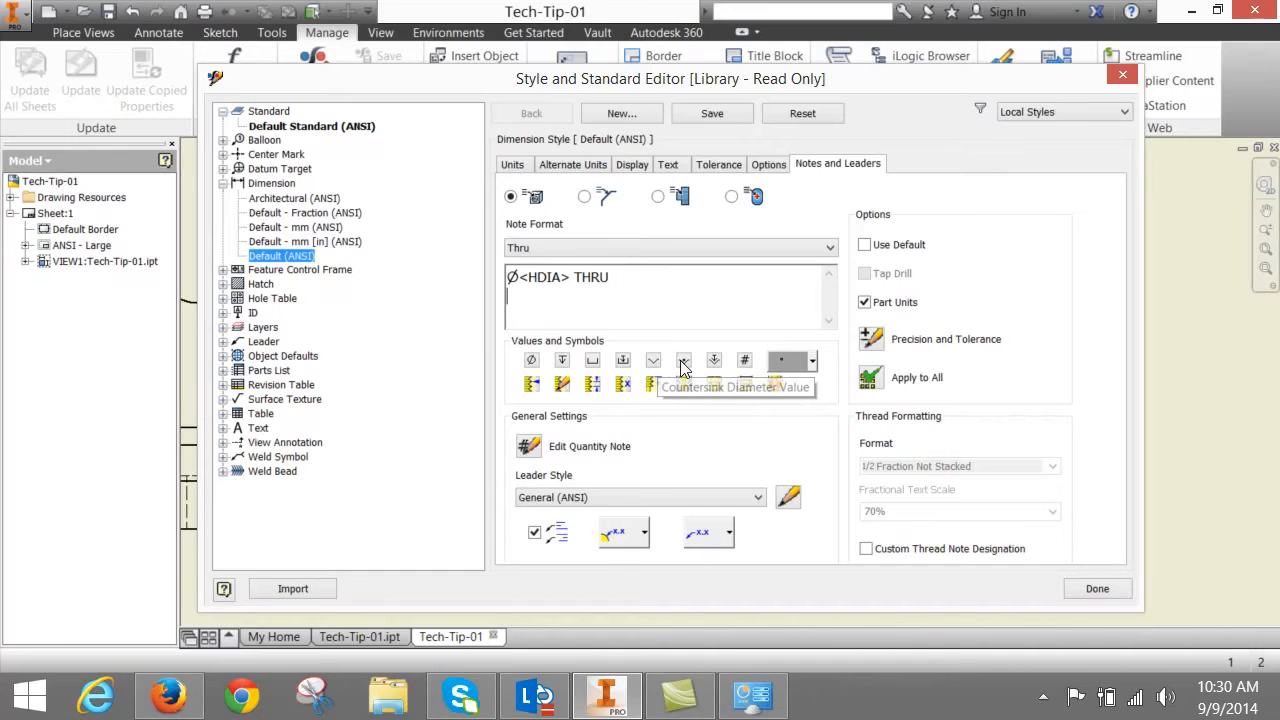
pyautogui.moveTo(714, 360)
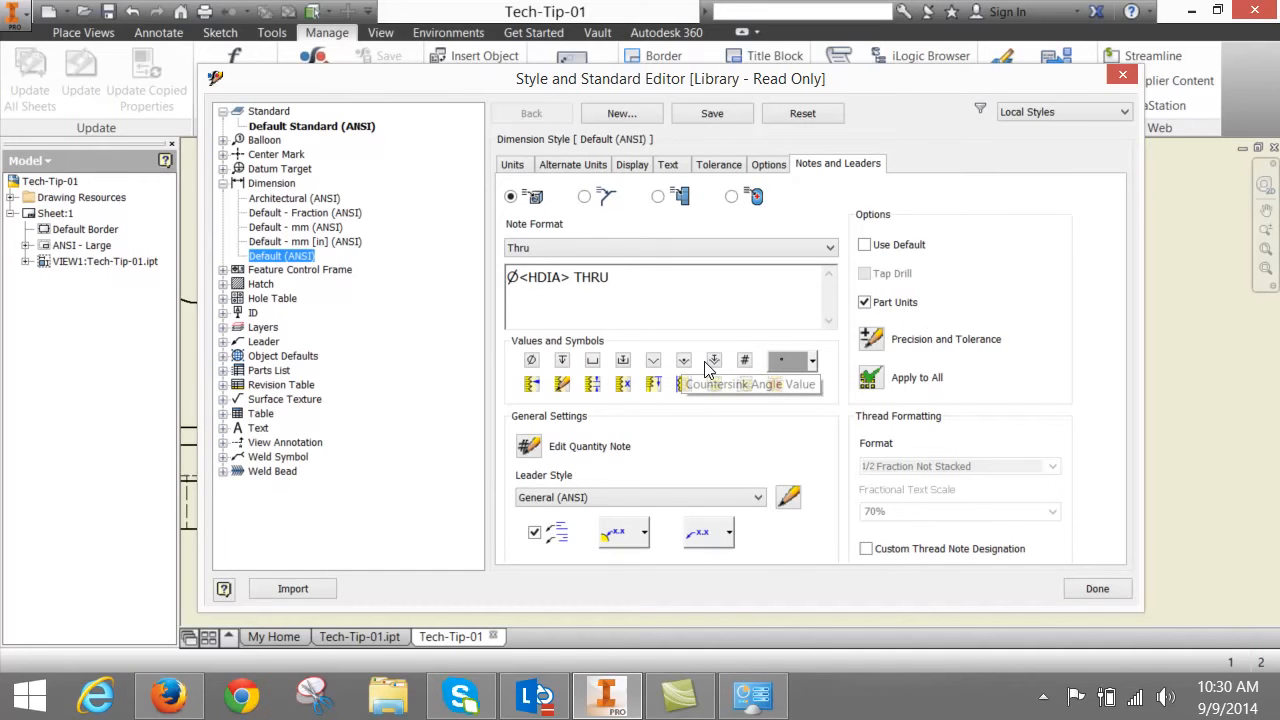
pyautogui.moveTo(713, 383)
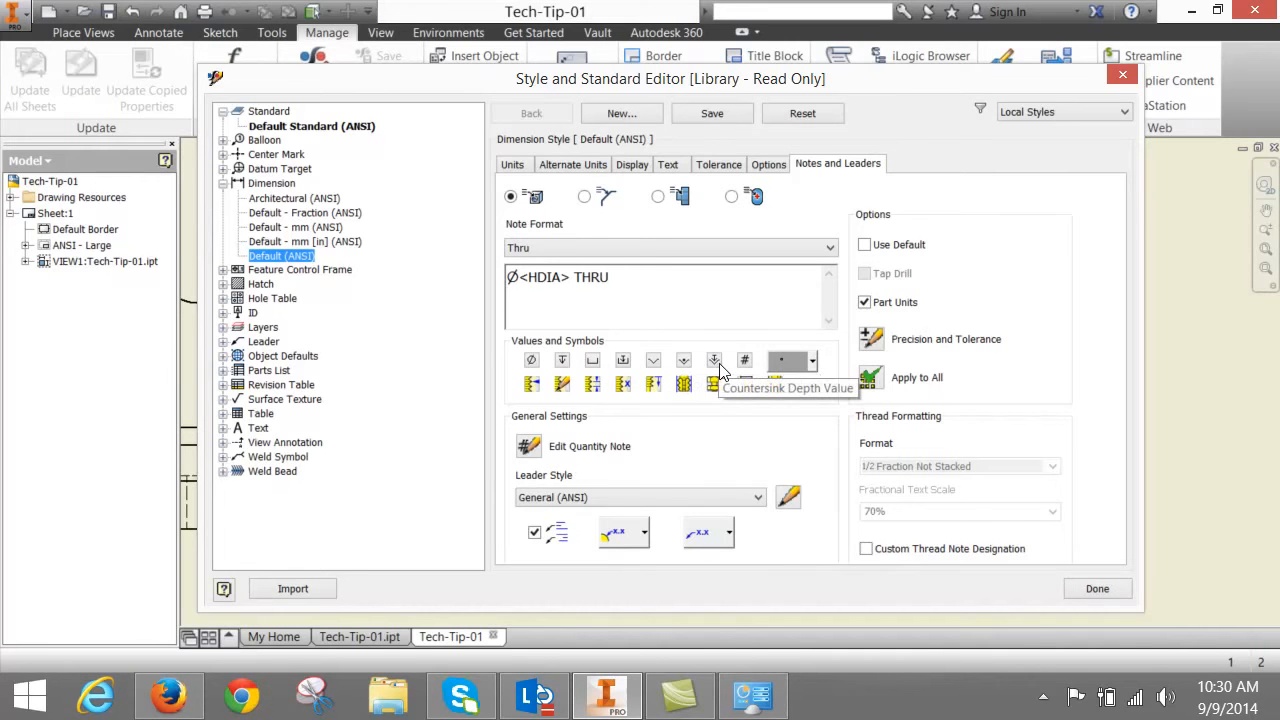
pyautogui.moveTo(745, 360)
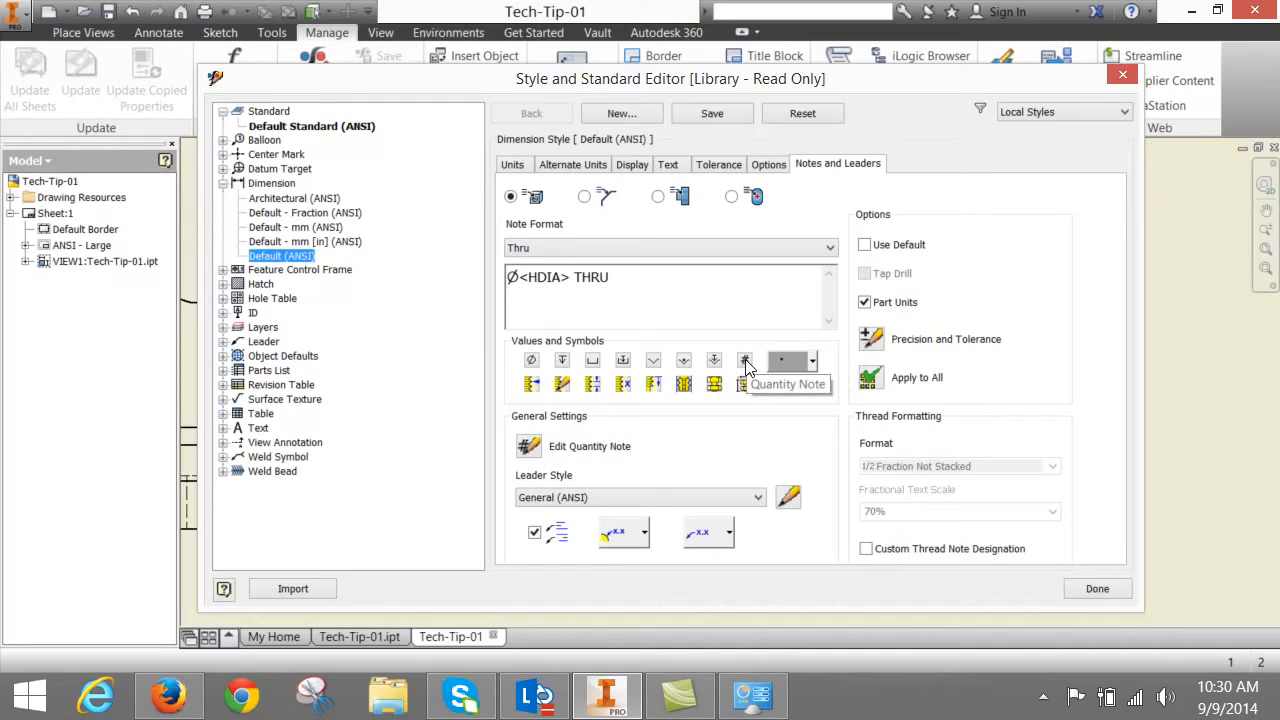
pyautogui.moveTo(774, 384)
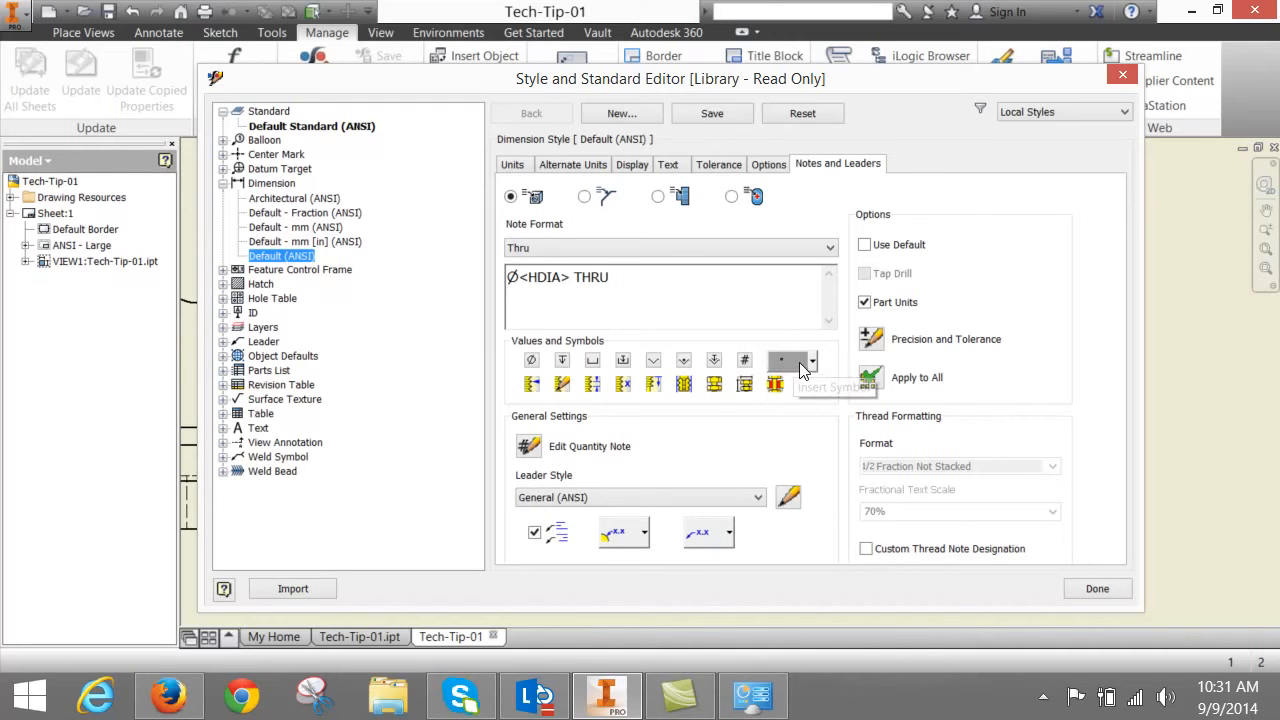
pyautogui.click(810, 360)
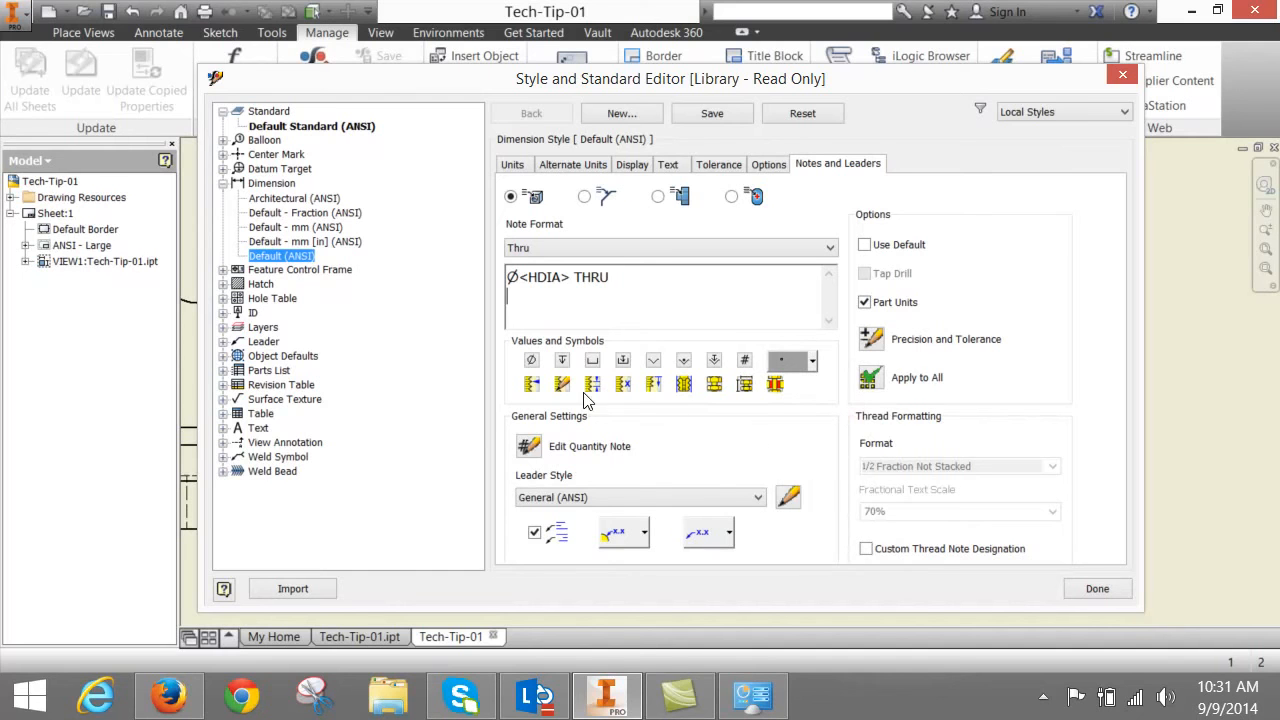
pyautogui.moveTo(531, 385)
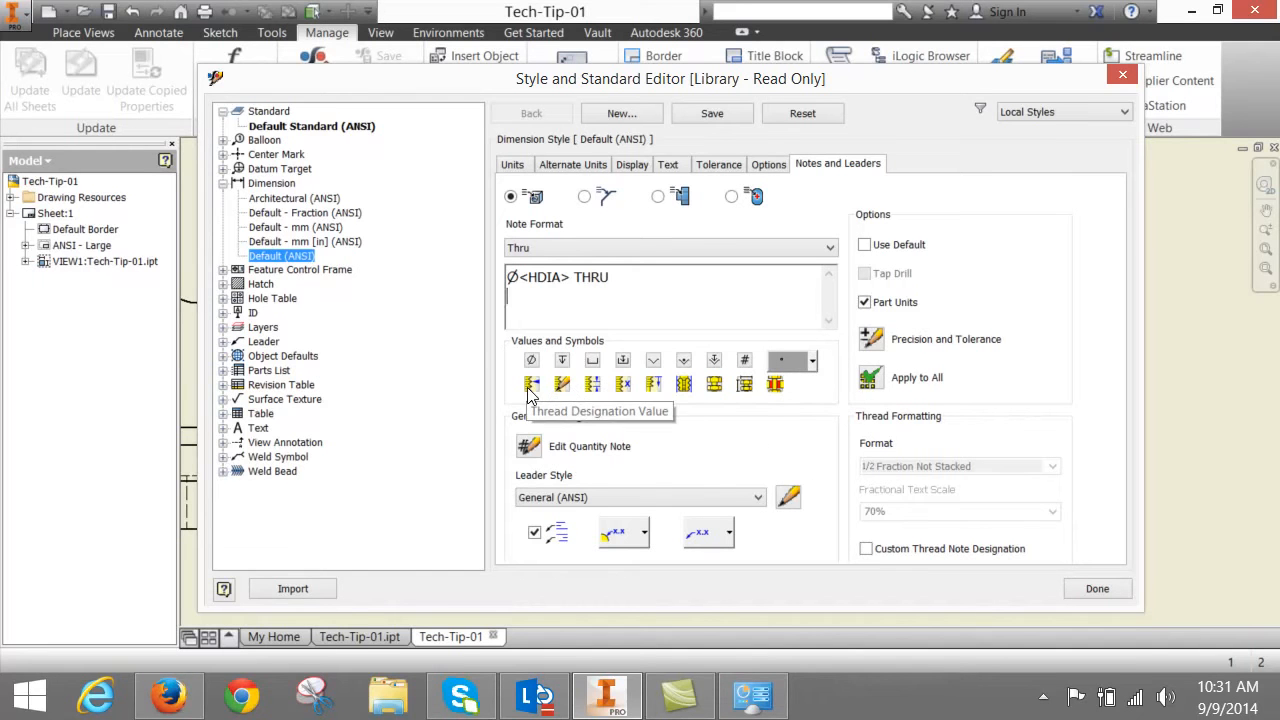
pyautogui.moveTo(562, 384)
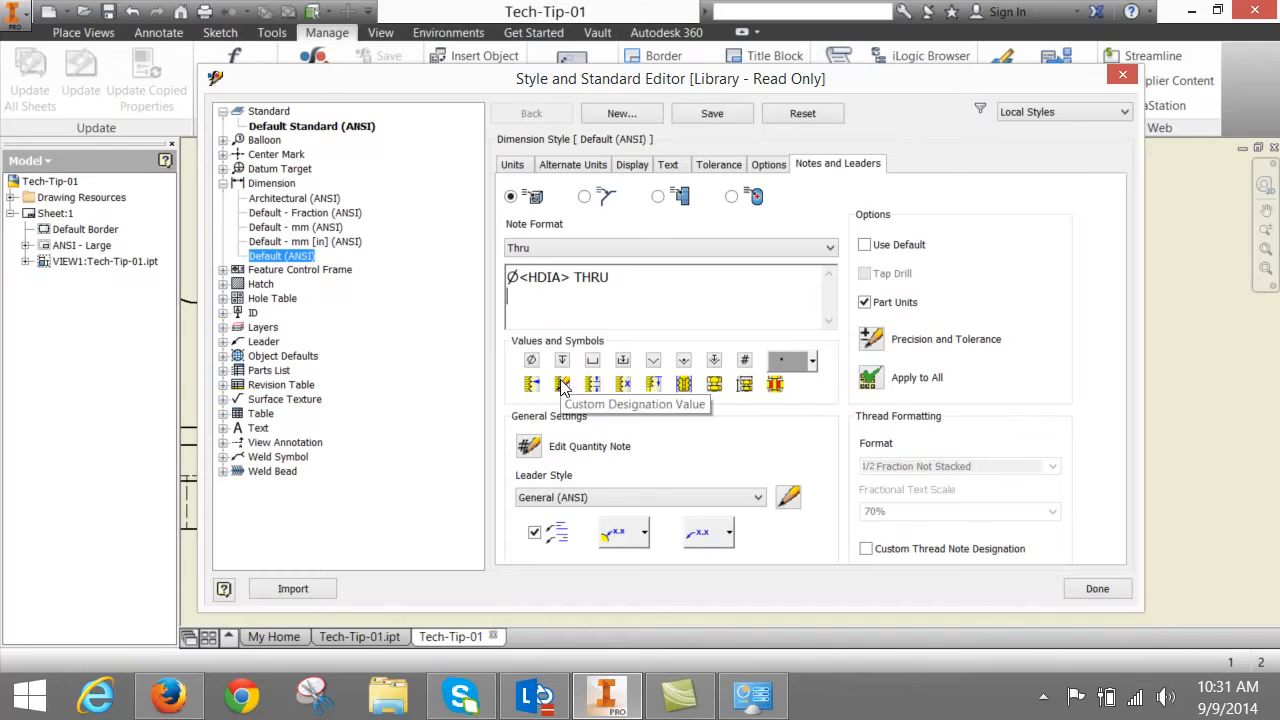
pyautogui.moveTo(592, 384)
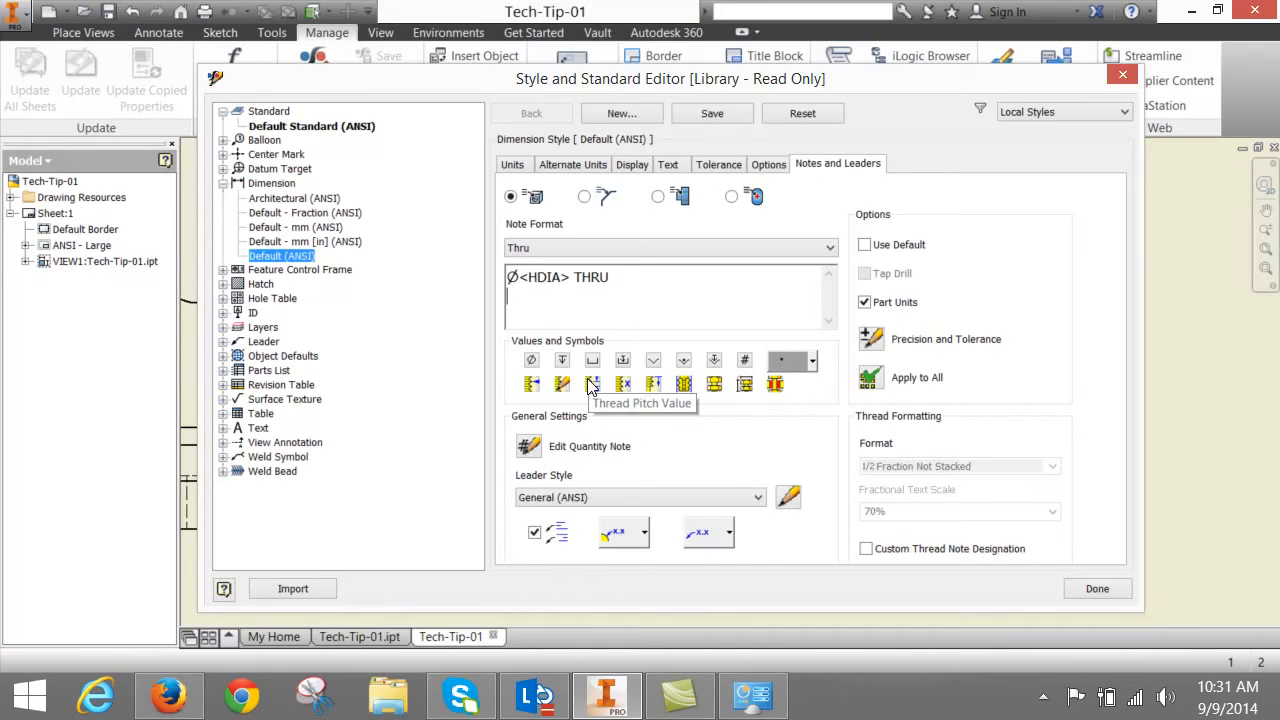
pyautogui.moveTo(623, 384)
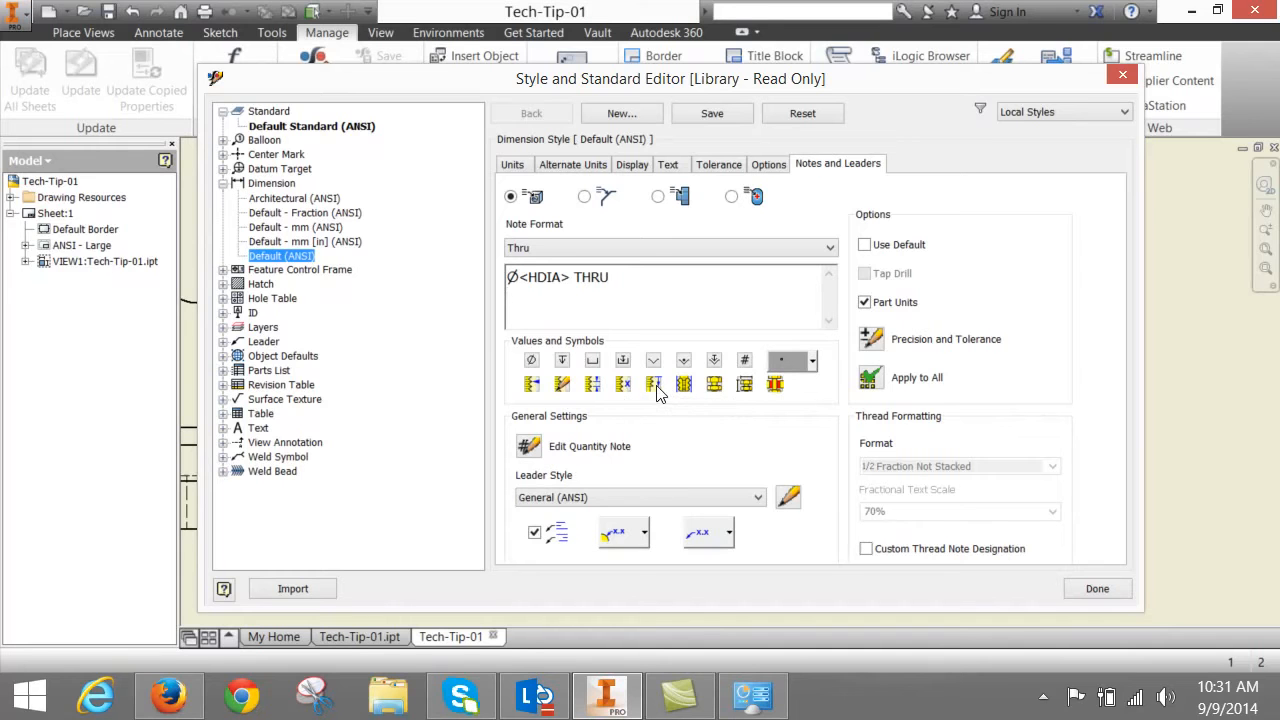
pyautogui.moveTo(684, 384)
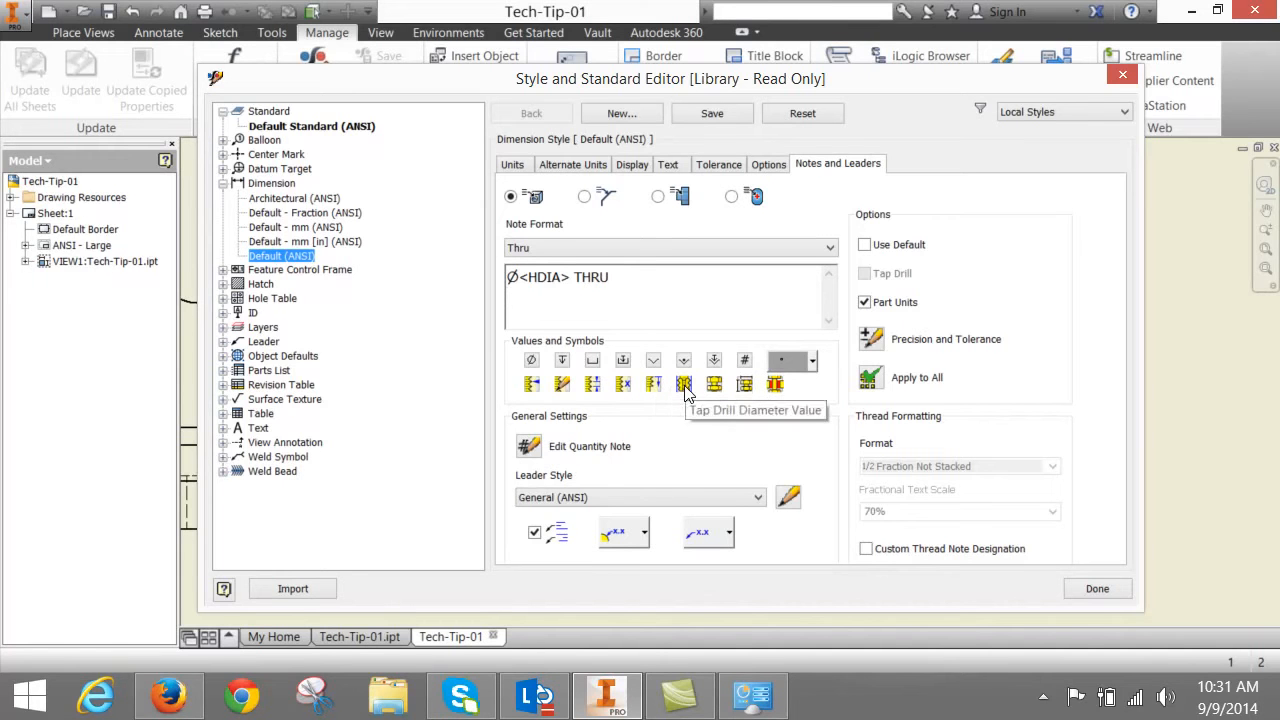
pyautogui.moveTo(714, 384)
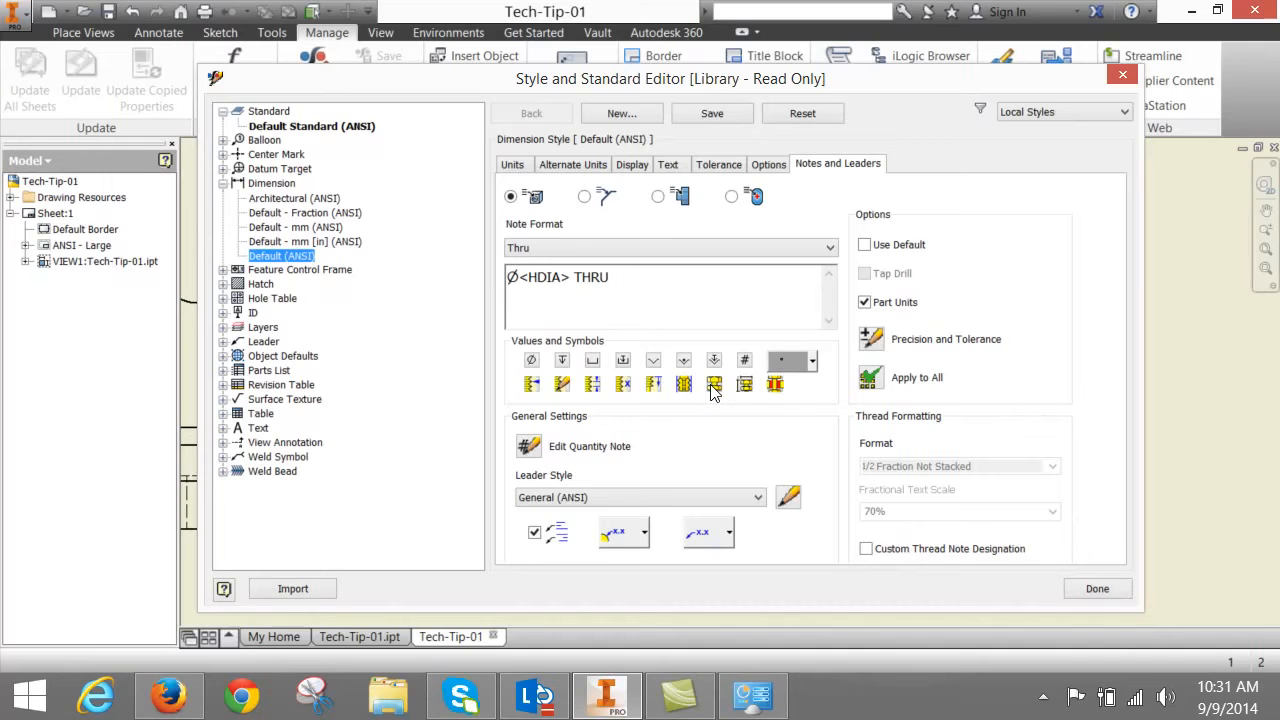
pyautogui.moveTo(744, 385)
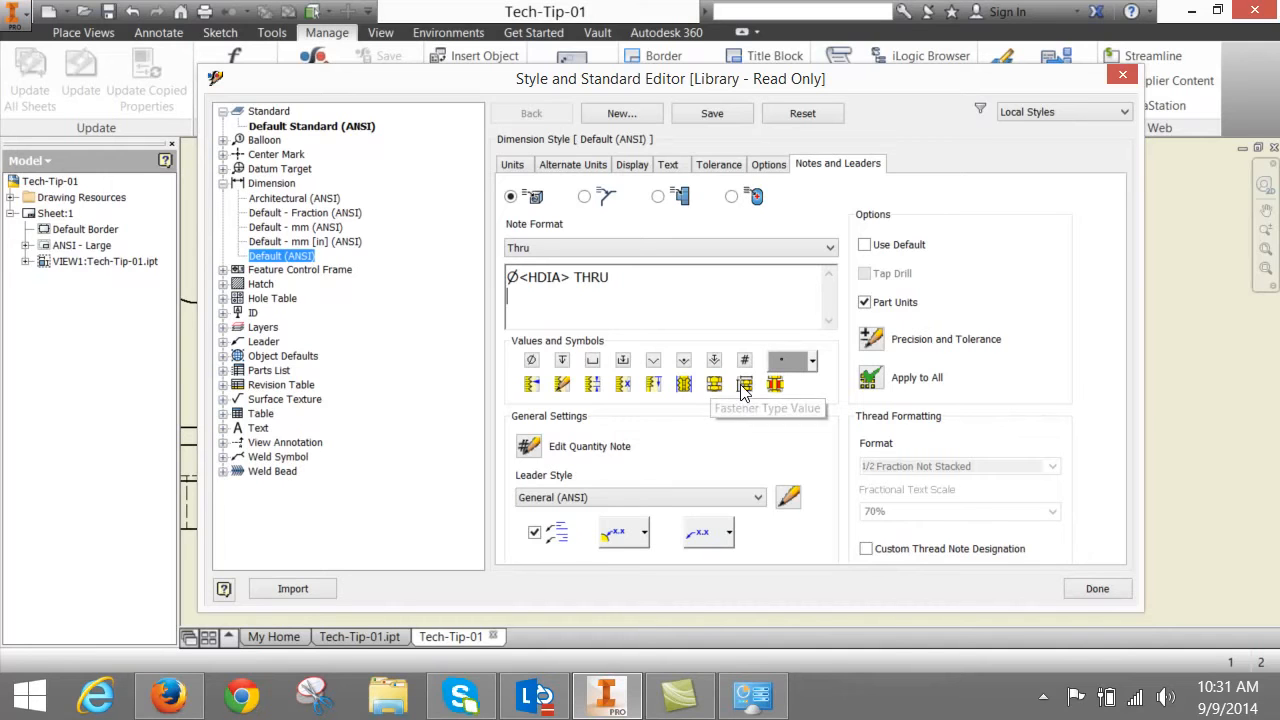
pyautogui.moveTo(760, 390)
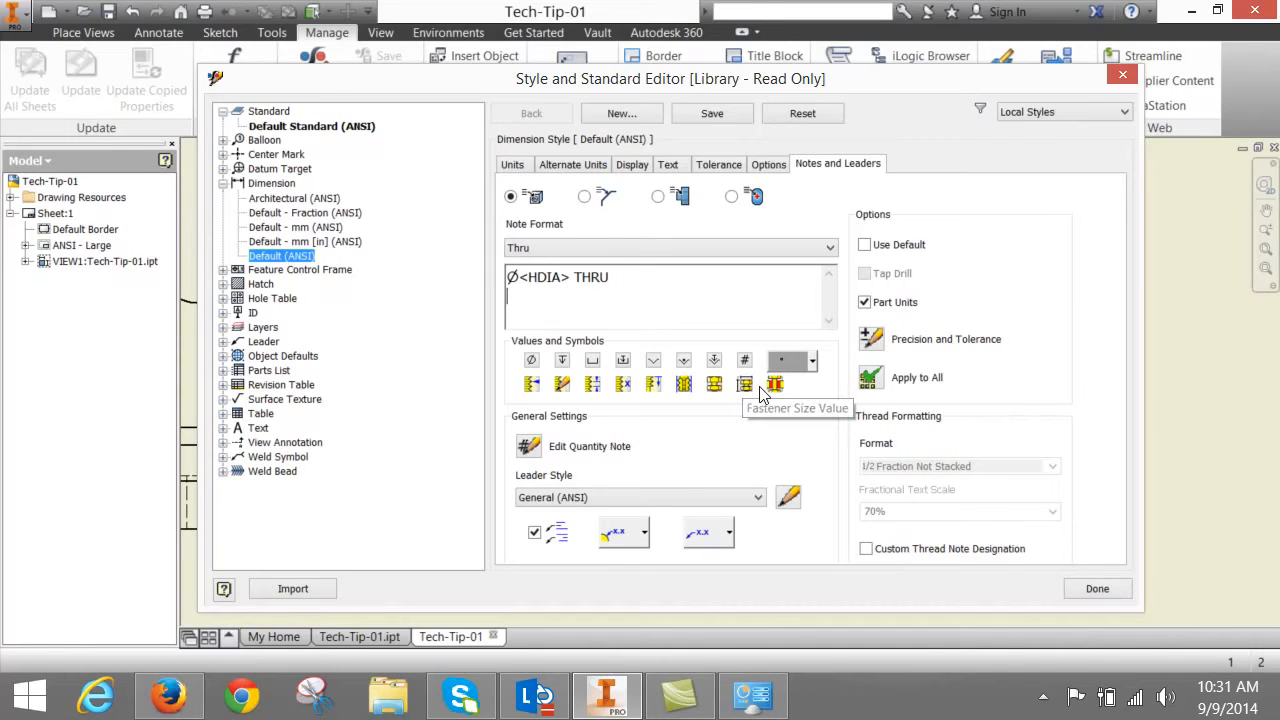
pyautogui.moveTo(683, 388)
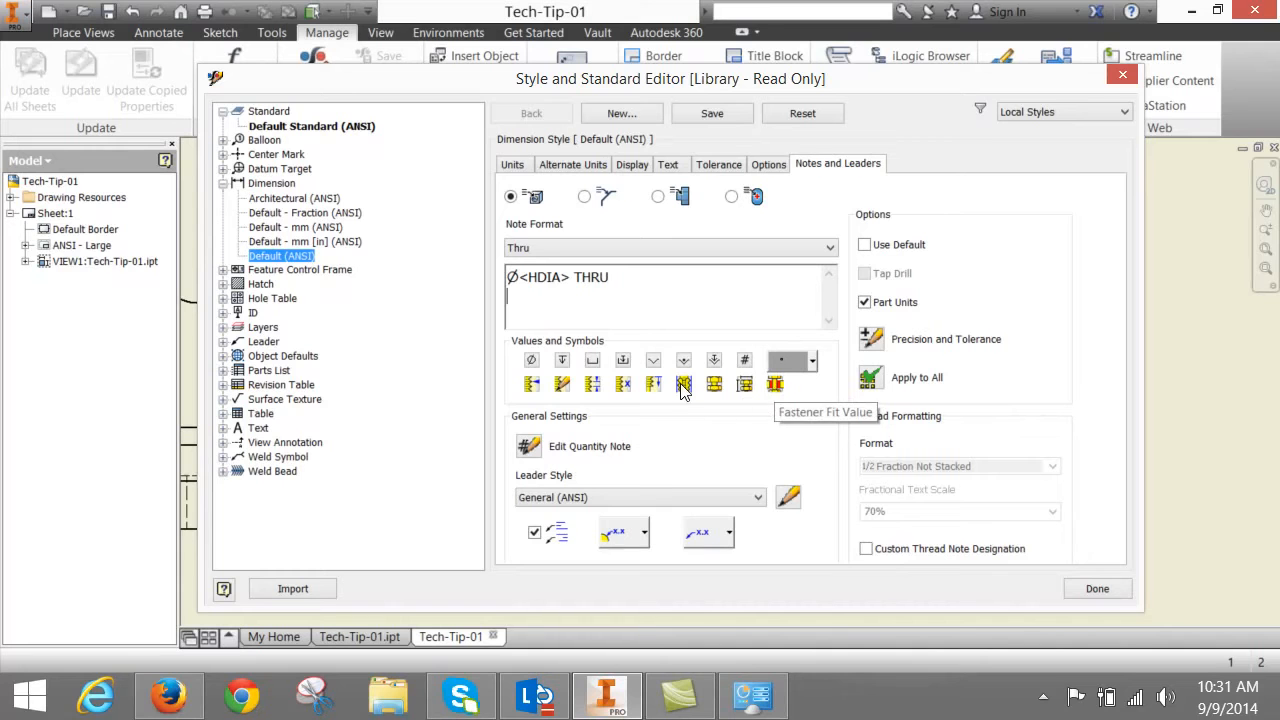
pyautogui.moveTo(528, 447)
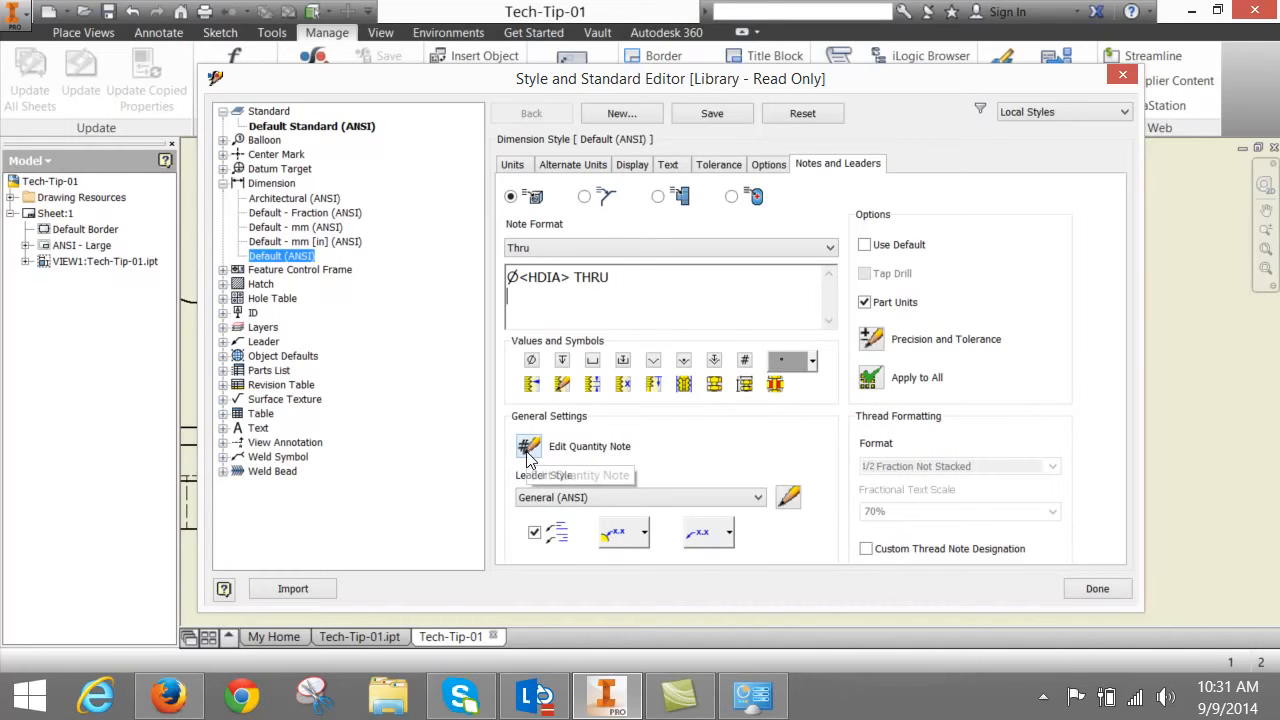
# - Open the Quantity Note editor to review the '<QTY>X' hole count format
pyautogui.click(530, 446)
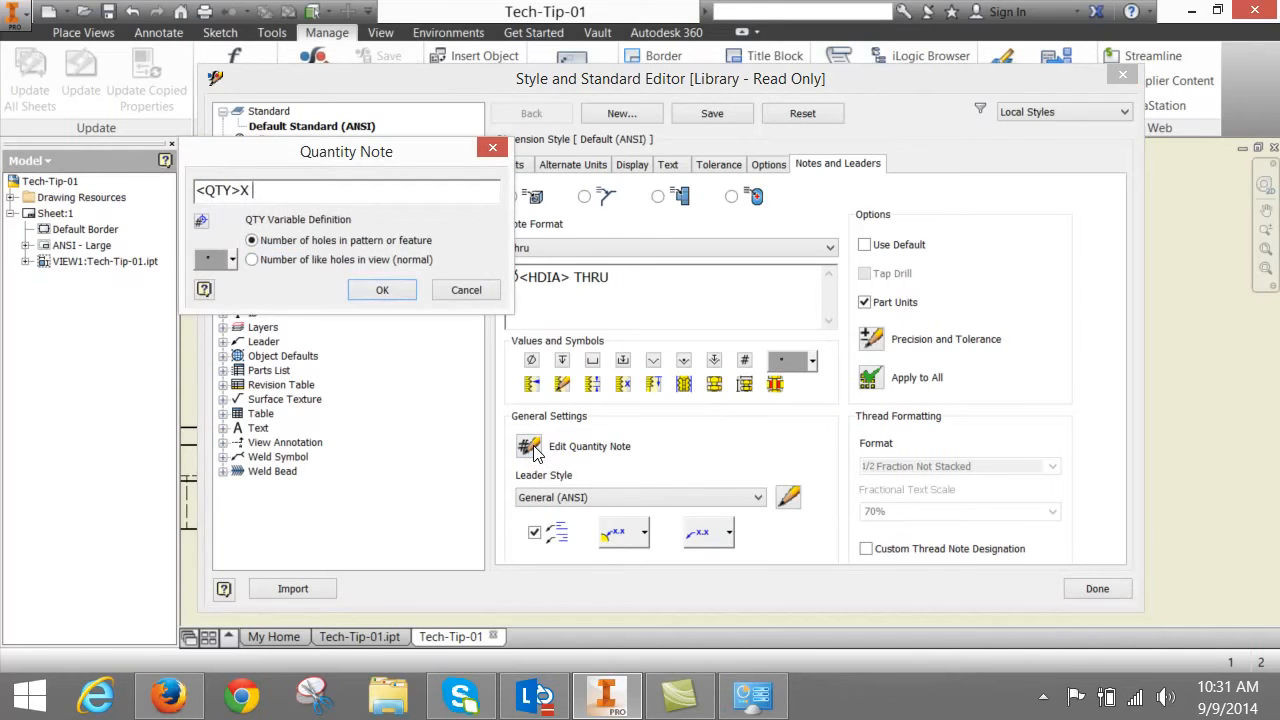
pyautogui.moveTo(275, 258)
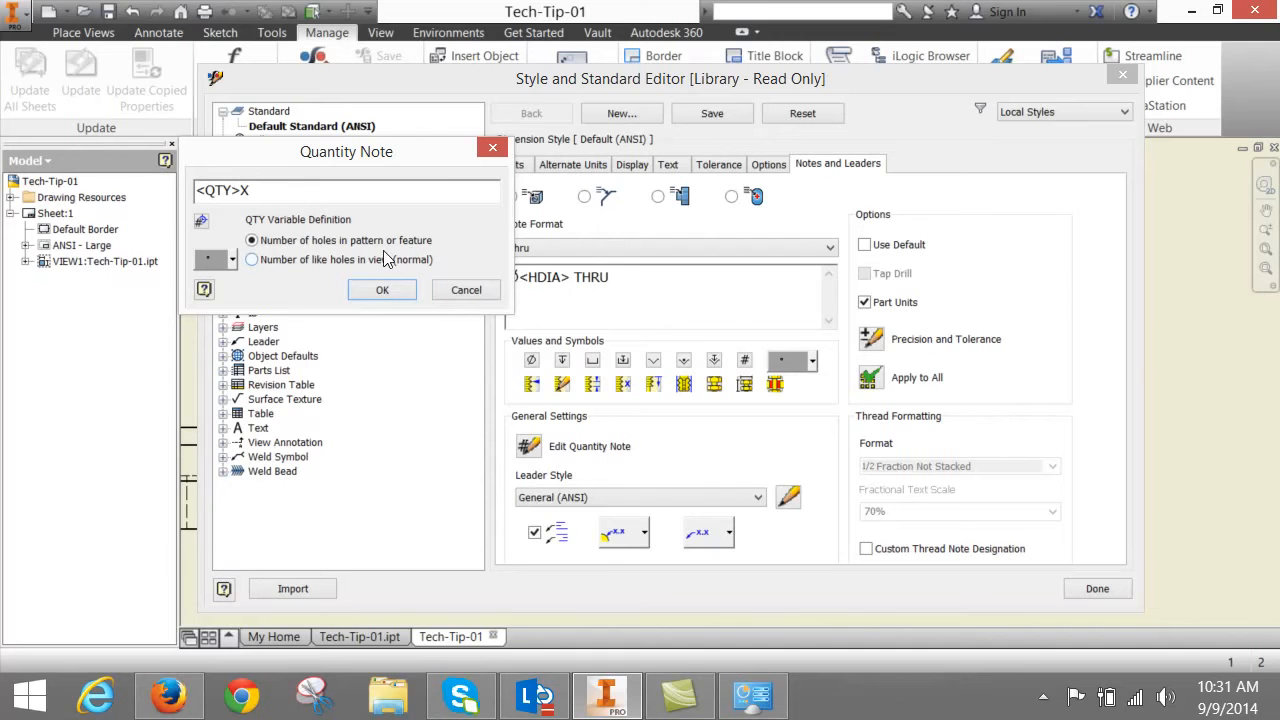
pyautogui.moveTo(337, 258)
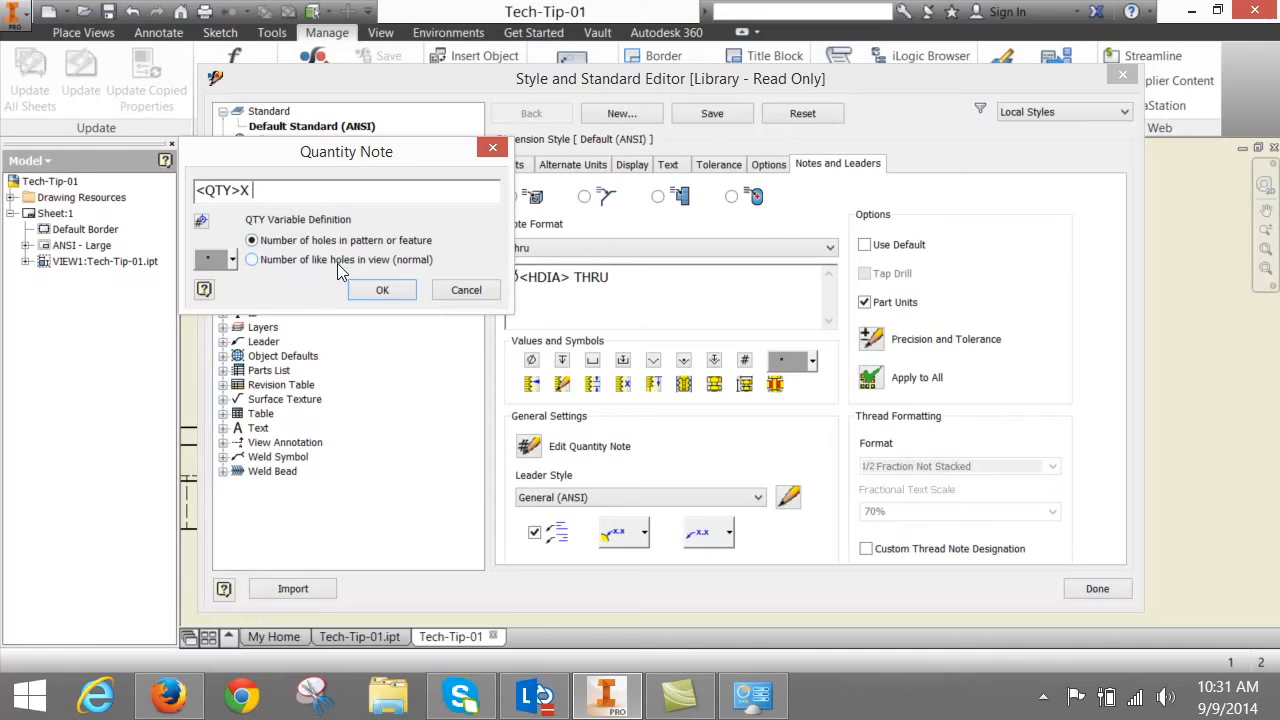
pyautogui.moveTo(340, 280)
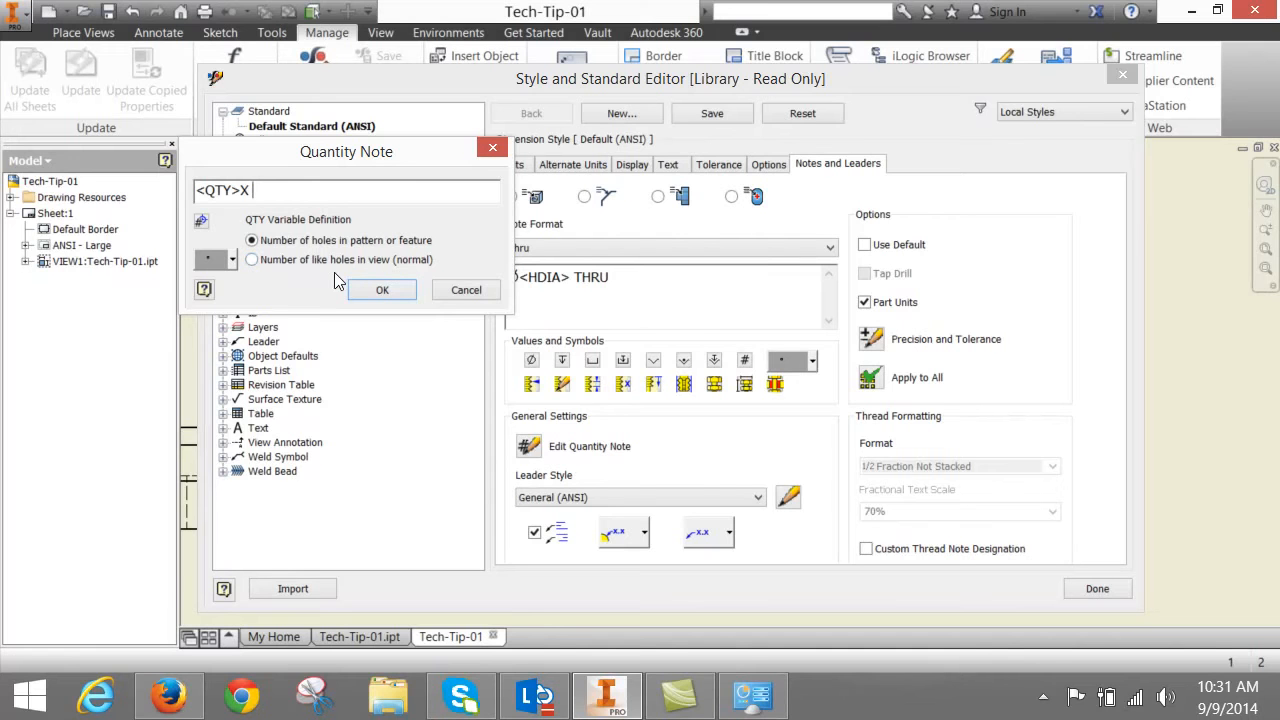
# - Close the Quantity Note editor unchanged and keep General (ANSI) as leader style
pyautogui.click(382, 289)
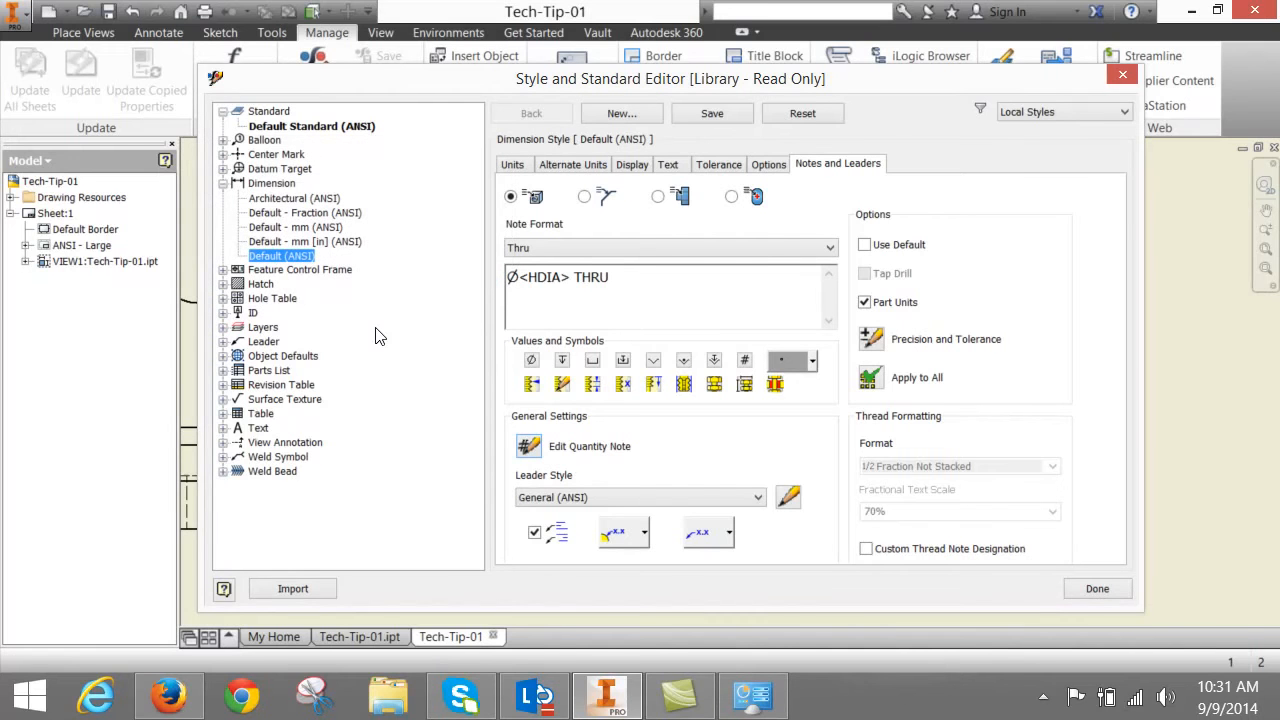
pyautogui.moveTo(440, 375)
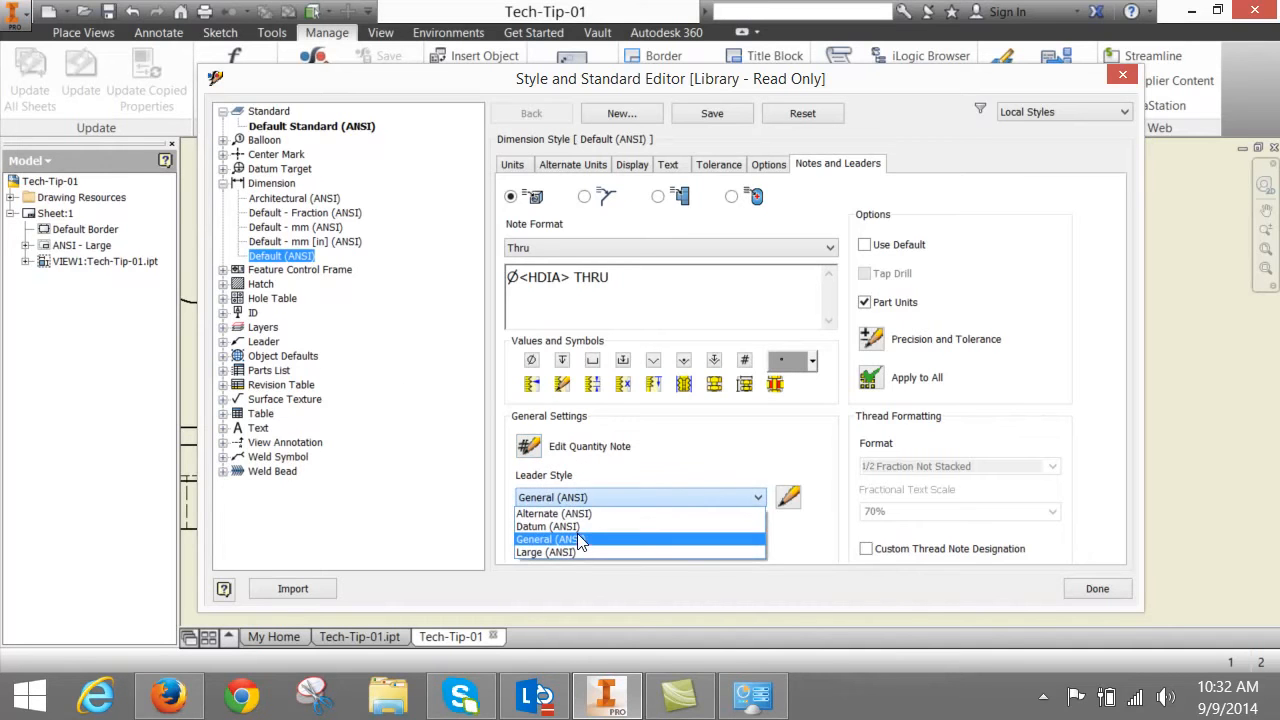
pyautogui.click(555, 539)
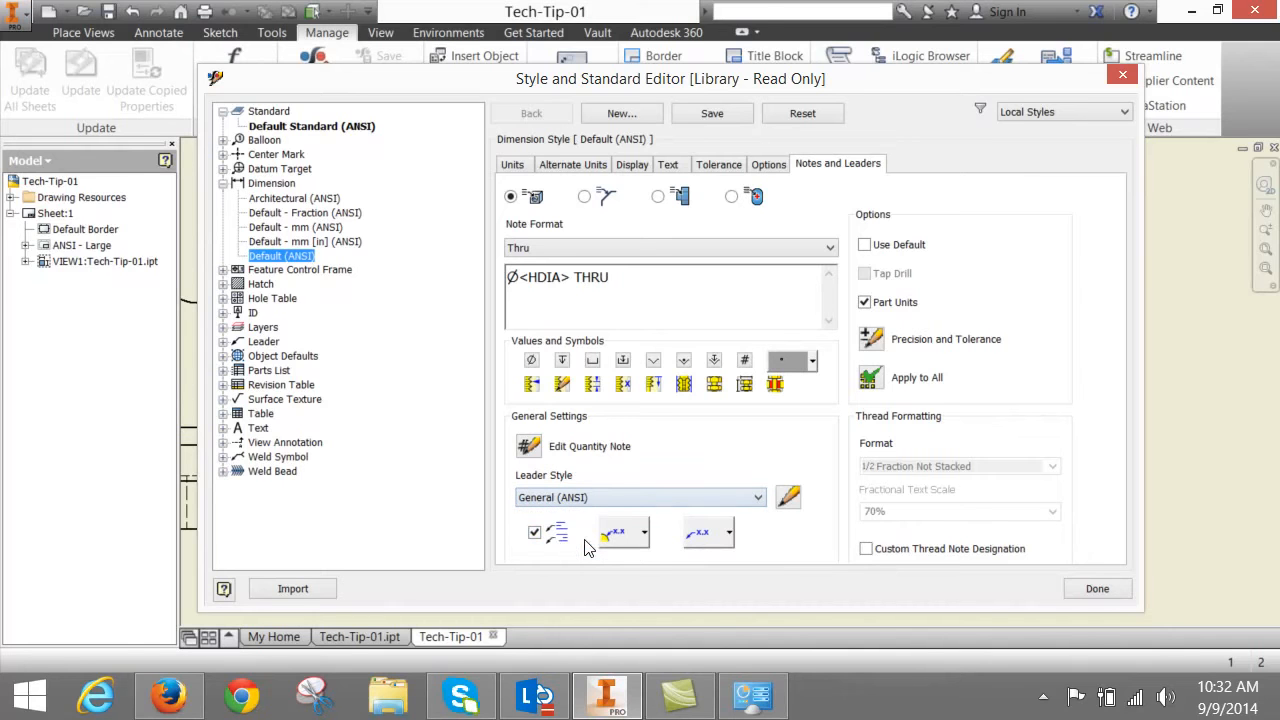
pyautogui.moveTo(558, 533)
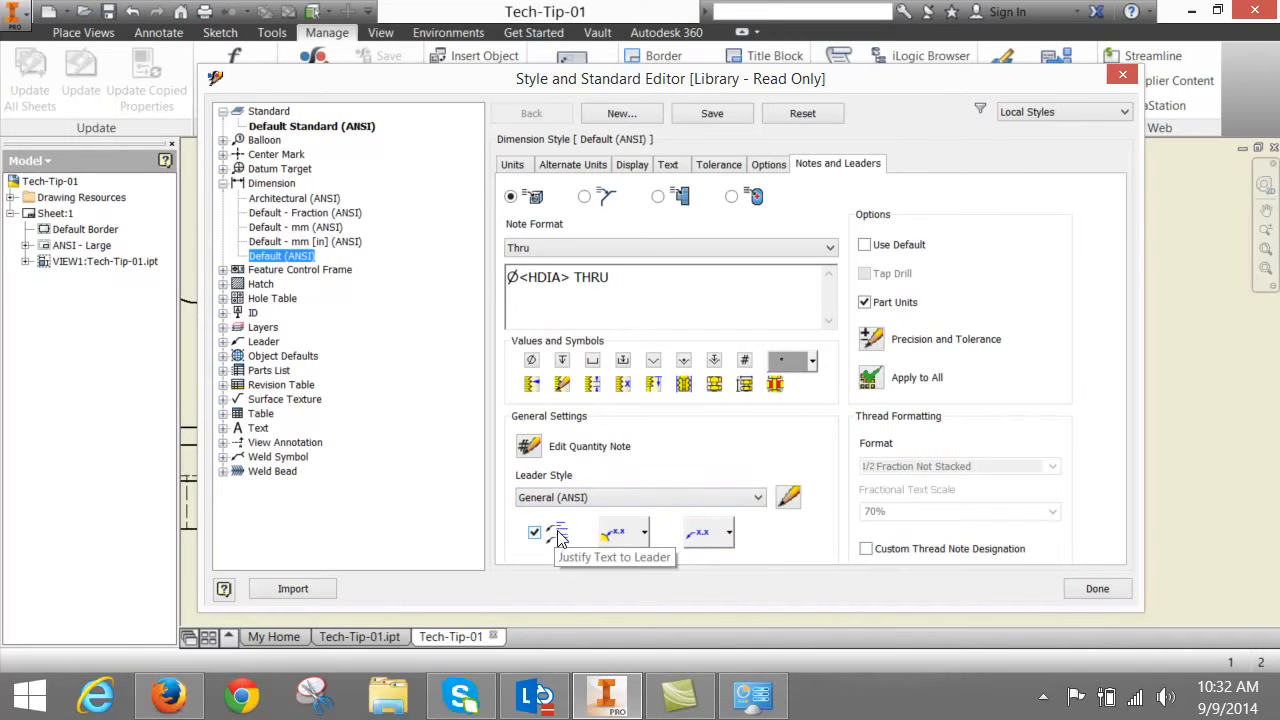
pyautogui.moveTo(618, 535)
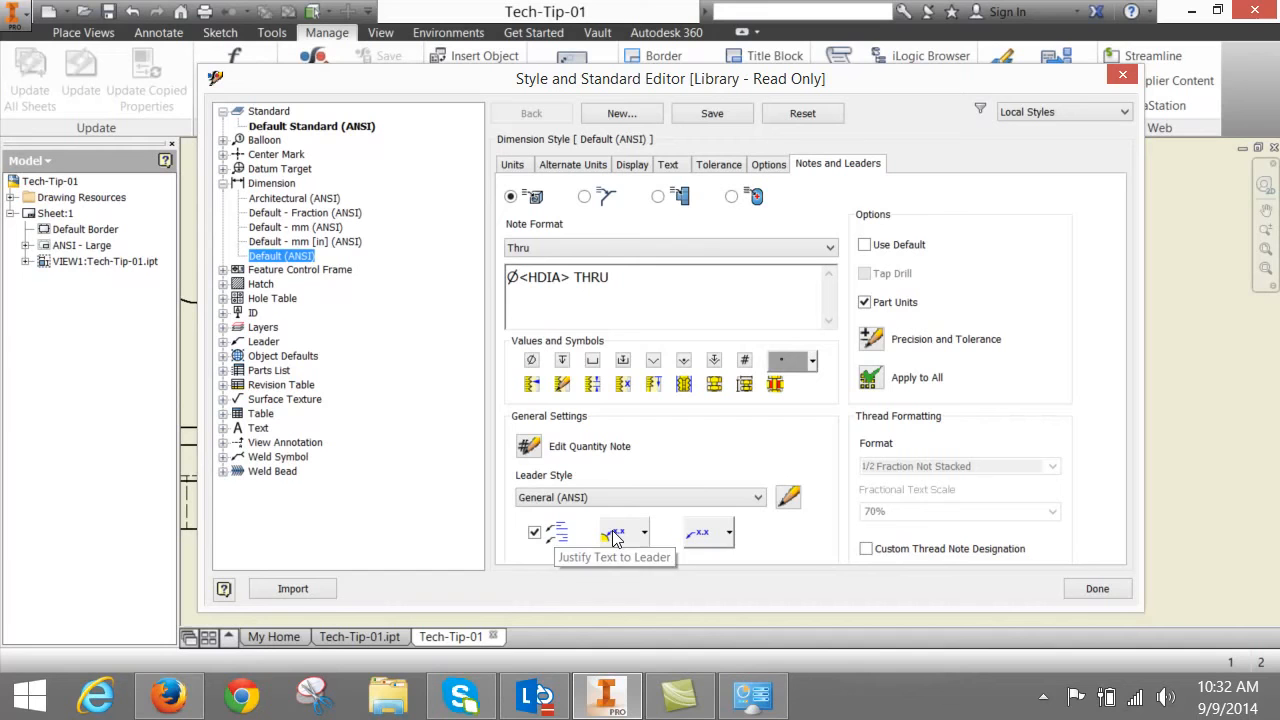
pyautogui.moveTo(648, 535)
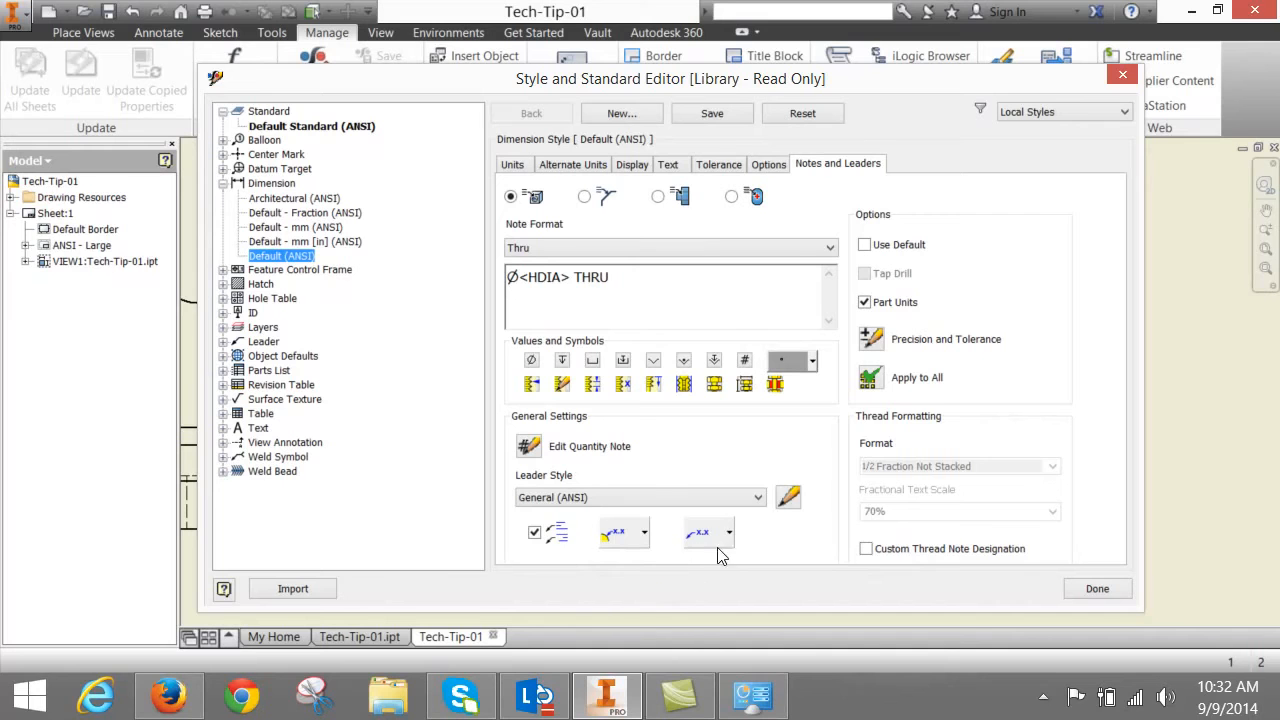
pyautogui.moveTo(712, 535)
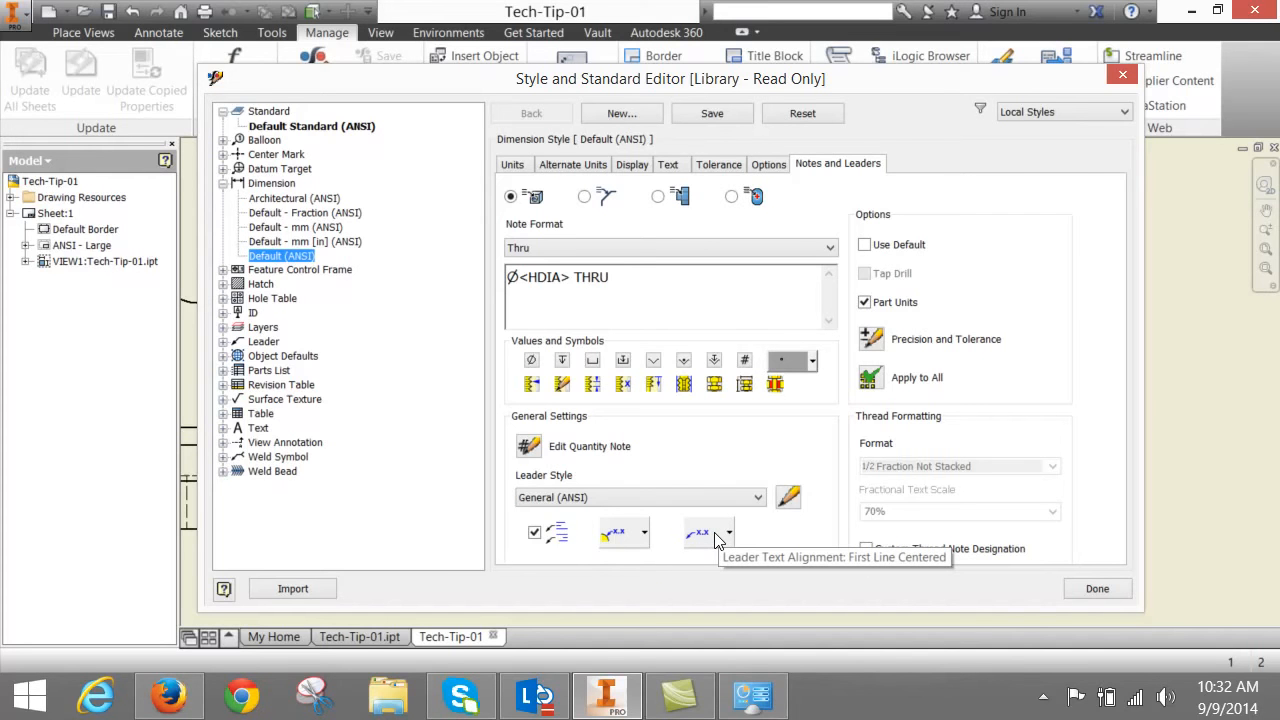
pyautogui.moveTo(730, 540)
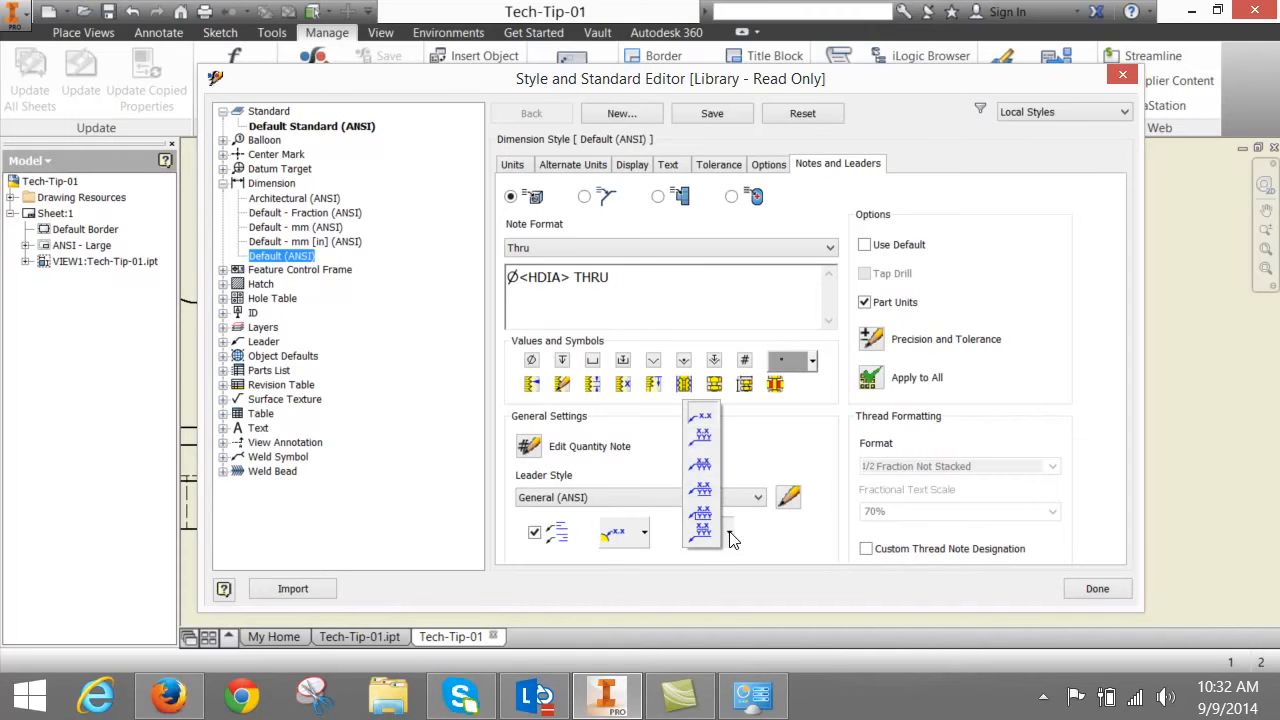
pyautogui.moveTo(703, 438)
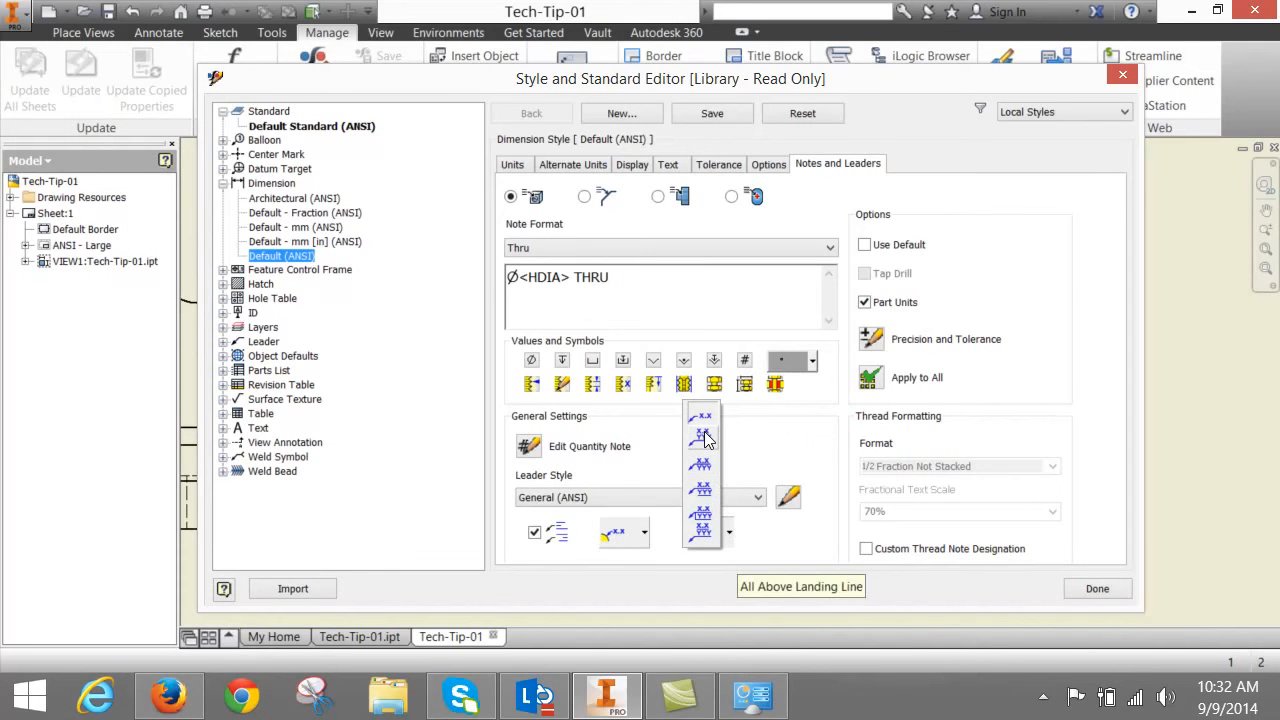
pyautogui.moveTo(703, 472)
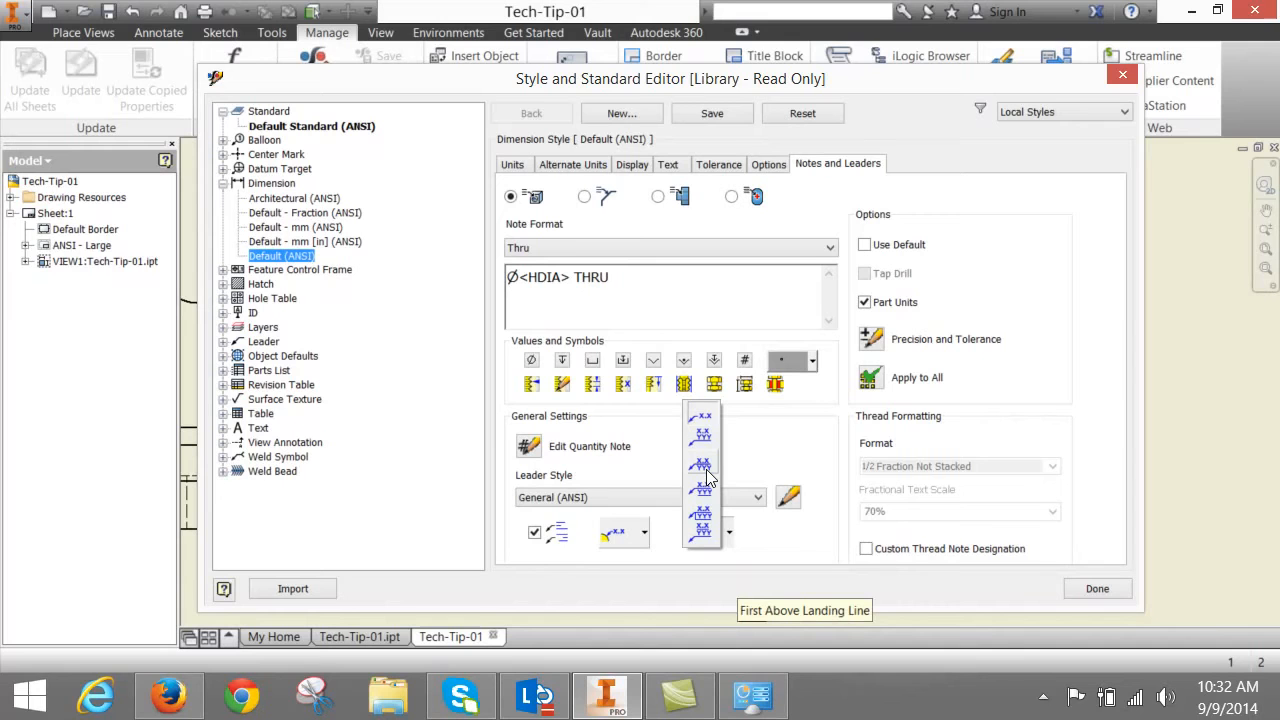
pyautogui.moveTo(703, 490)
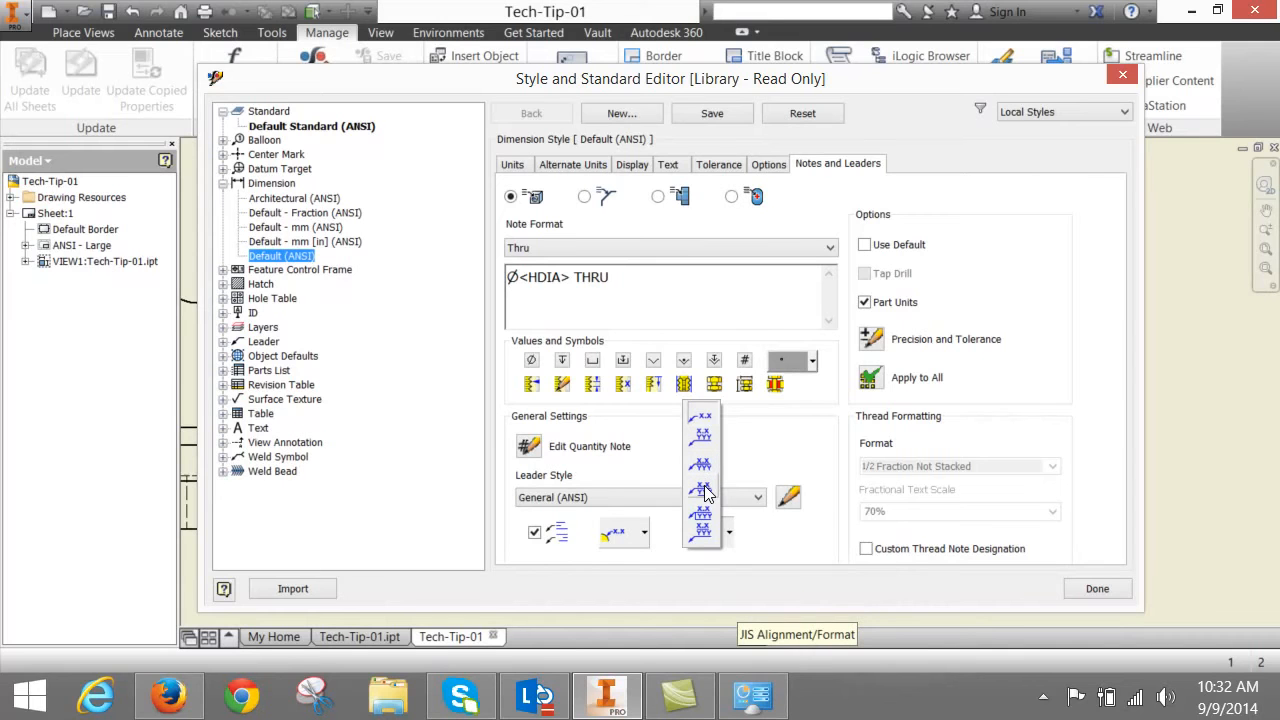
pyautogui.moveTo(703, 518)
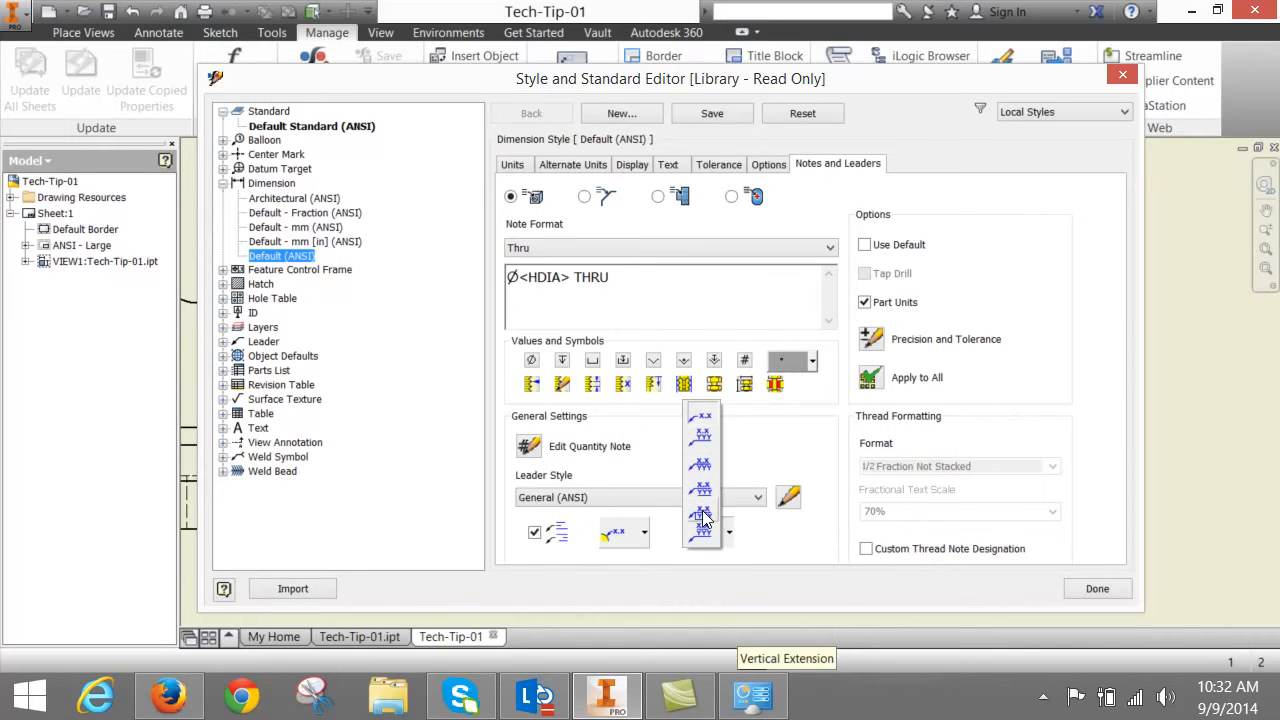
pyautogui.moveTo(705, 540)
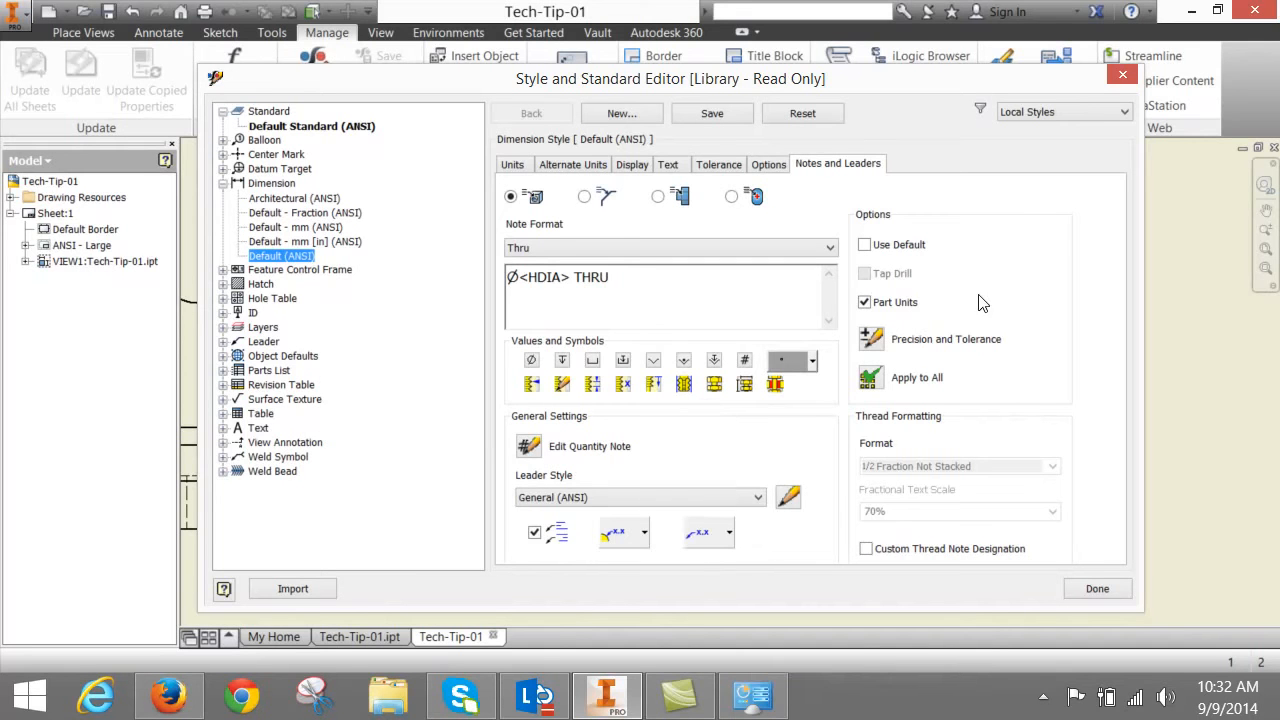
pyautogui.moveTo(930, 357)
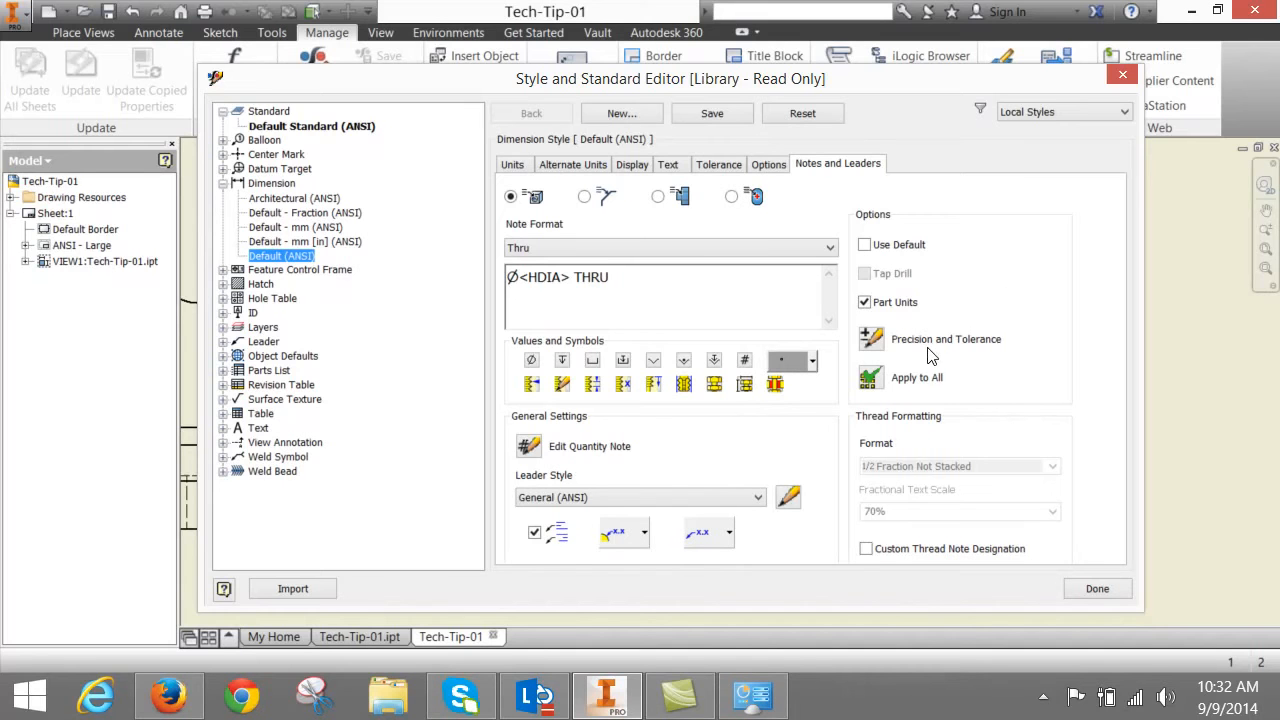
pyautogui.moveTo(868, 343)
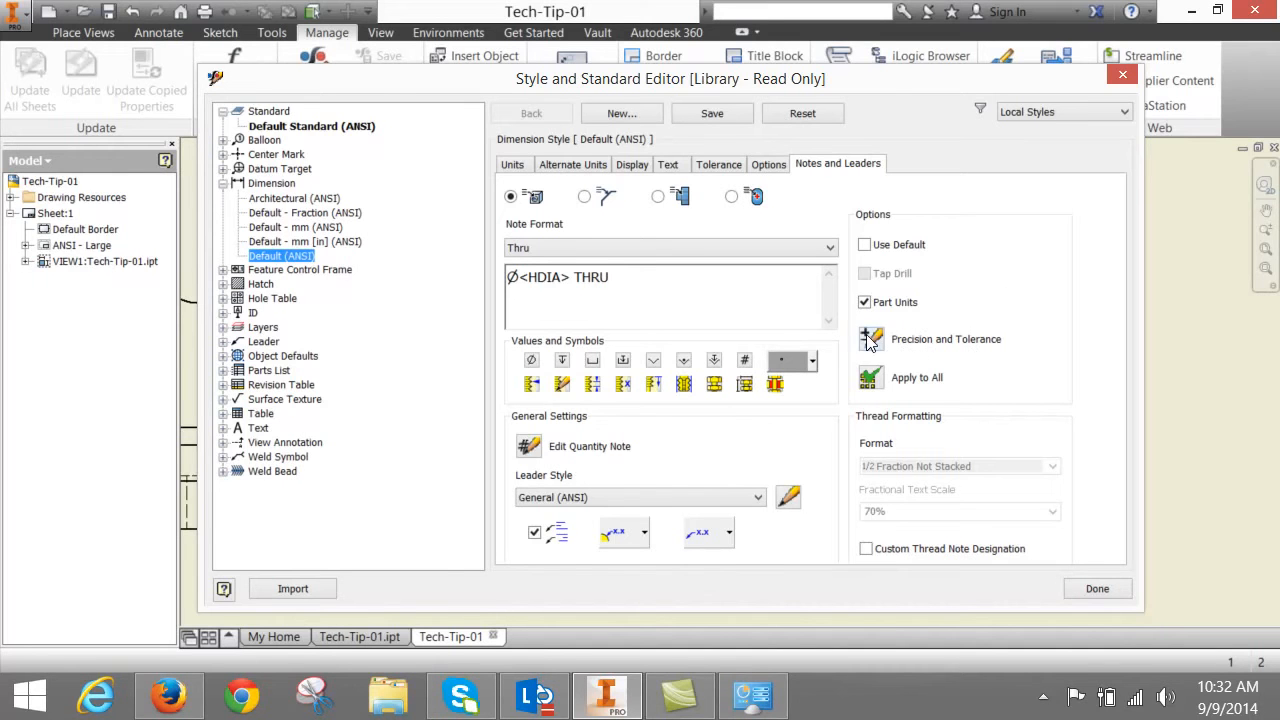
# - Turn off global precision for hole notes and set primary diameter precision to 3.123
pyautogui.click(870, 339)
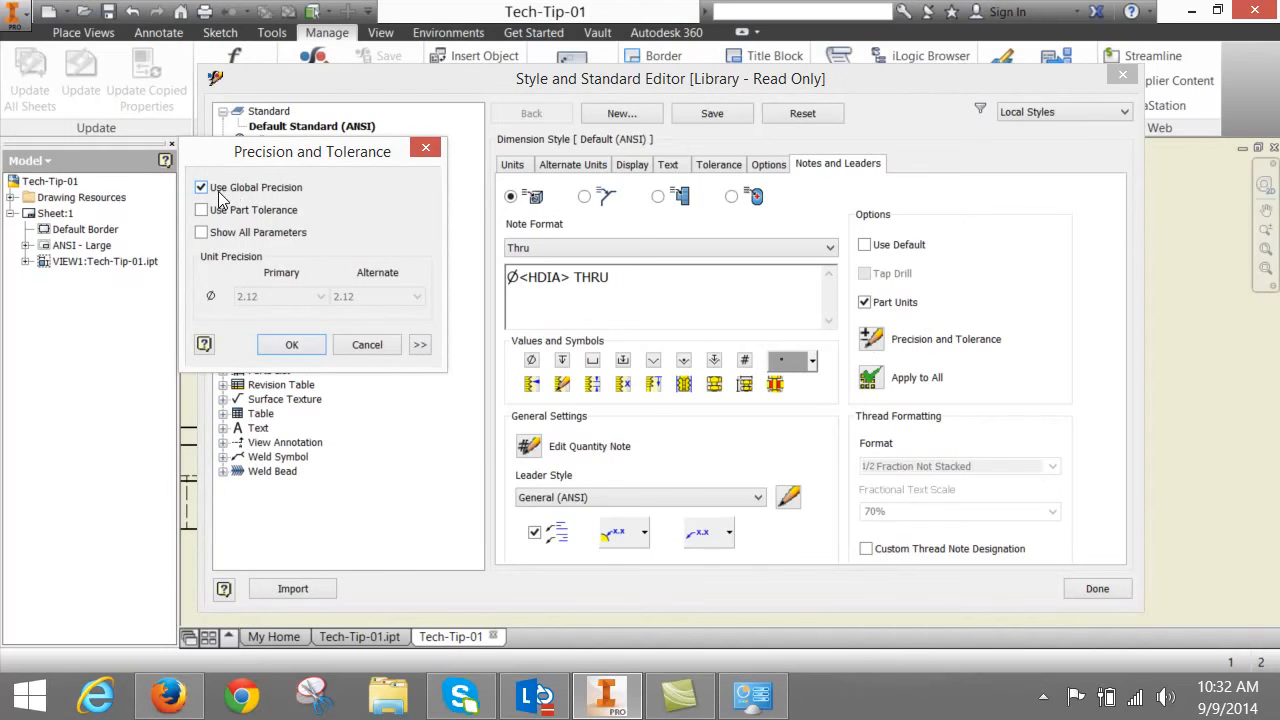
pyautogui.moveTo(293, 313)
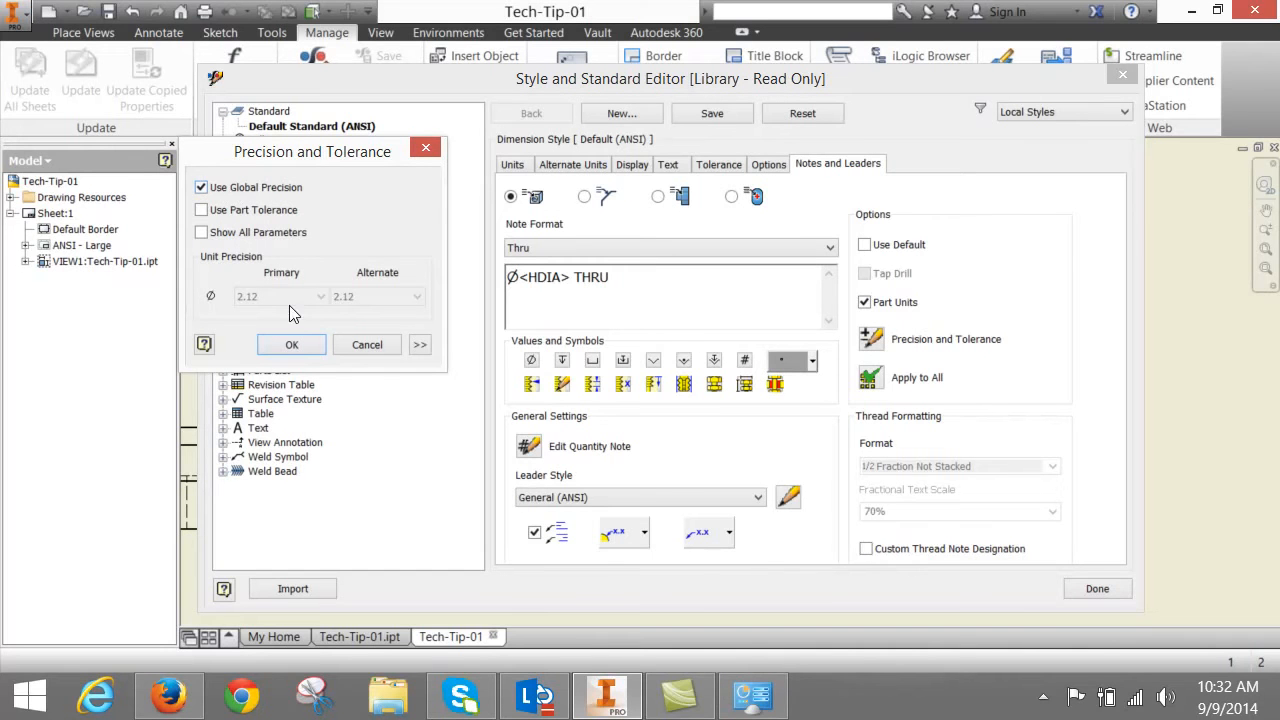
pyautogui.moveTo(370, 308)
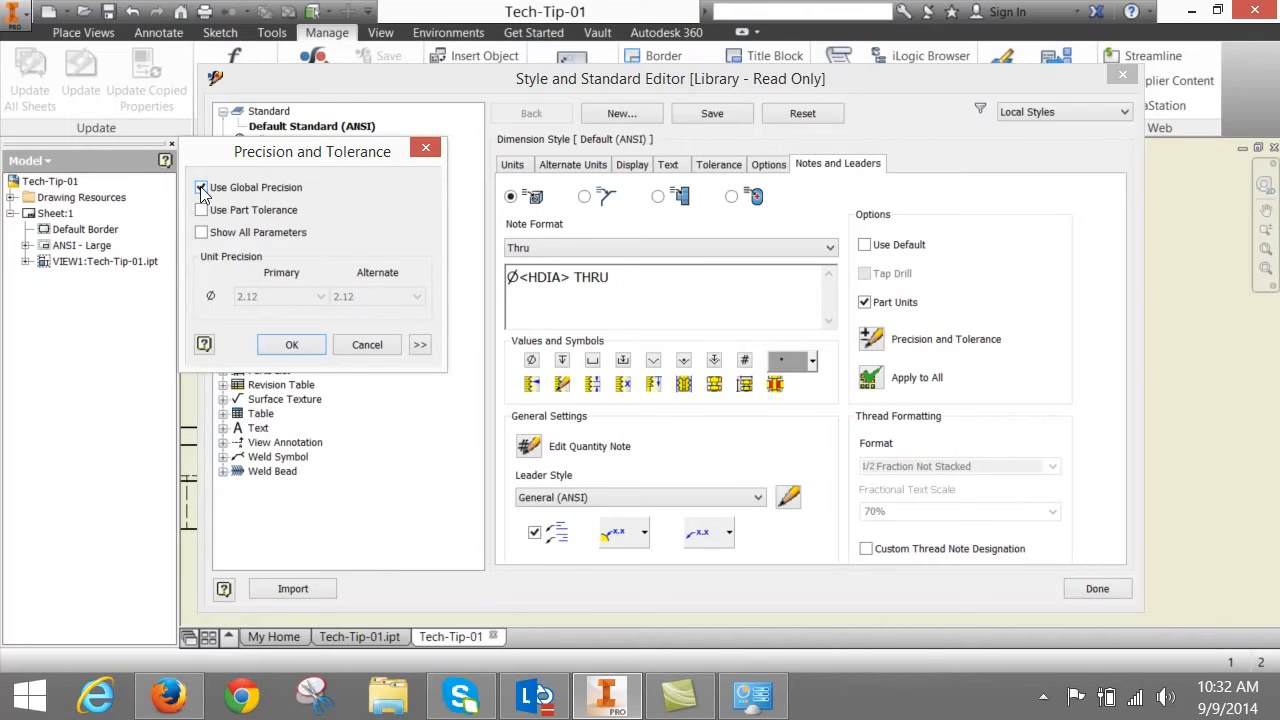
pyautogui.click(201, 188)
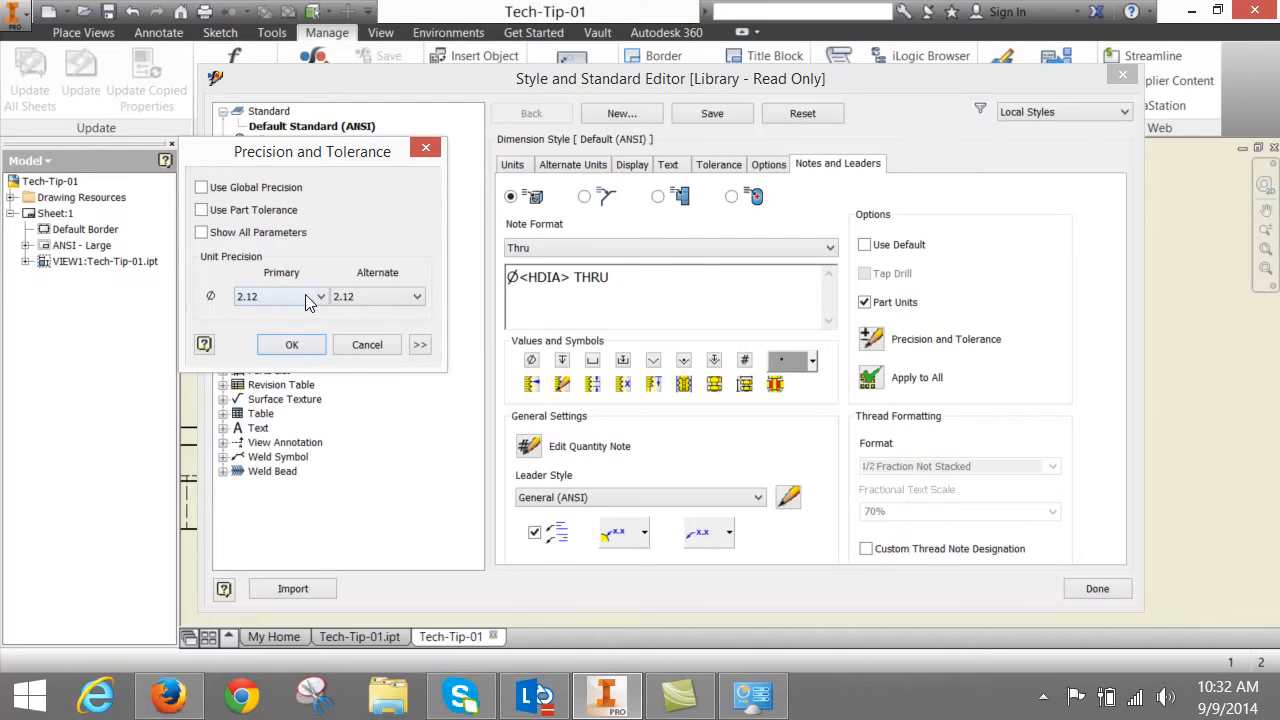
pyautogui.click(320, 296)
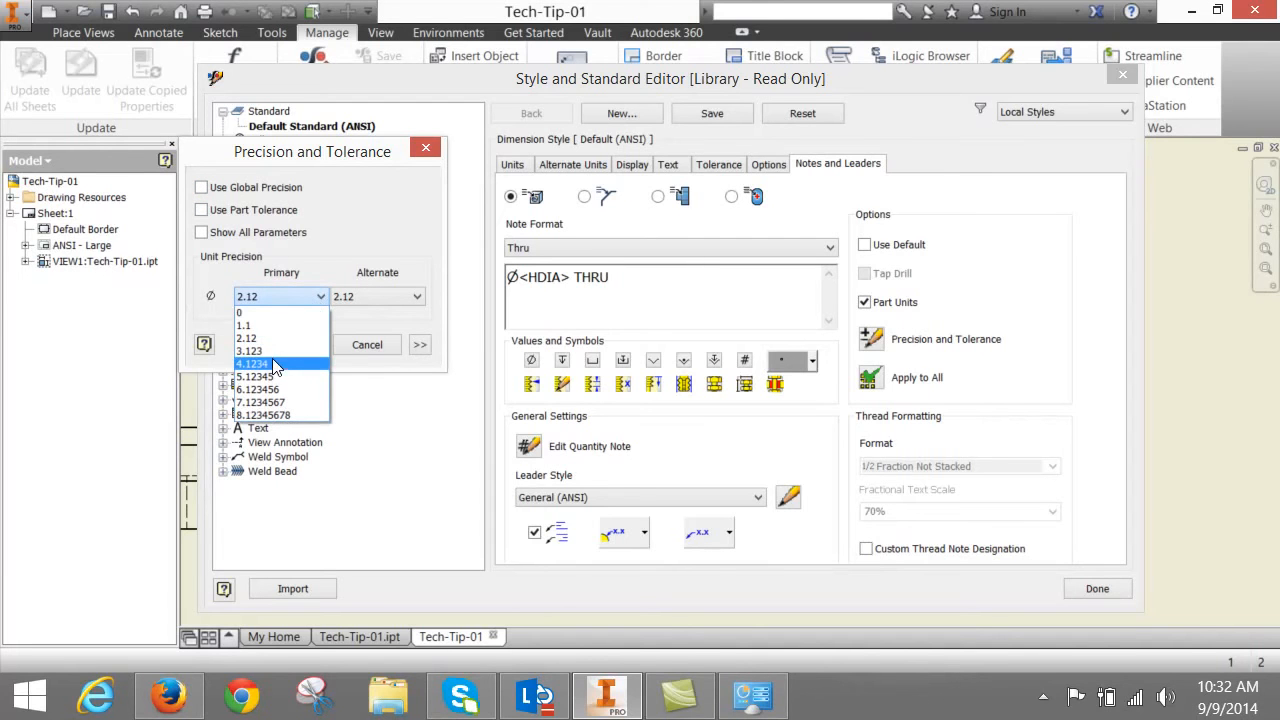
pyautogui.click(248, 351)
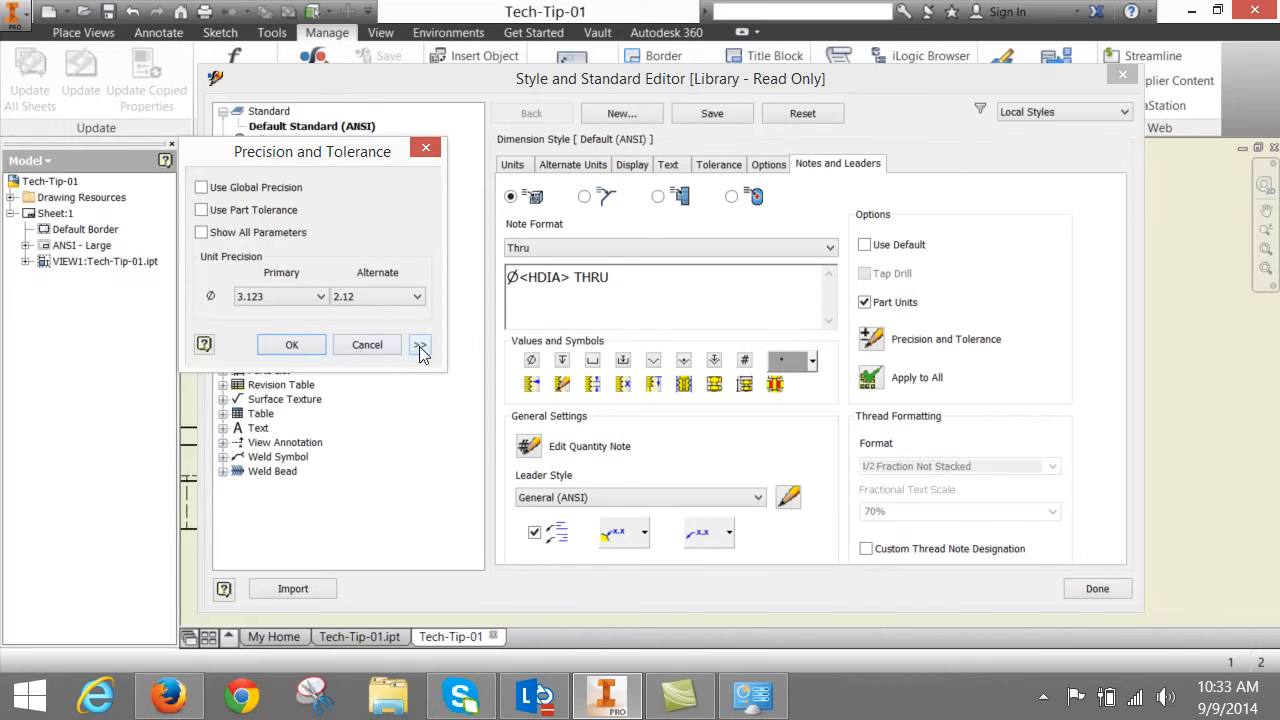
# - Try Deviation, Limits - Stacked and Symmetric tolerance methods, then cancel without keeping changes
pyautogui.click(420, 344)
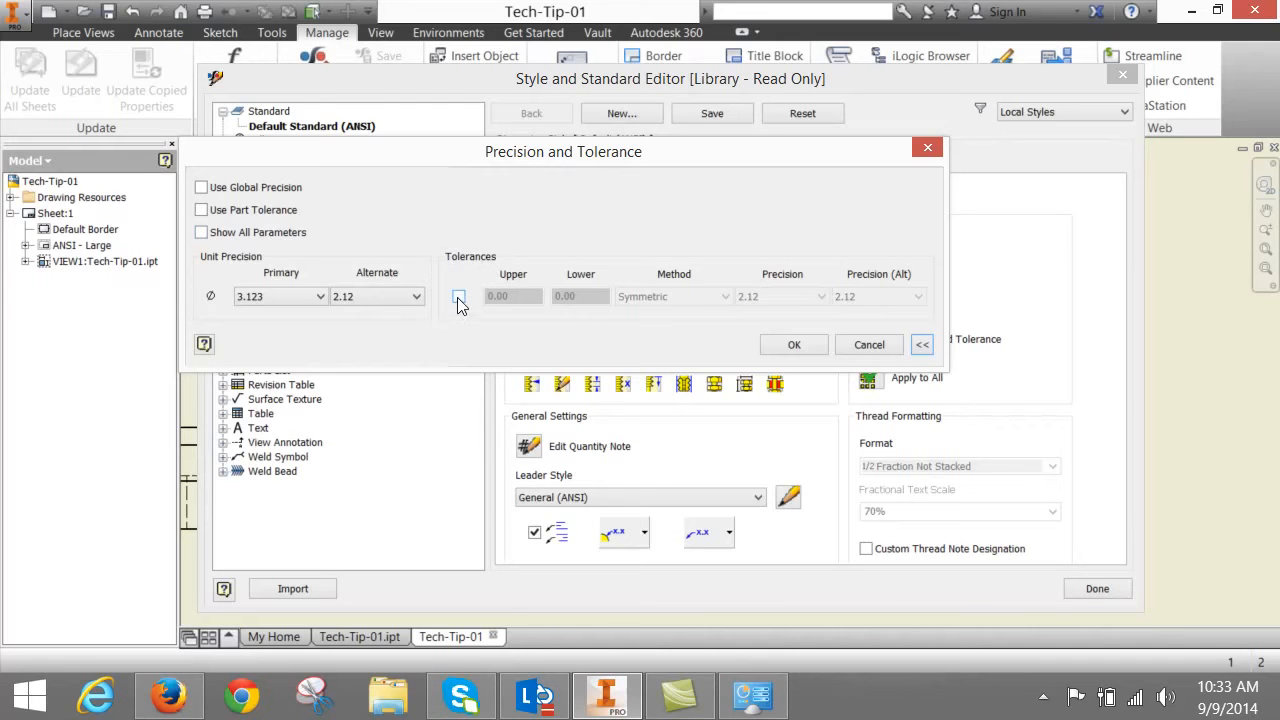
pyautogui.click(458, 296)
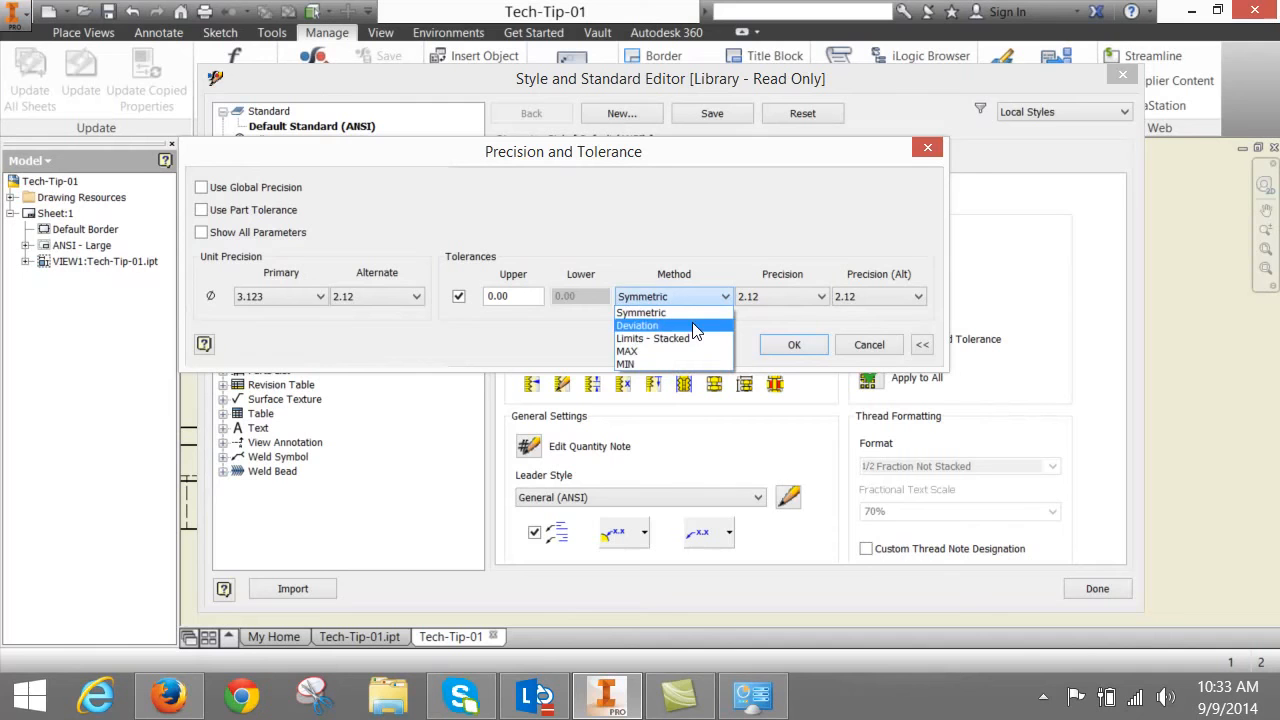
pyautogui.click(638, 325)
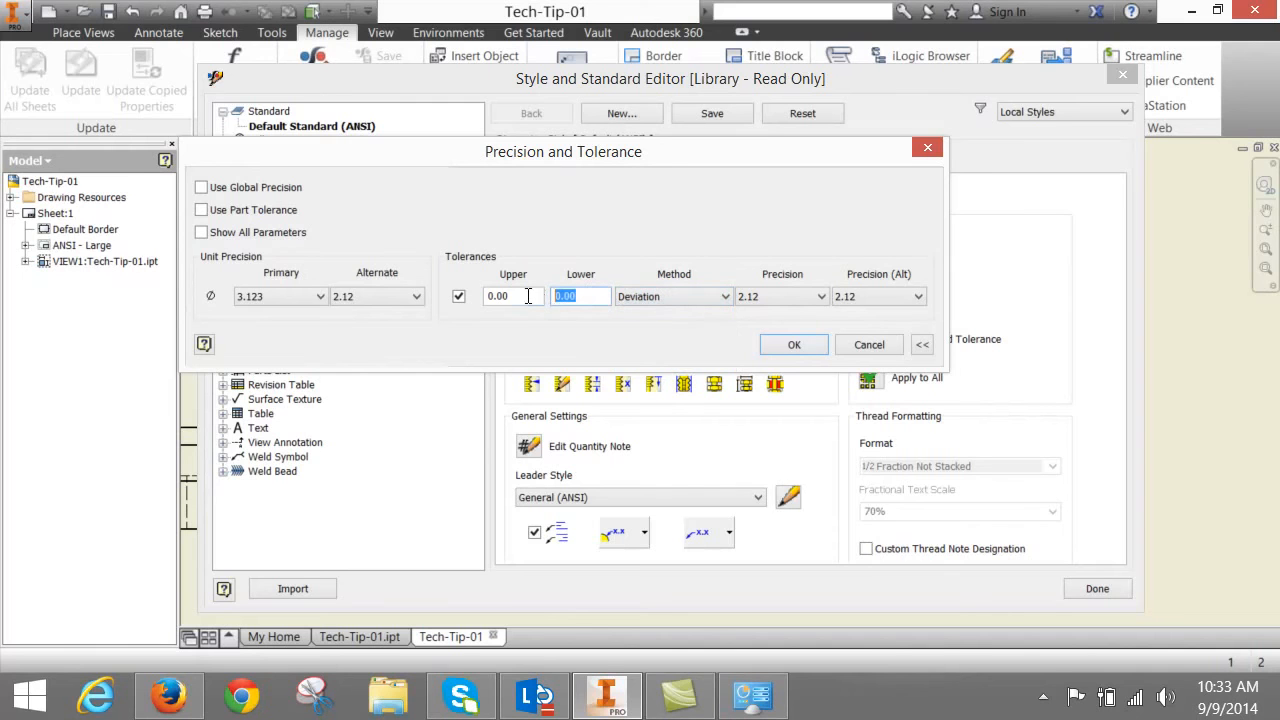
pyautogui.click(513, 296)
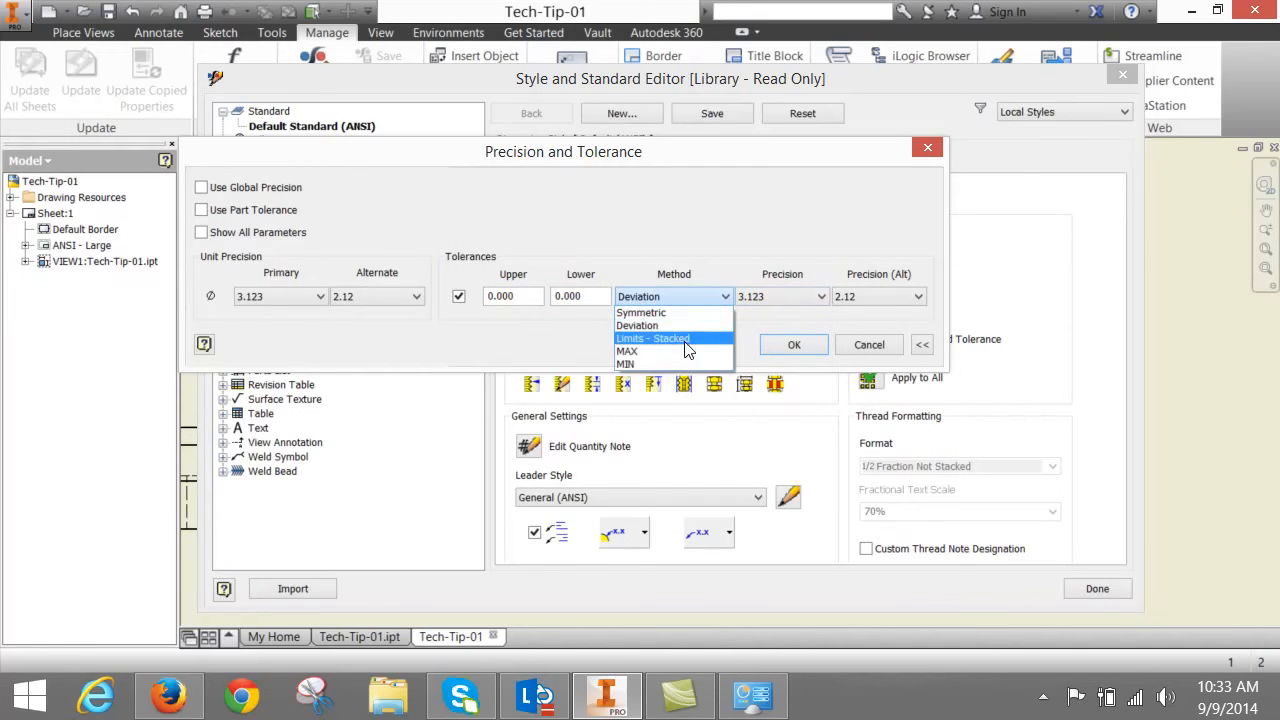
pyautogui.click(652, 338)
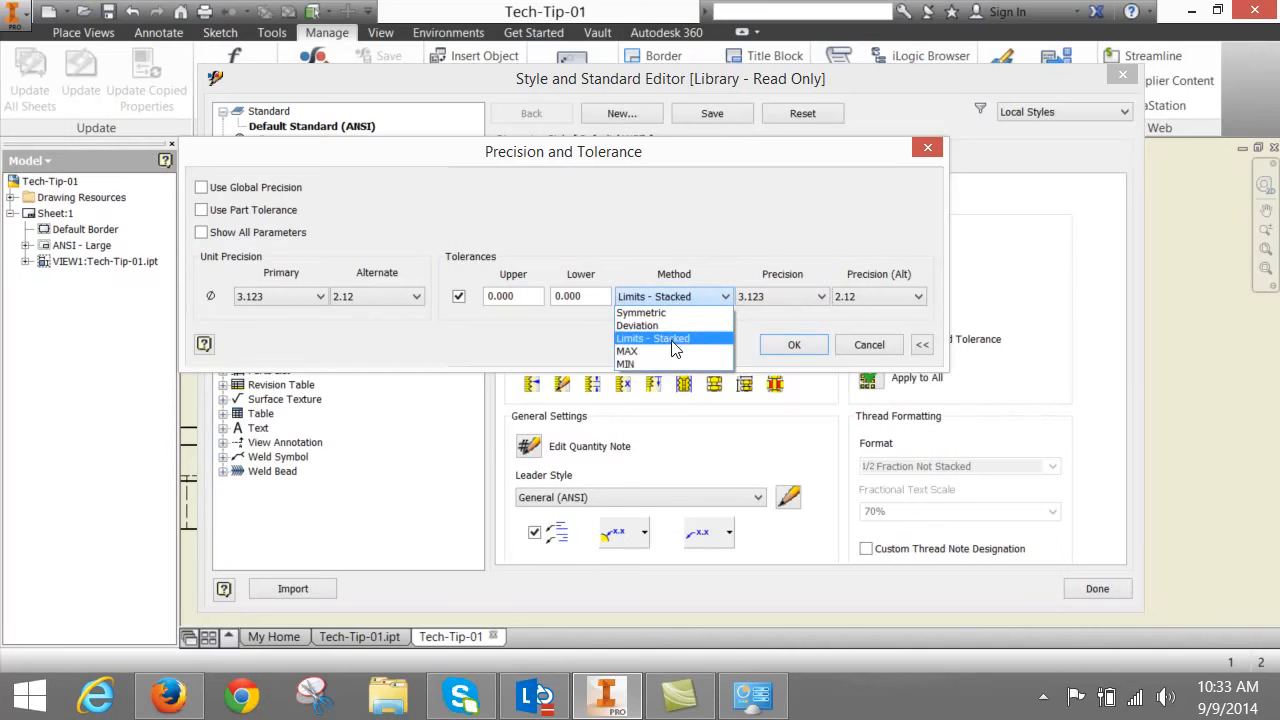
pyautogui.click(625, 363)
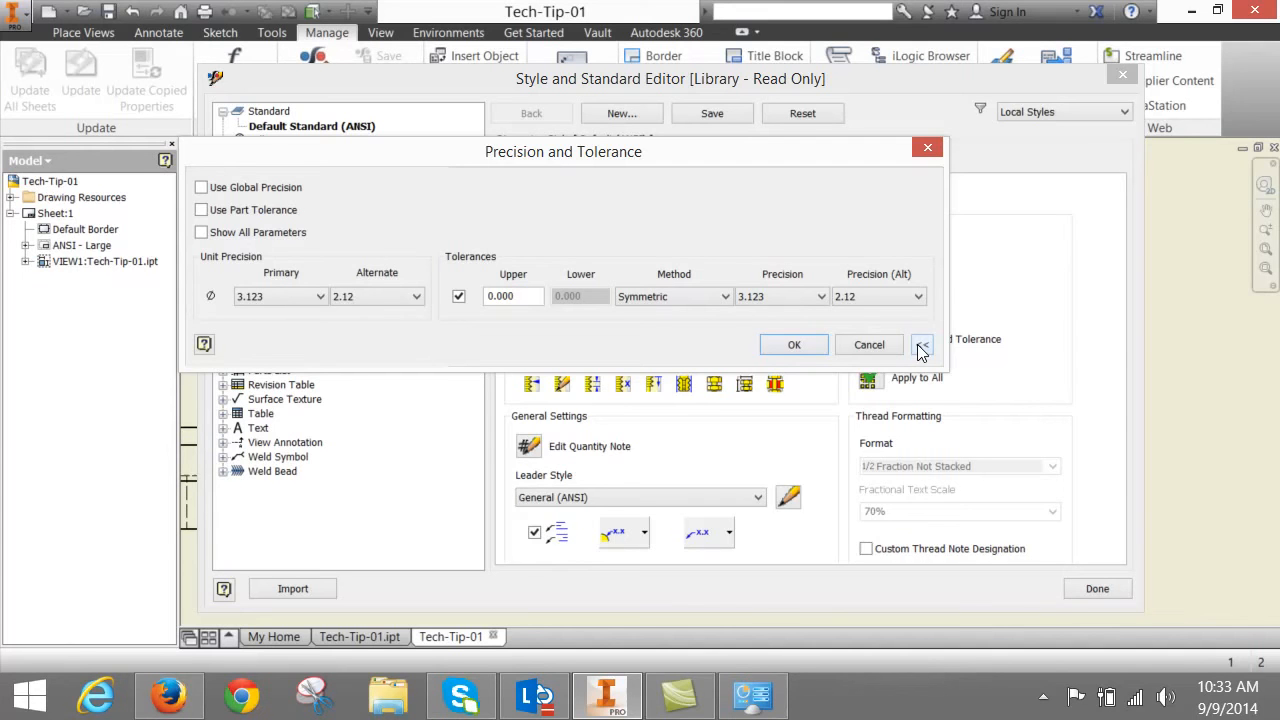
pyautogui.click(921, 344)
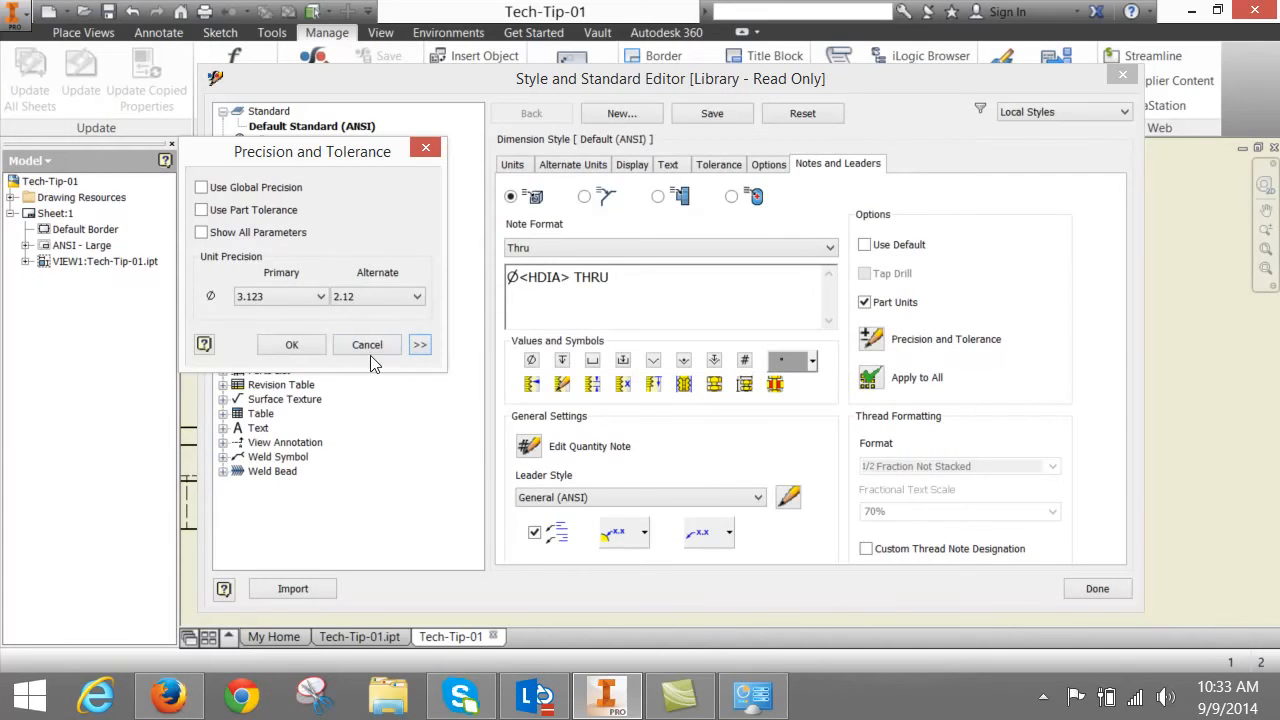
pyautogui.click(367, 344)
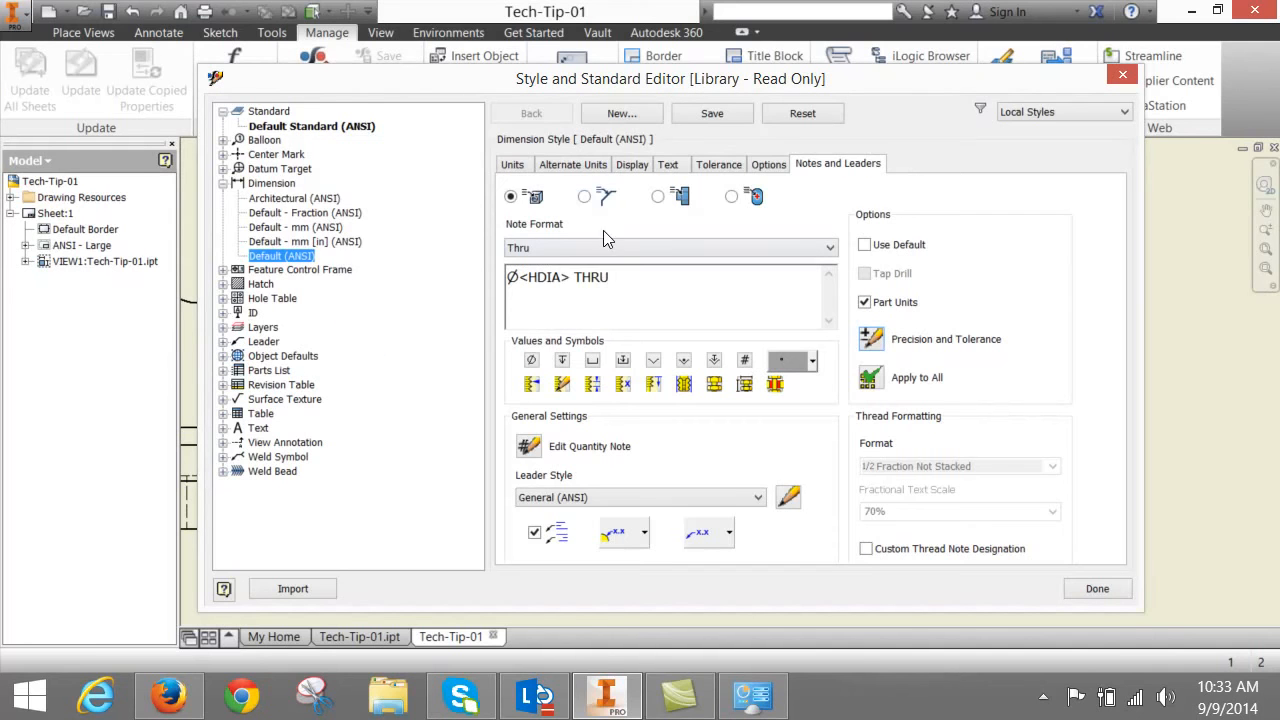
# - Show chamfer note format '<DIST1> X <ANGL> CHAMFER', keep General (ANSI) leader, open precision settings
pyautogui.click(584, 196)
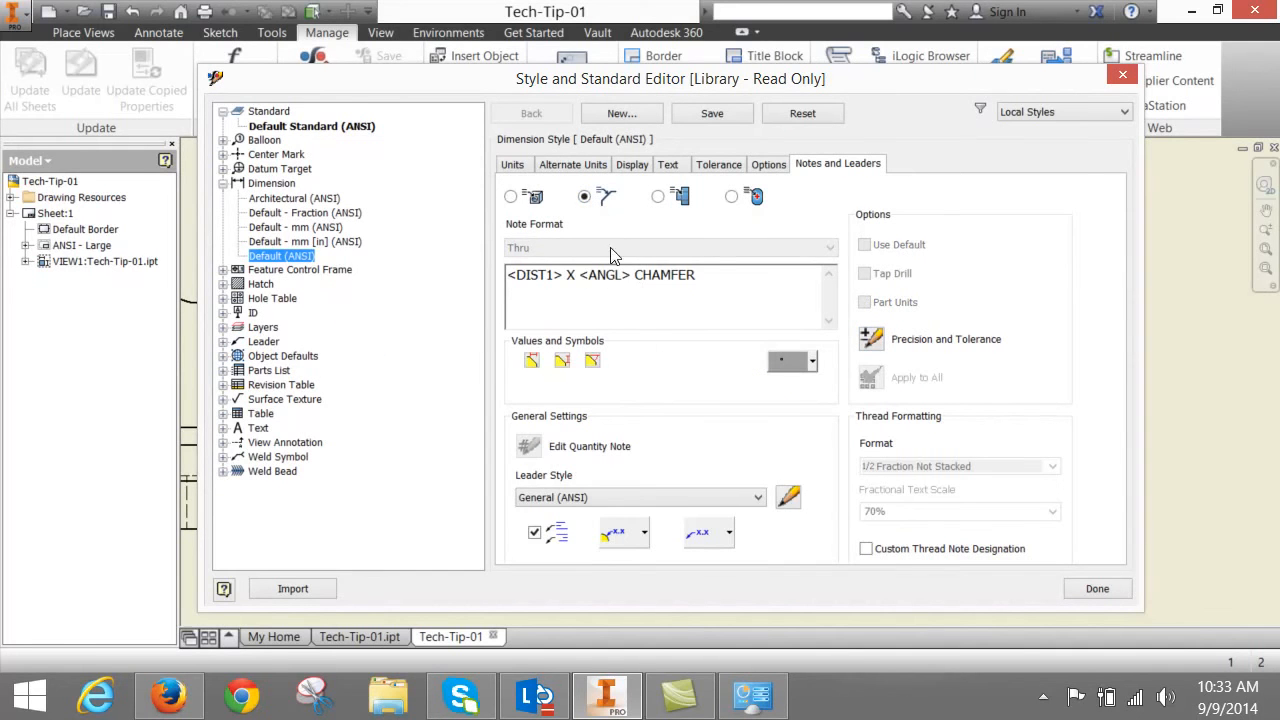
pyautogui.doubleClick(665, 275)
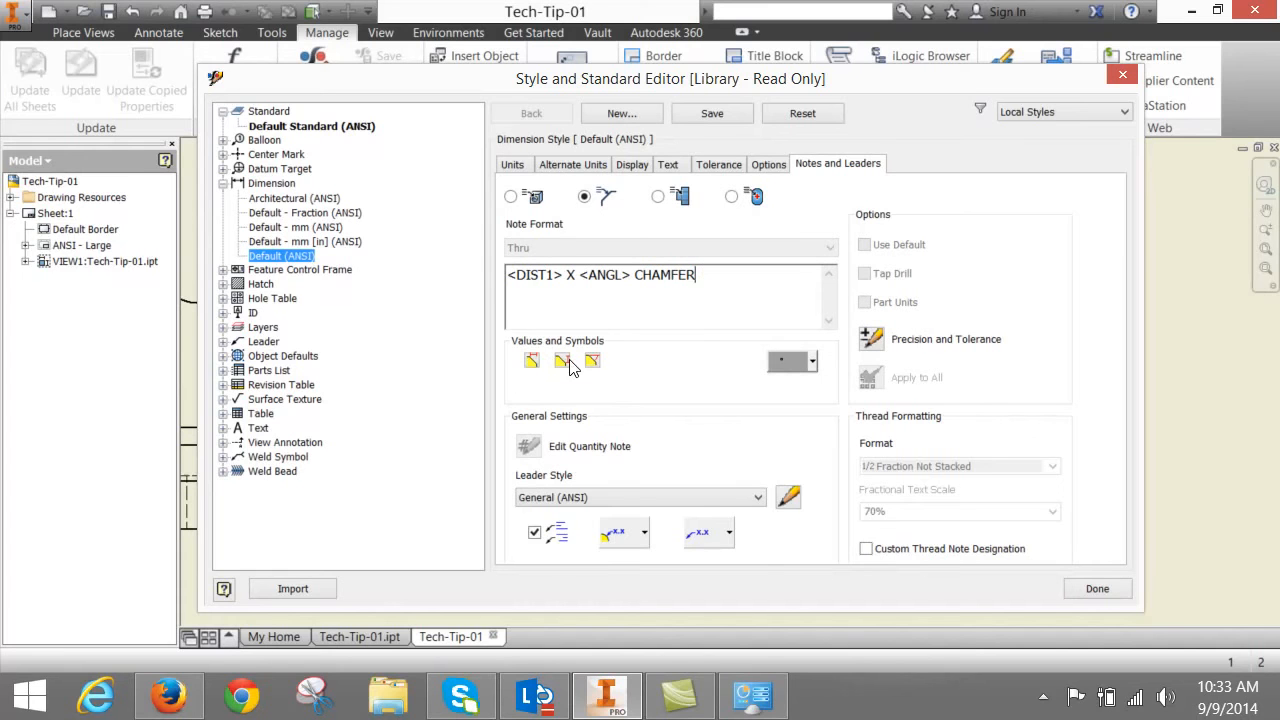
pyautogui.moveTo(532, 361)
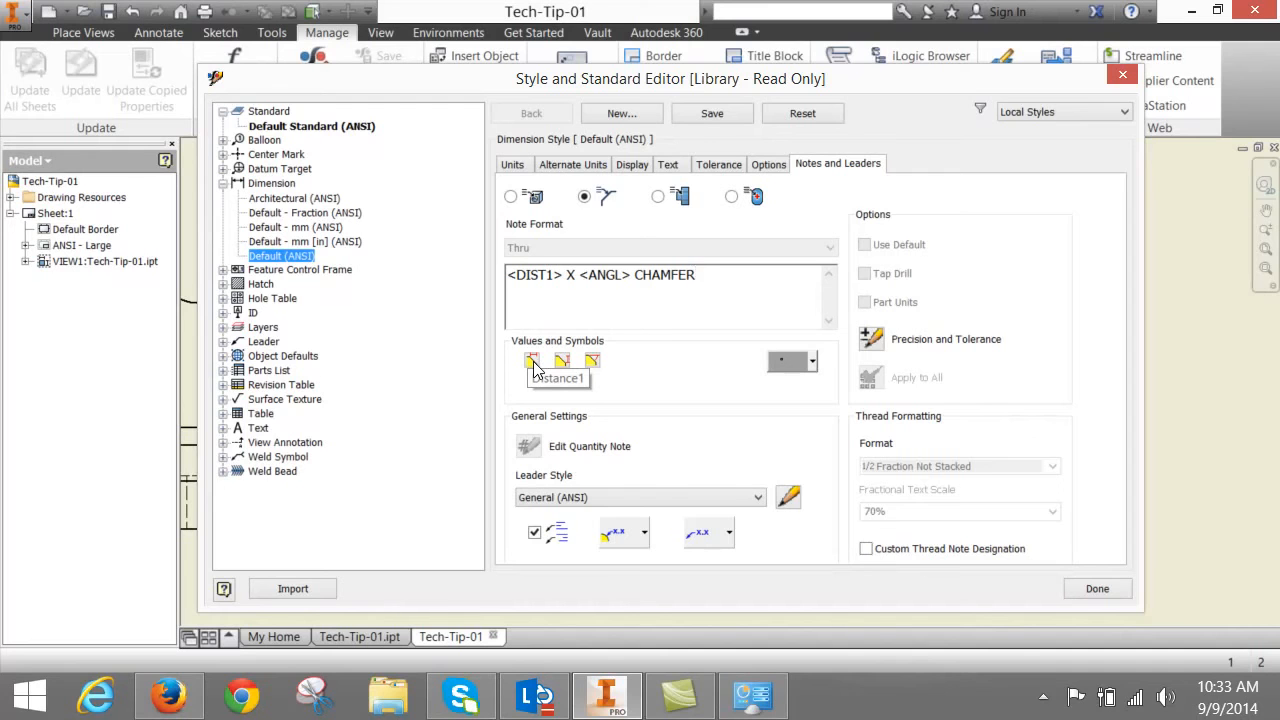
pyautogui.moveTo(562, 362)
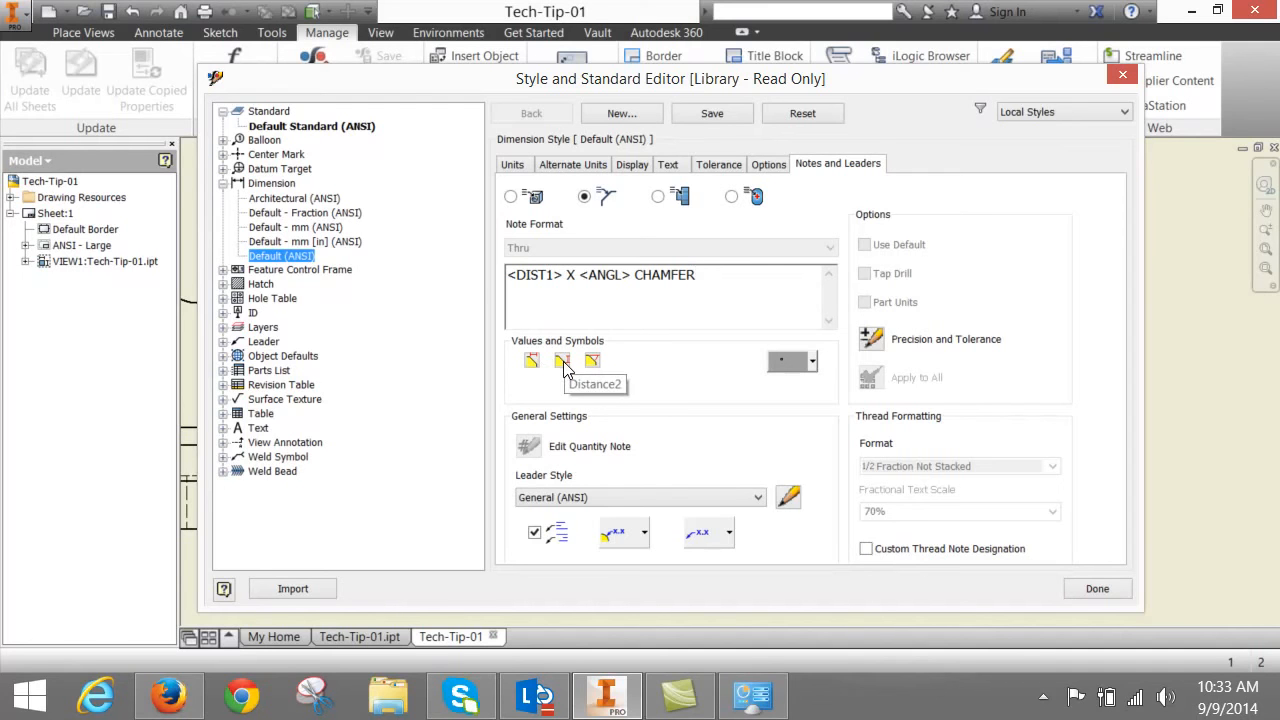
pyautogui.moveTo(592, 361)
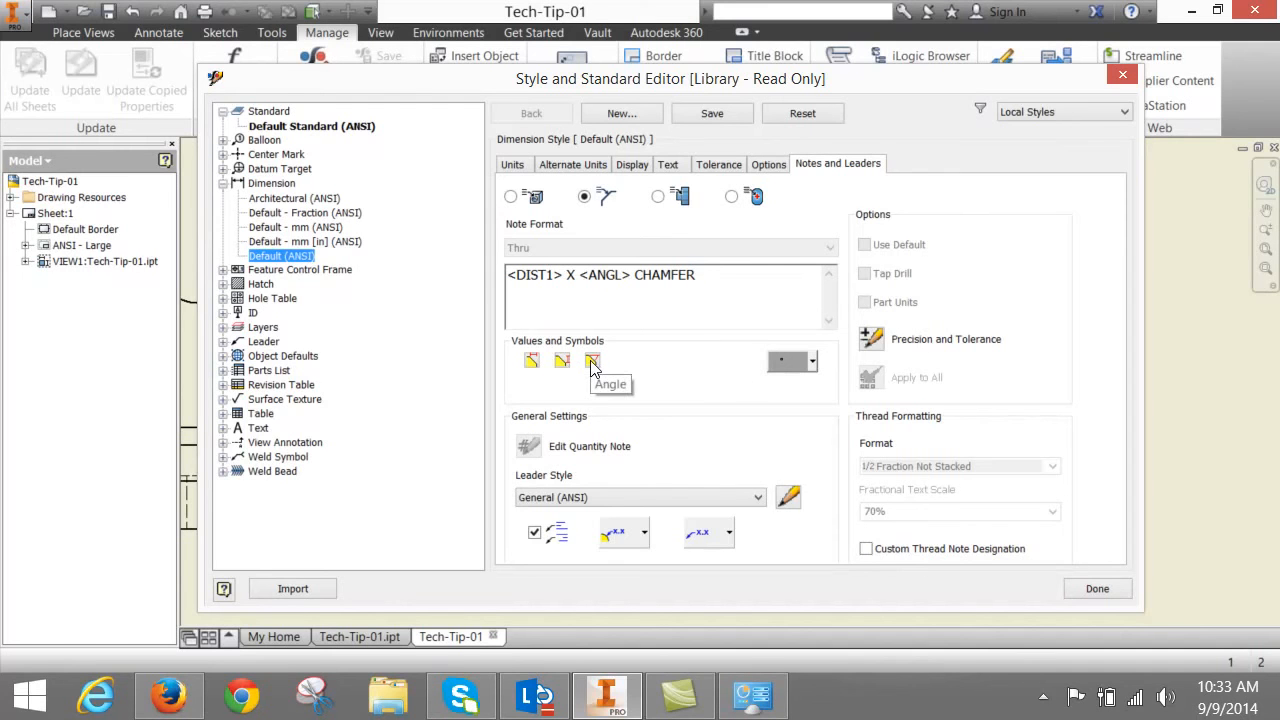
pyautogui.click(811, 361)
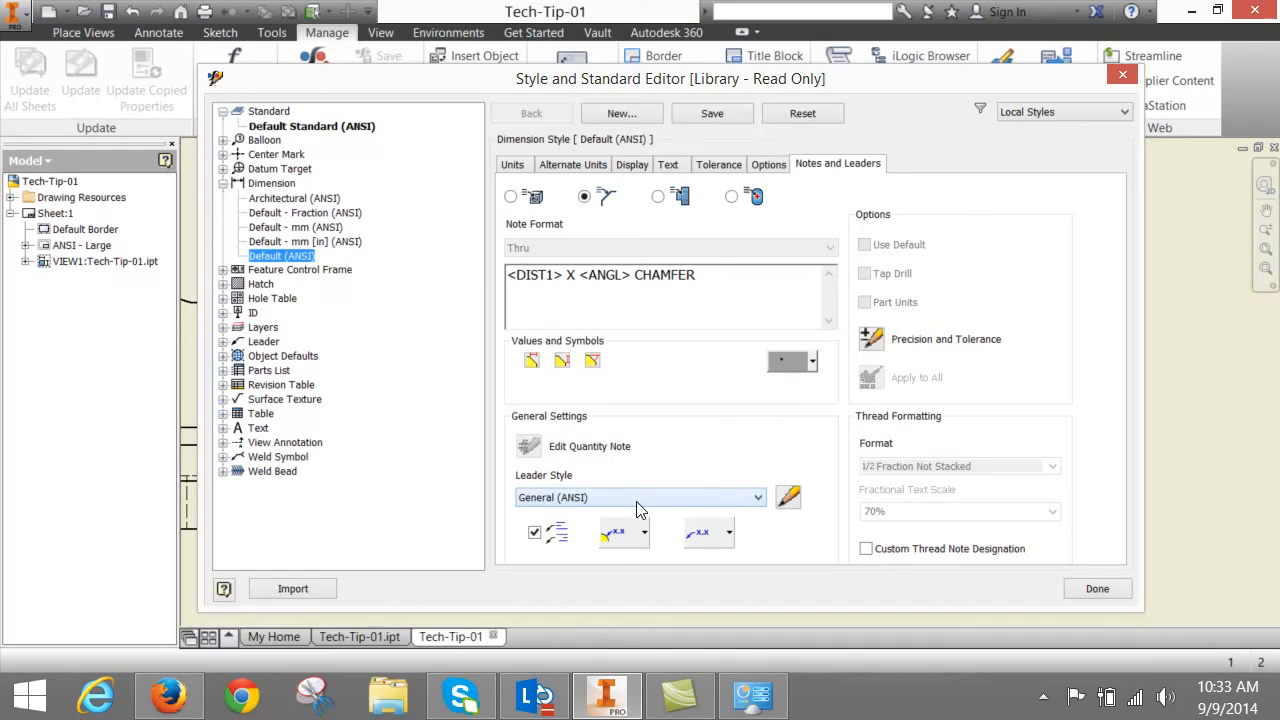
pyautogui.click(640, 497)
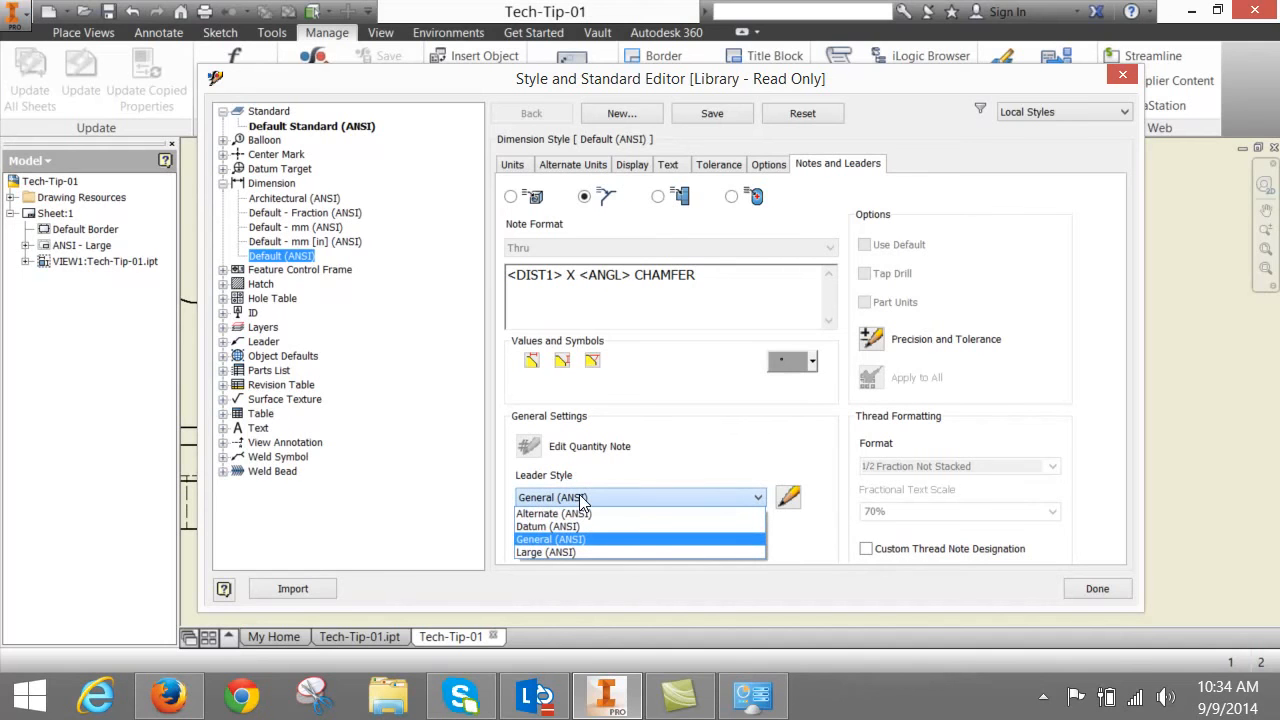
pyautogui.click(550, 539)
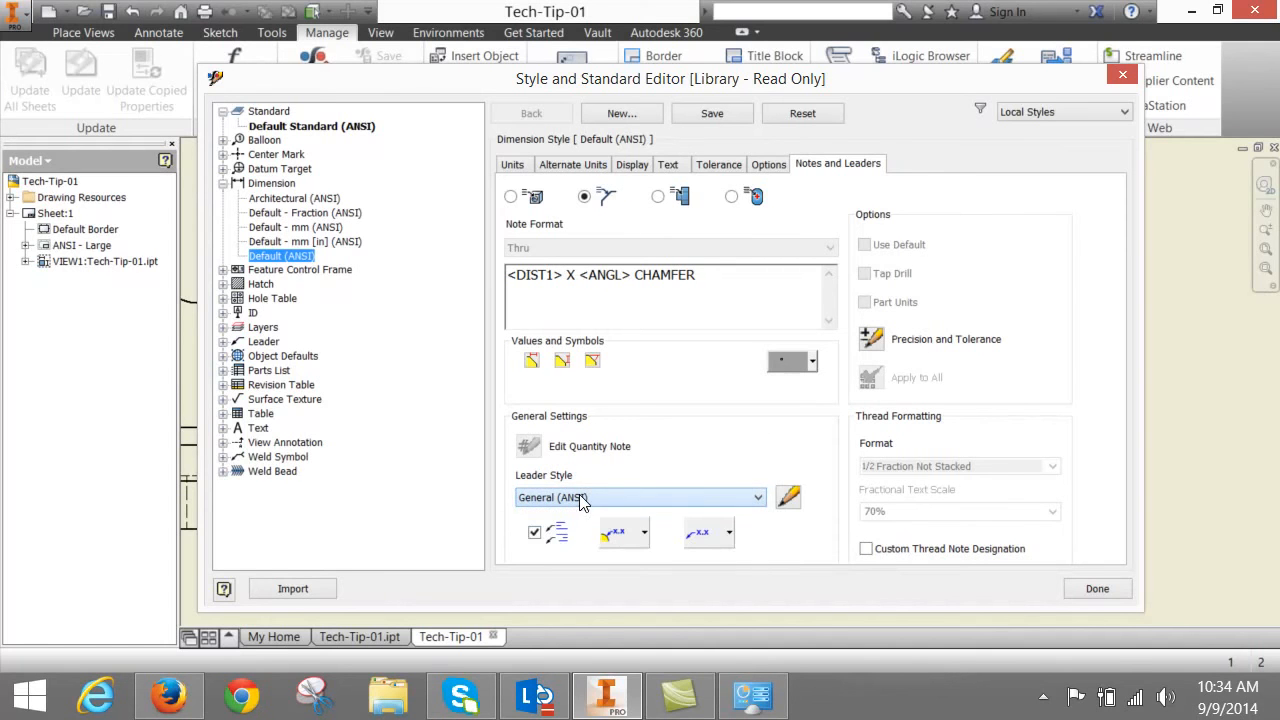
pyautogui.moveTo(625, 532)
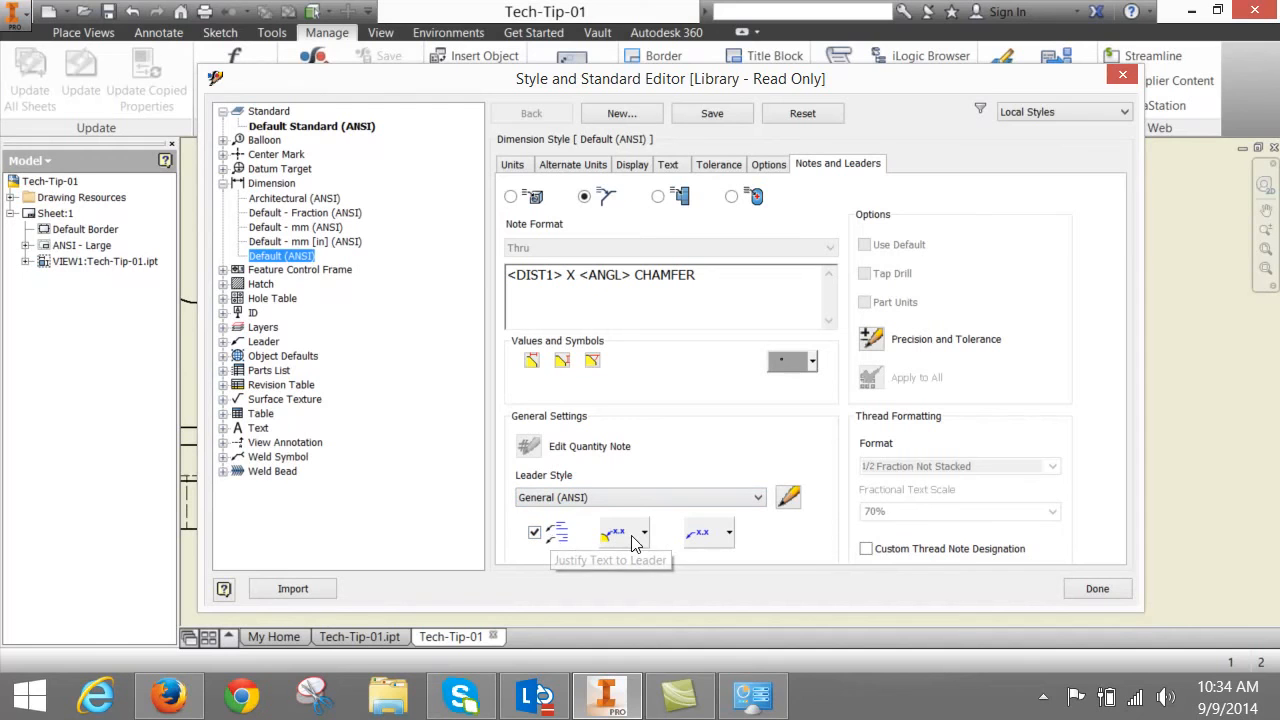
pyautogui.moveTo(697, 535)
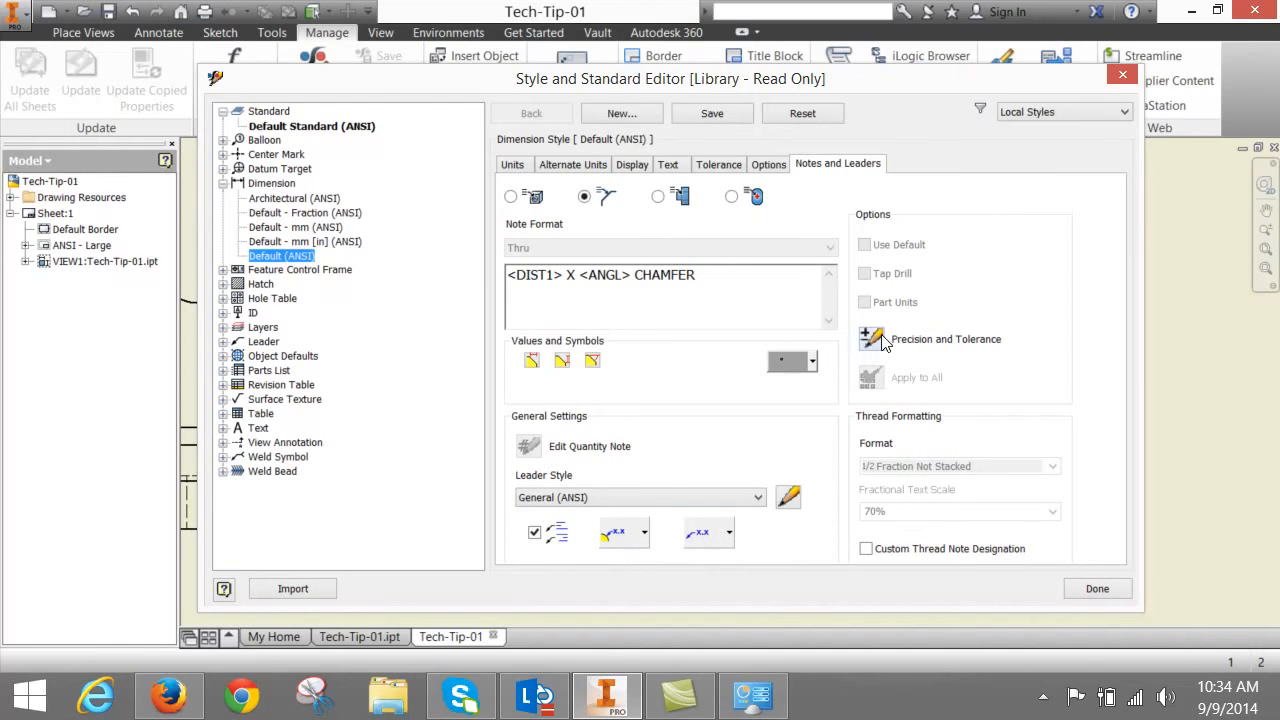
pyautogui.click(871, 339)
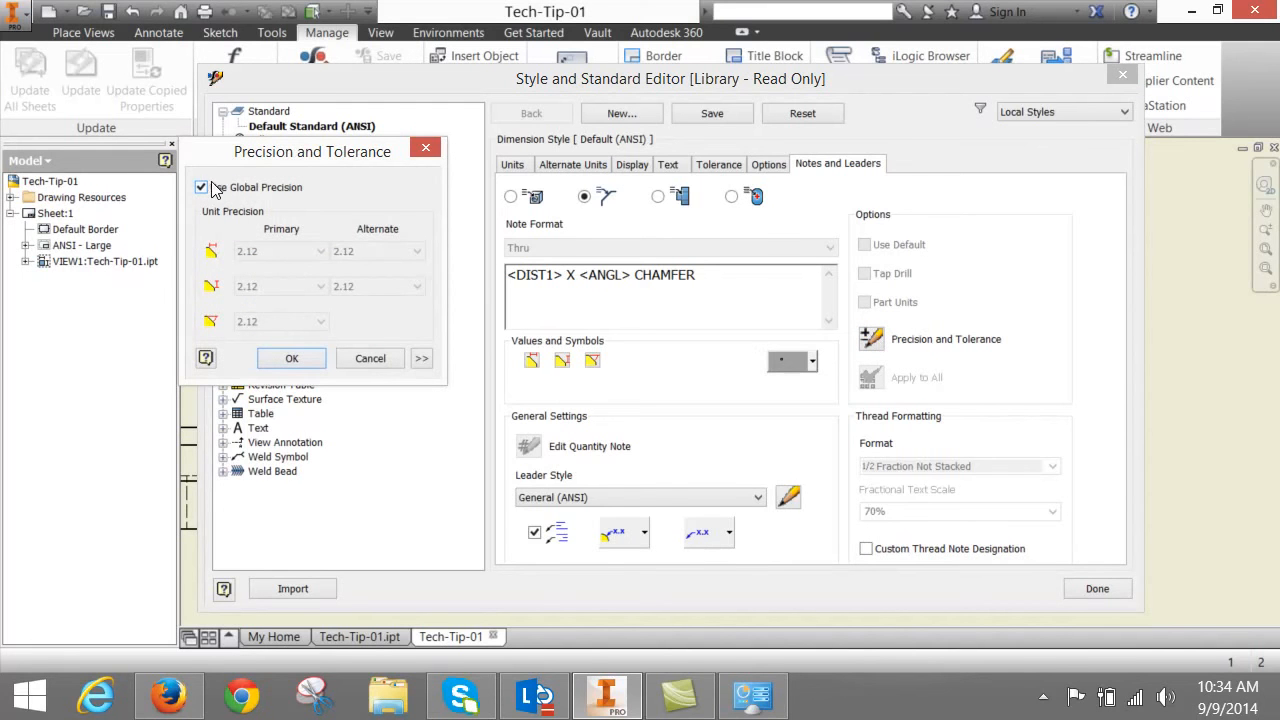
# - Untick Use Global Precision for chamfer values, view and hide tolerances, then cancel
pyautogui.click(201, 187)
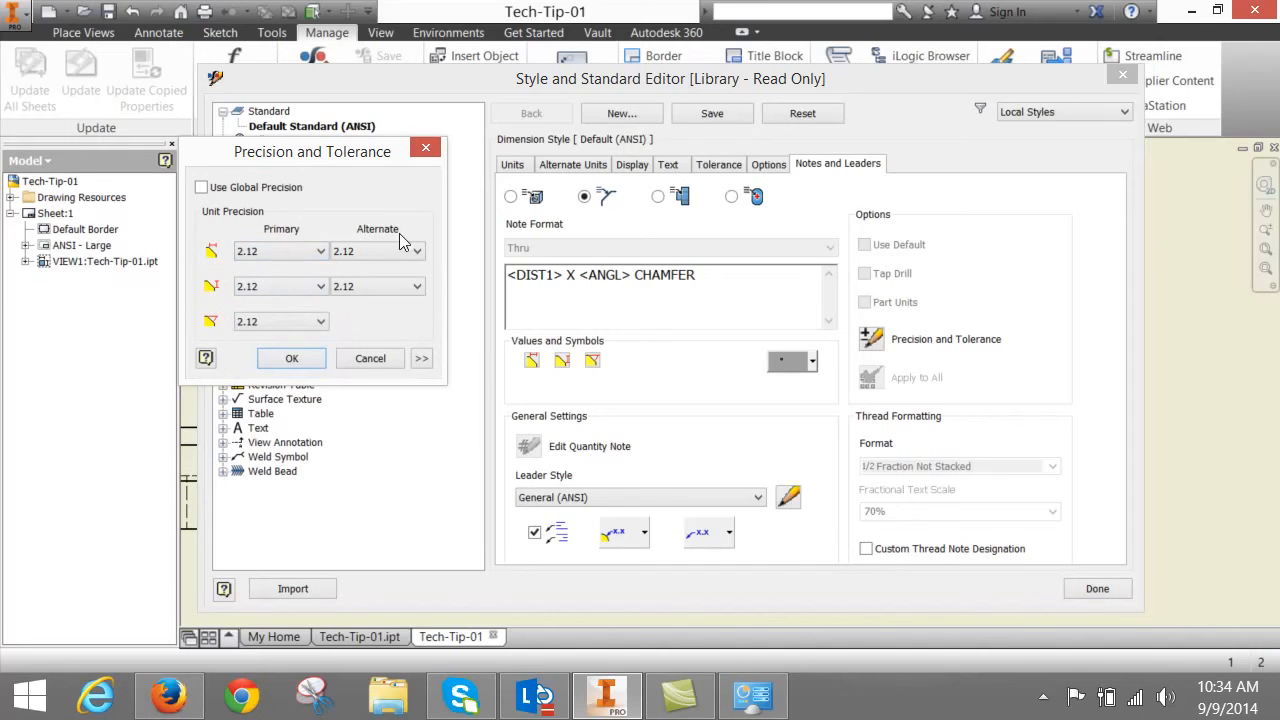
pyautogui.click(421, 358)
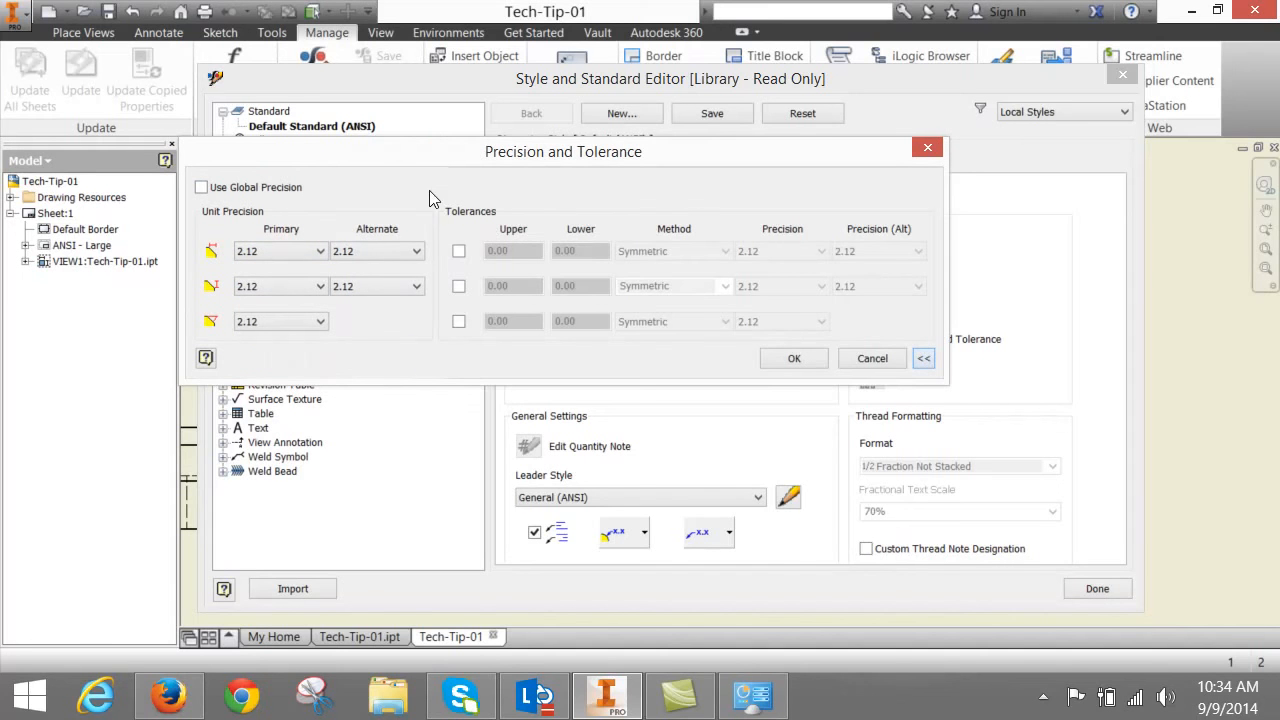
pyautogui.click(458, 250)
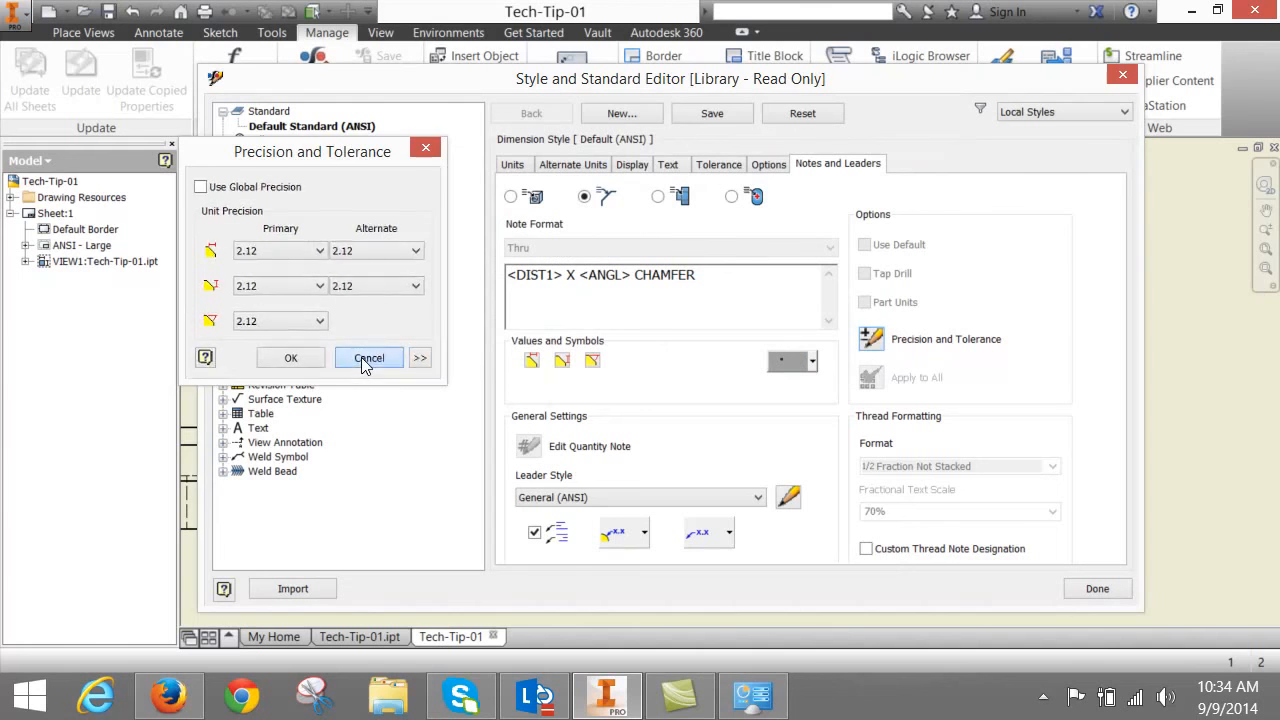
pyautogui.click(368, 358)
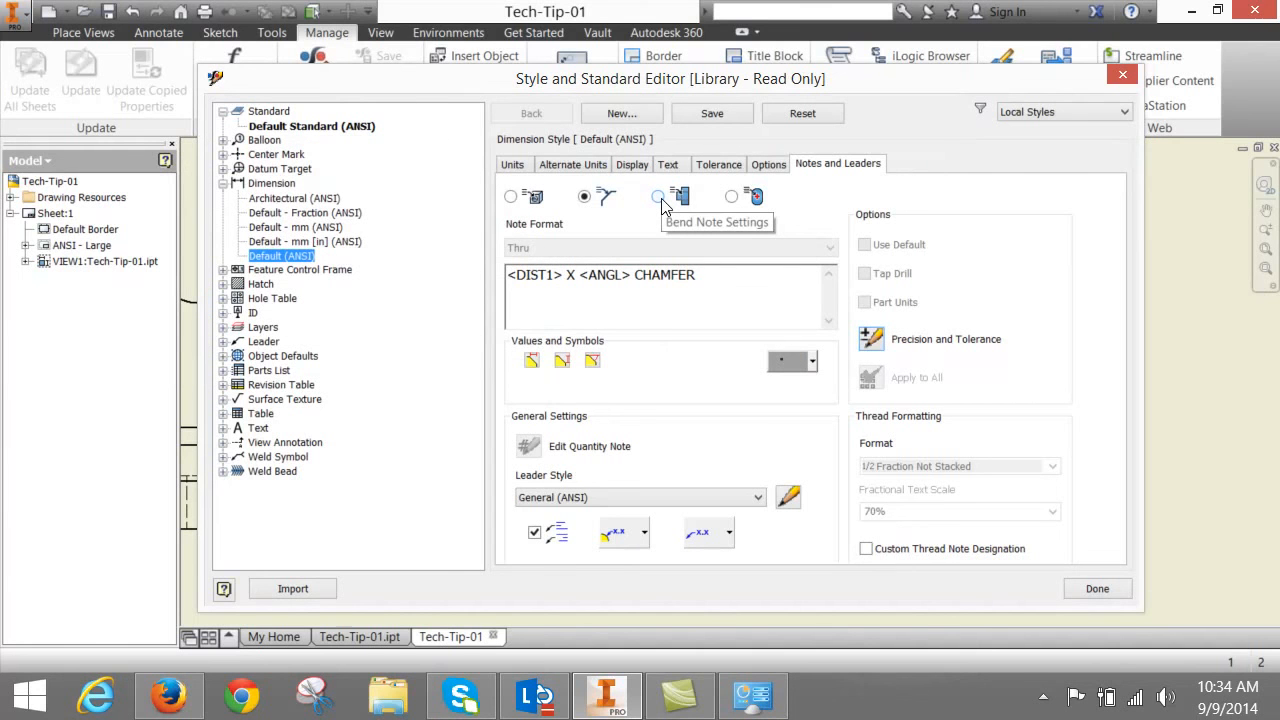
# - Inspect the bend note format '<DIR> <ANGL> R<RAD>' and bring up Precision and Tolerance
pyautogui.click(658, 196)
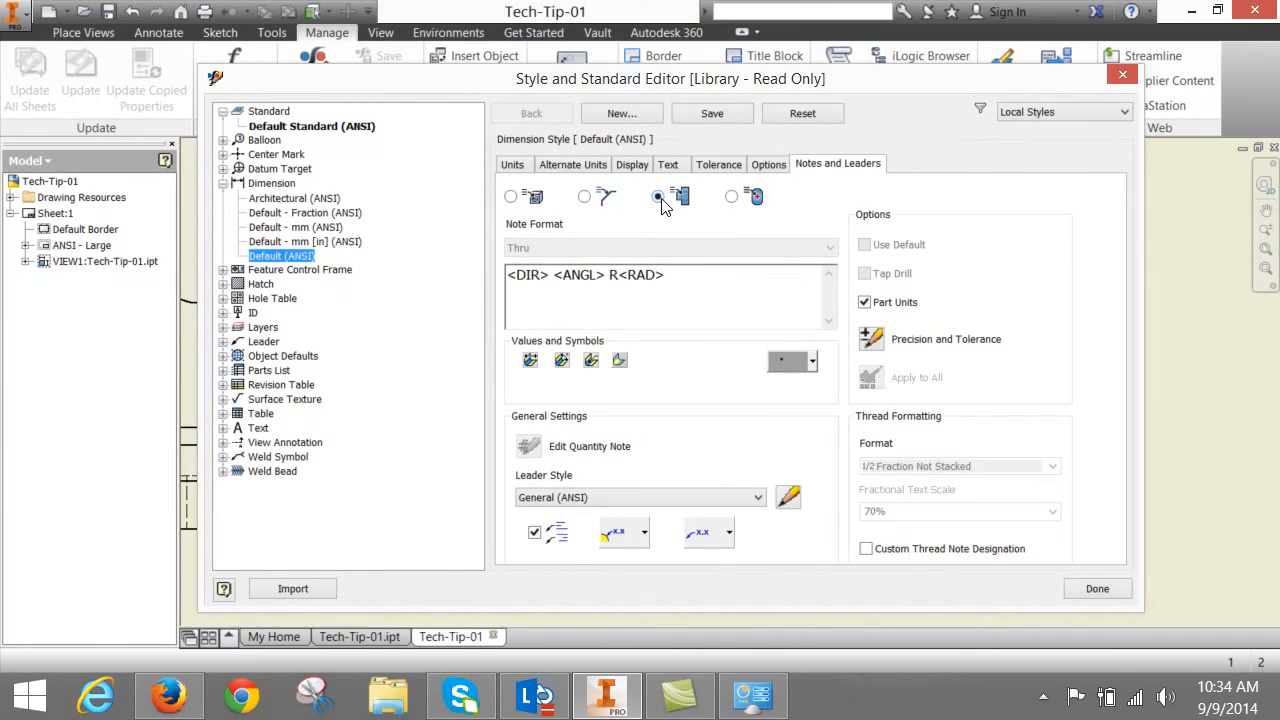
pyautogui.doubleClick(527, 275)
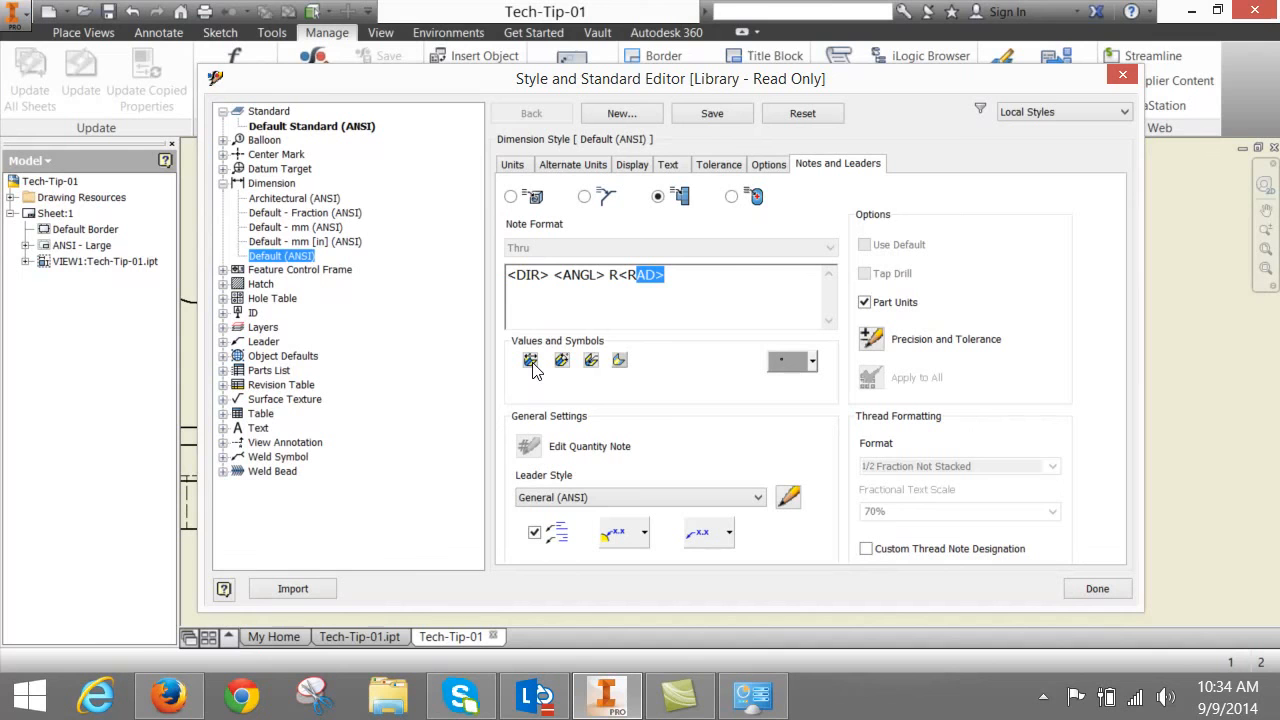
pyautogui.moveTo(565, 363)
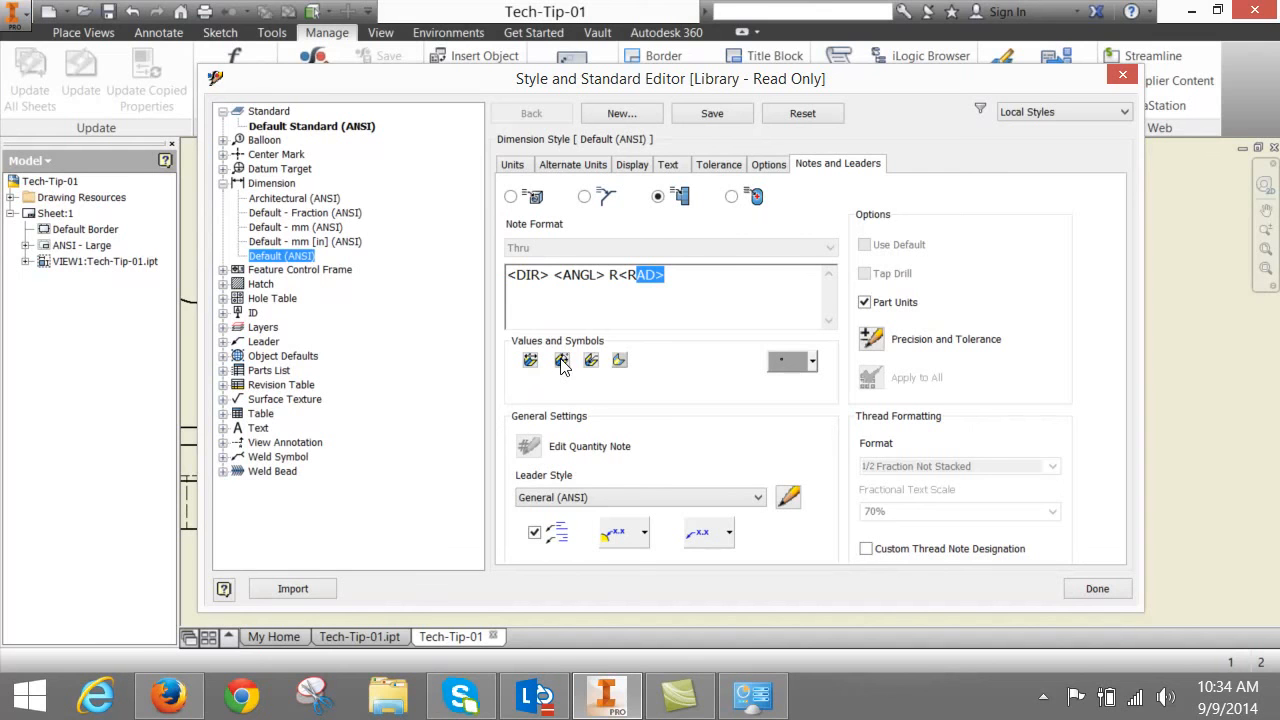
pyautogui.moveTo(591, 360)
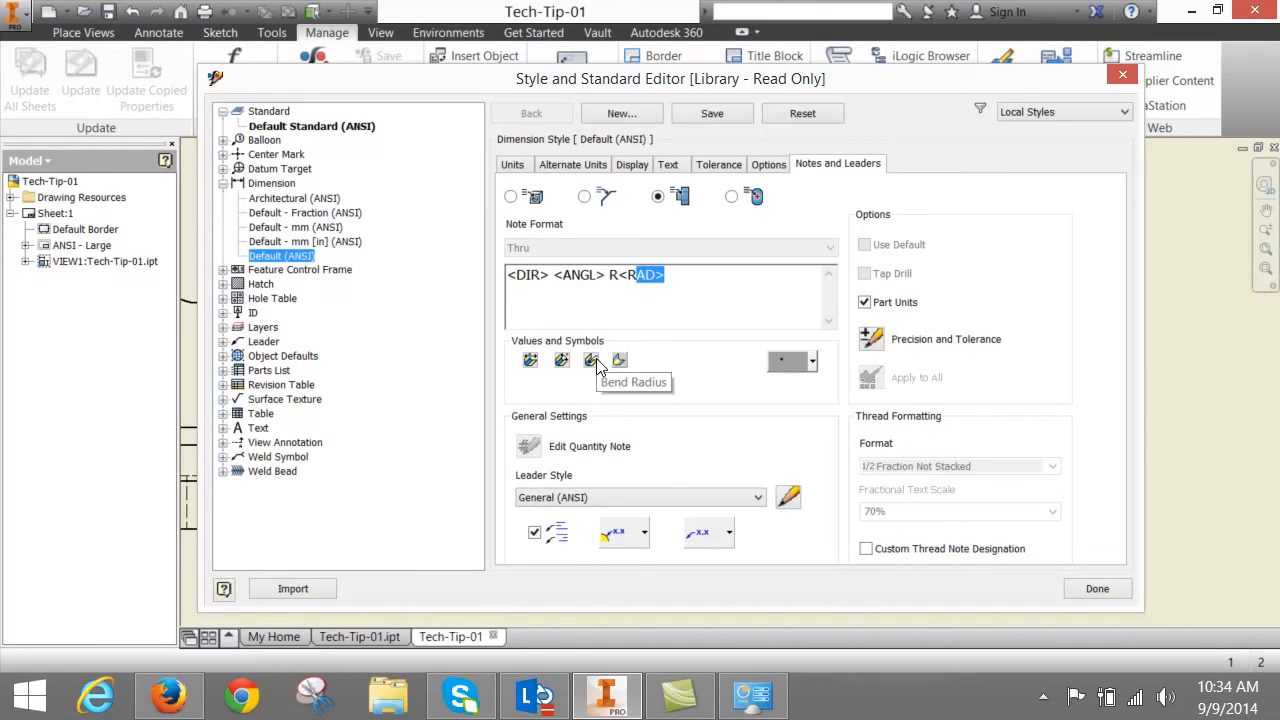
pyautogui.moveTo(619, 360)
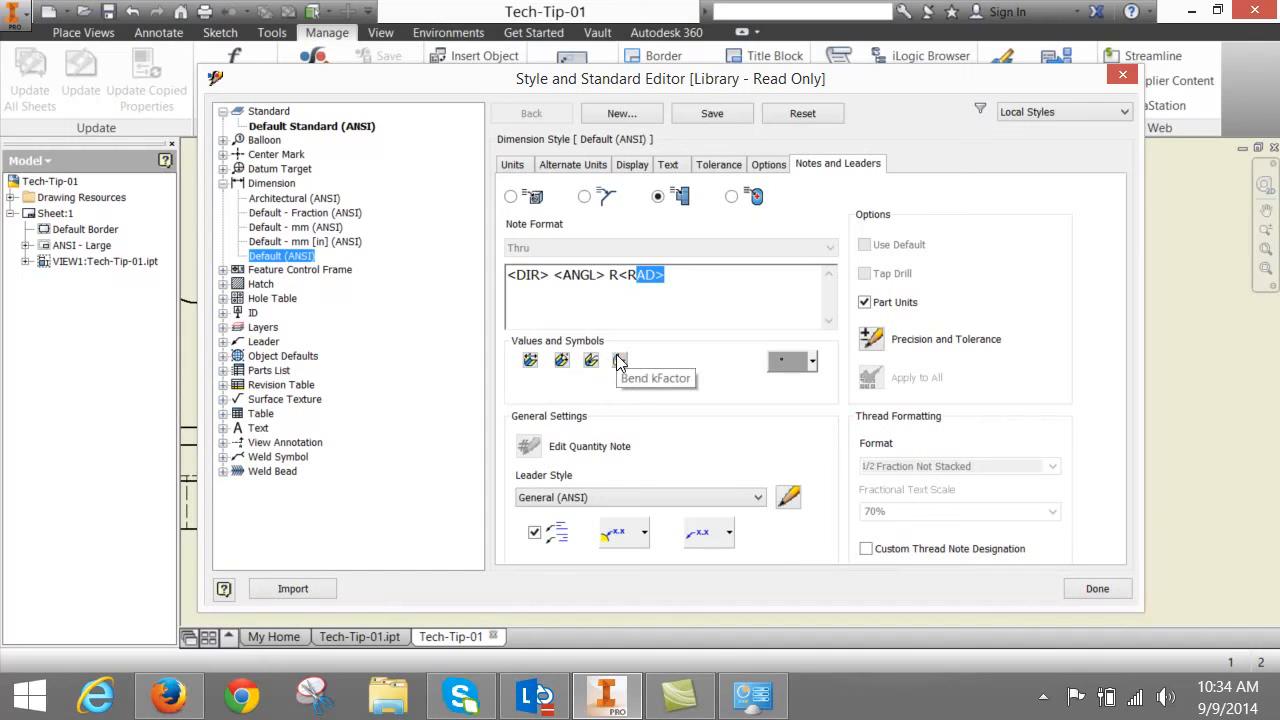
pyautogui.click(812, 361)
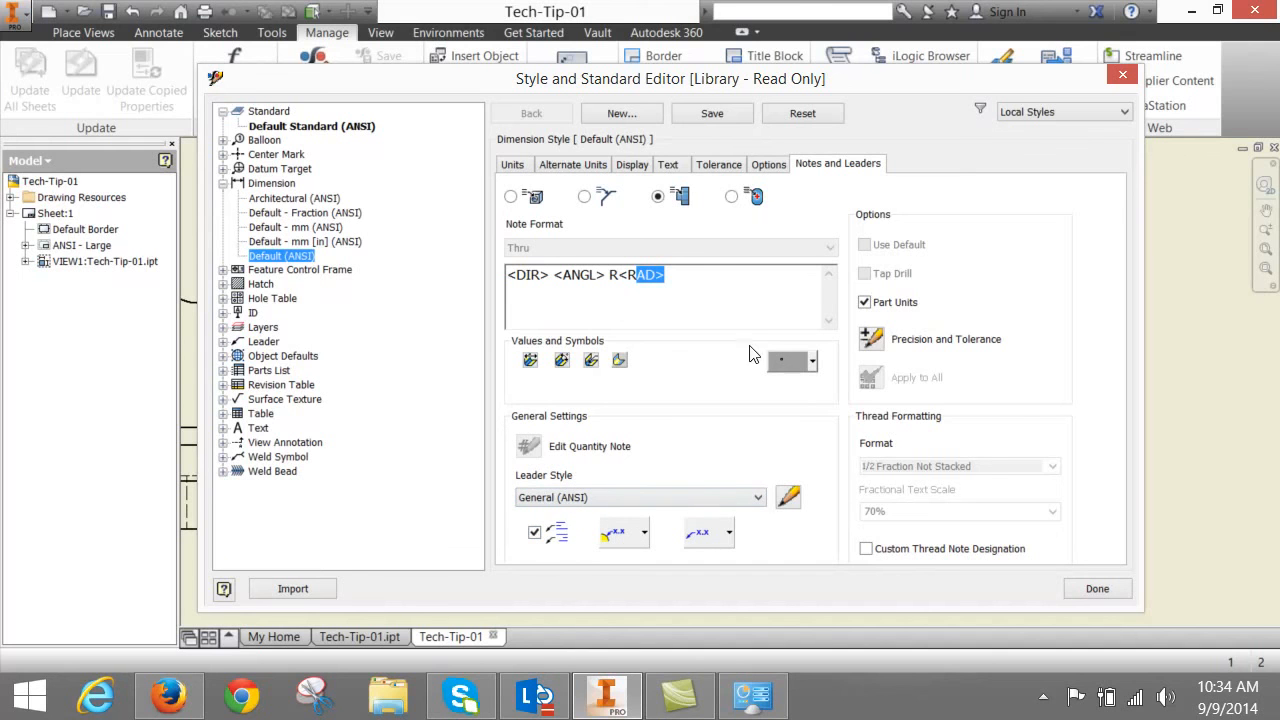
pyautogui.moveTo(871, 339)
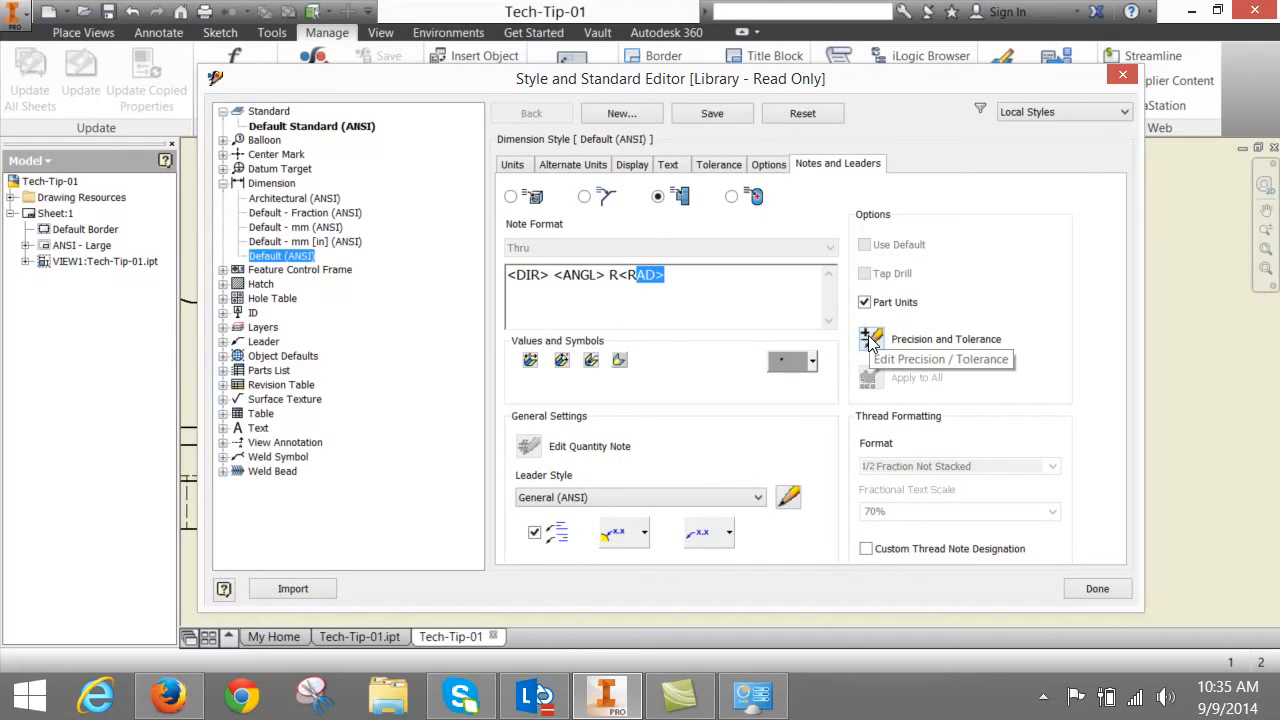
pyautogui.click(871, 339)
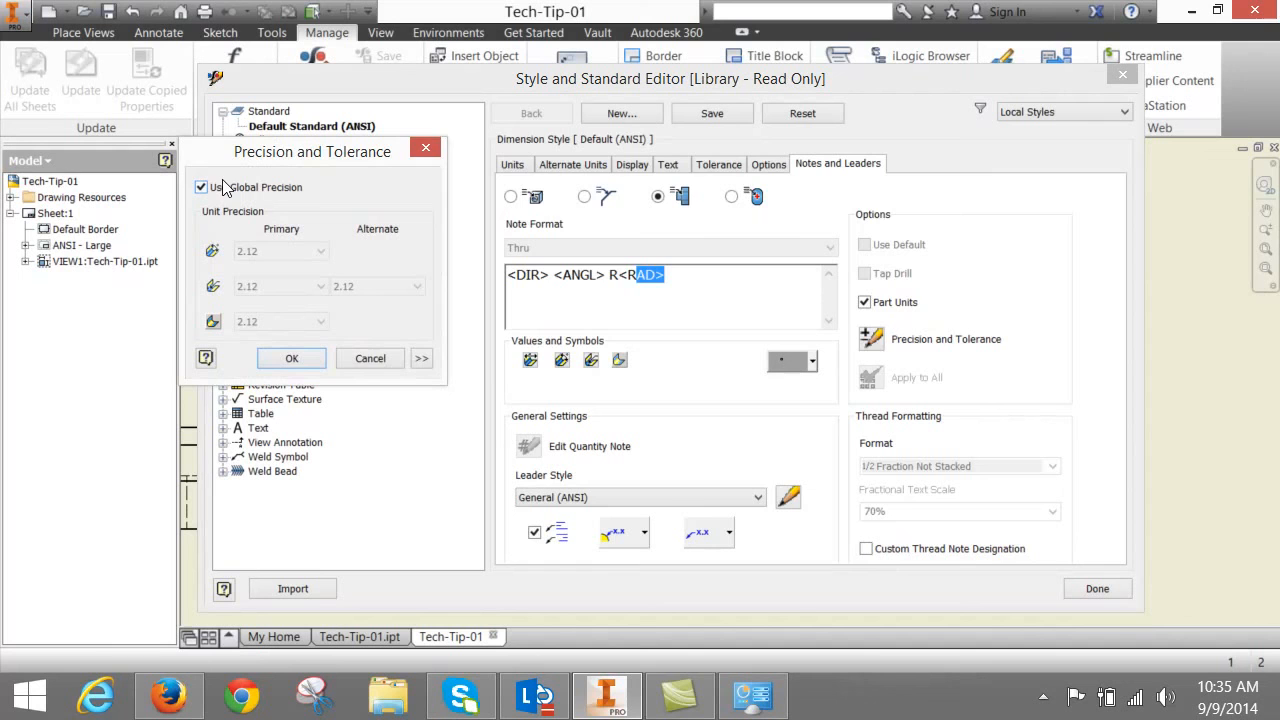
# - Expand and collapse the bend note tolerance options, then cancel without changes
pyautogui.click(421, 358)
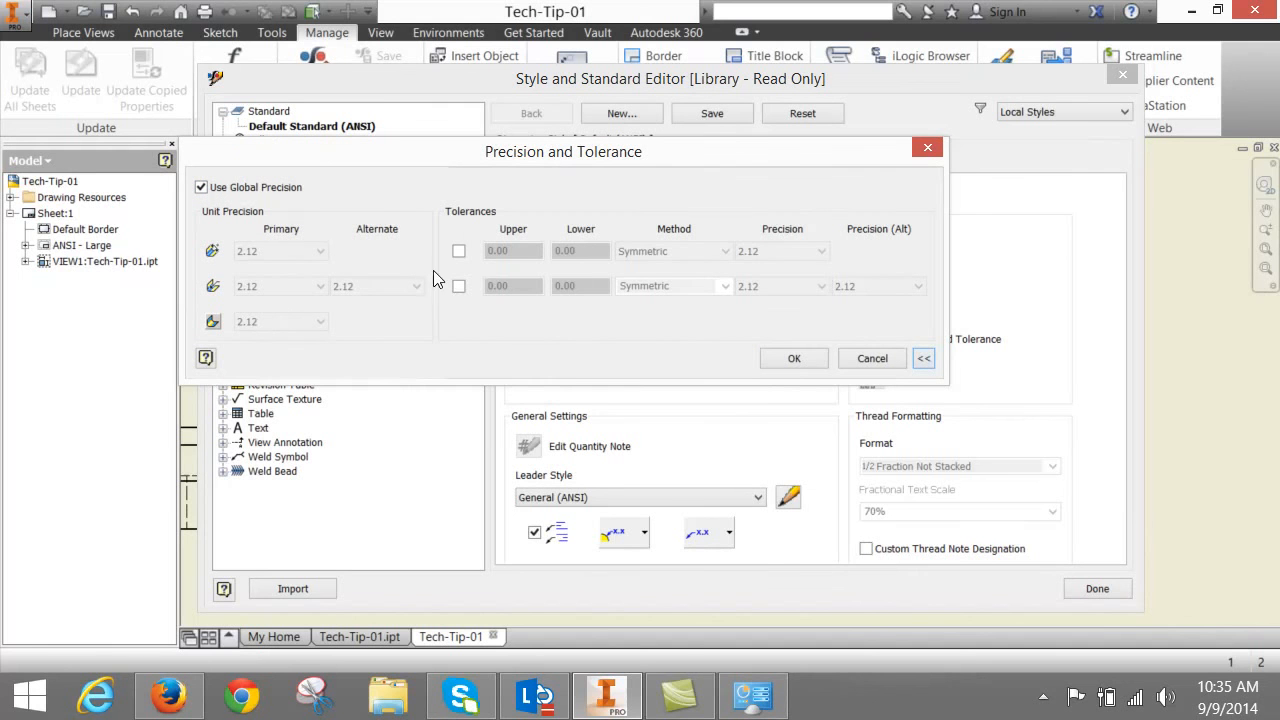
pyautogui.click(459, 251)
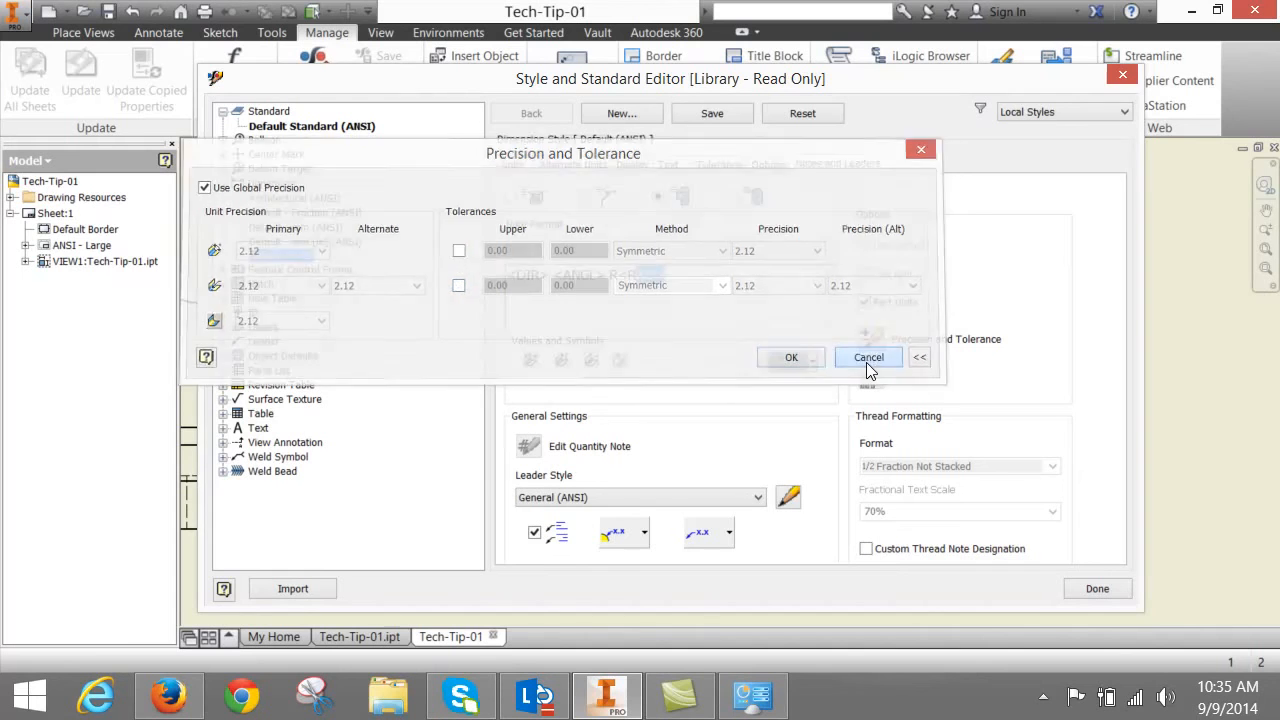
pyautogui.click(868, 357)
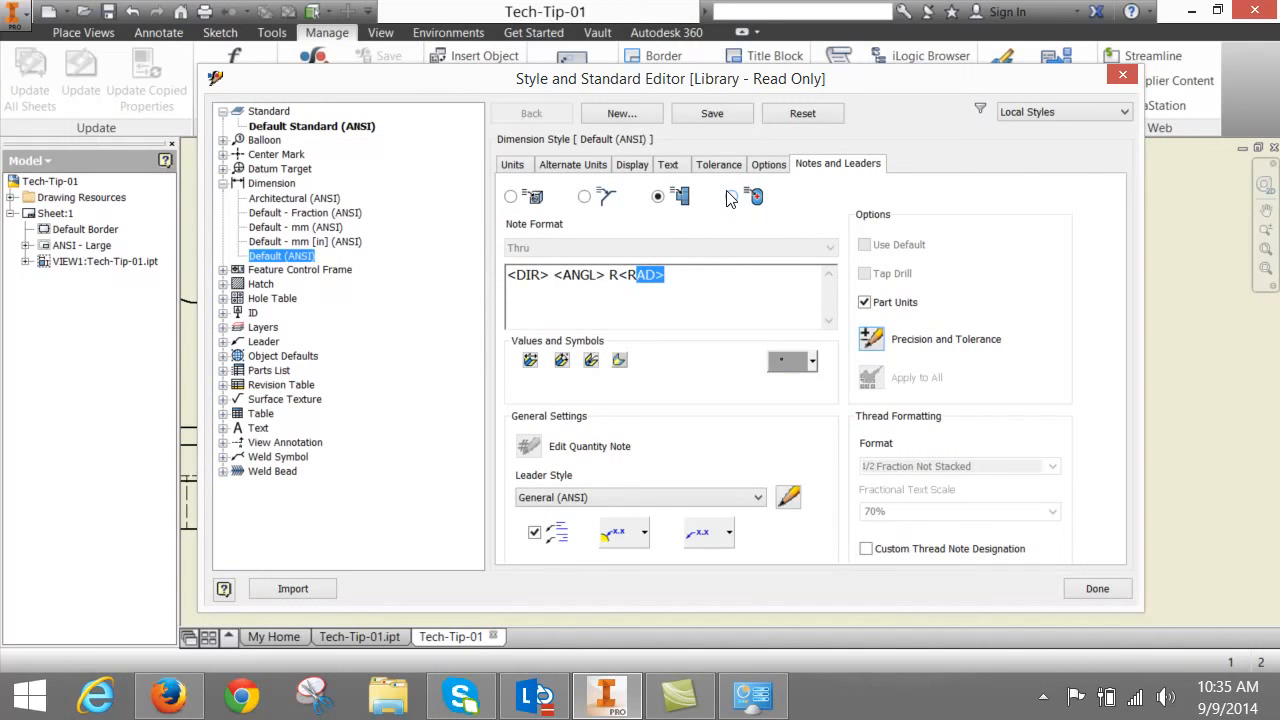
# - Show the punch note format '<DIR> <ANGL> <DEPTH>', select <DEPTH> and open the symbols list
pyautogui.click(731, 196)
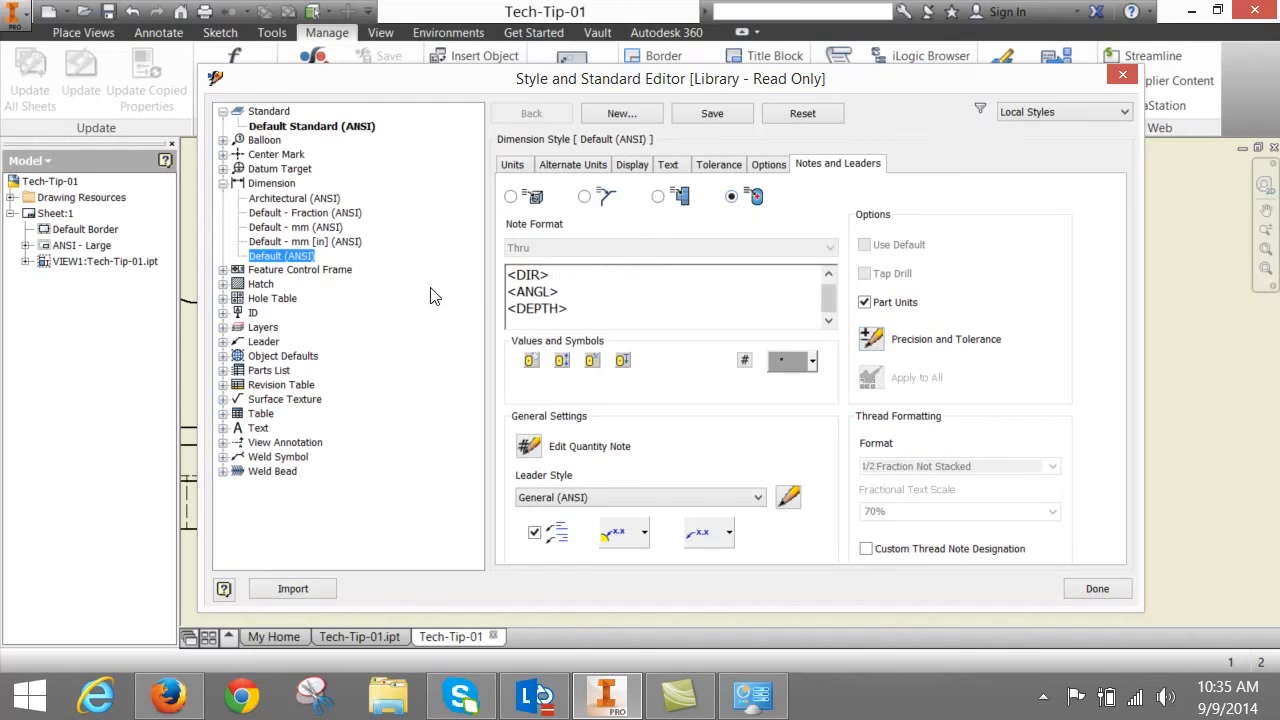
pyautogui.click(555, 291)
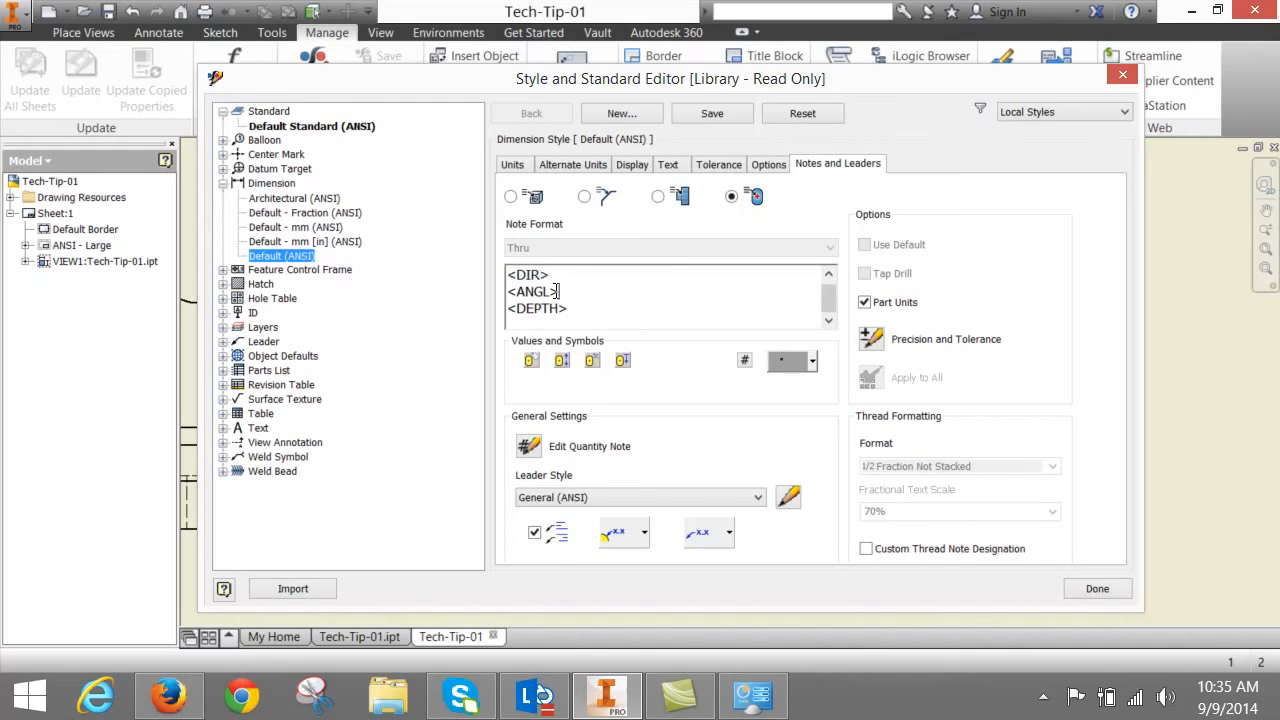
pyautogui.doubleClick(537, 308)
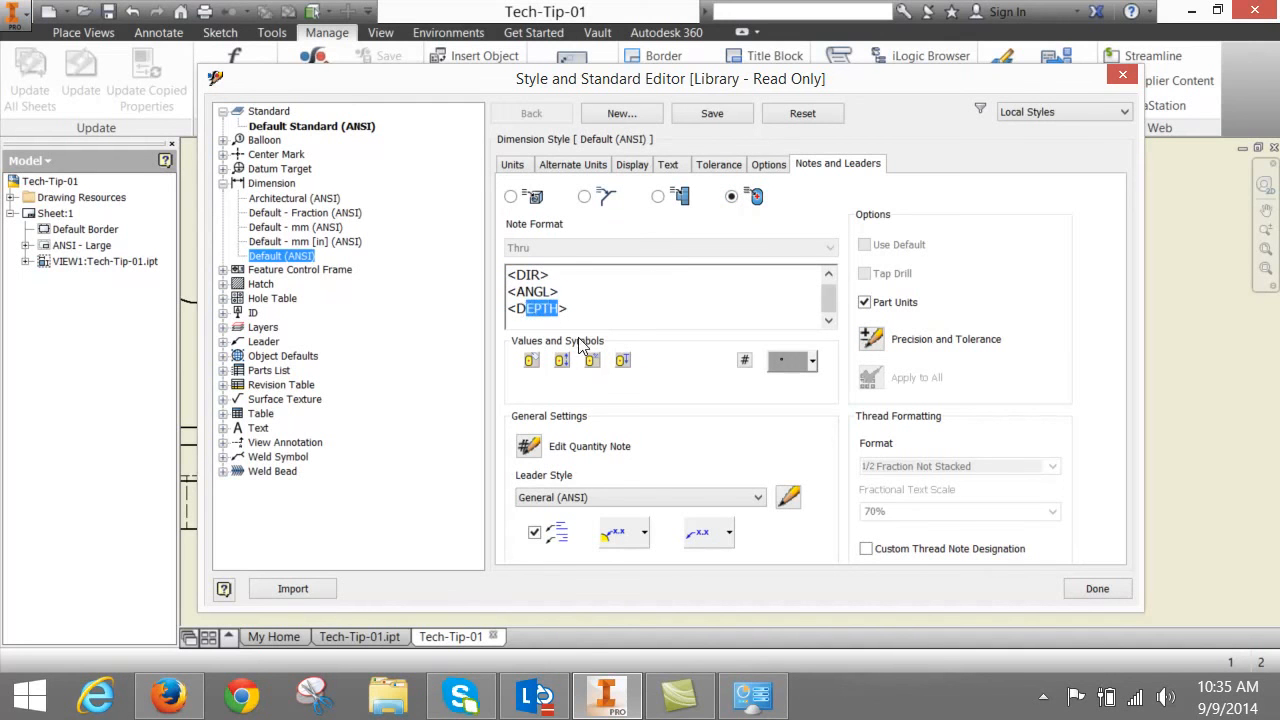
pyautogui.moveTo(530, 362)
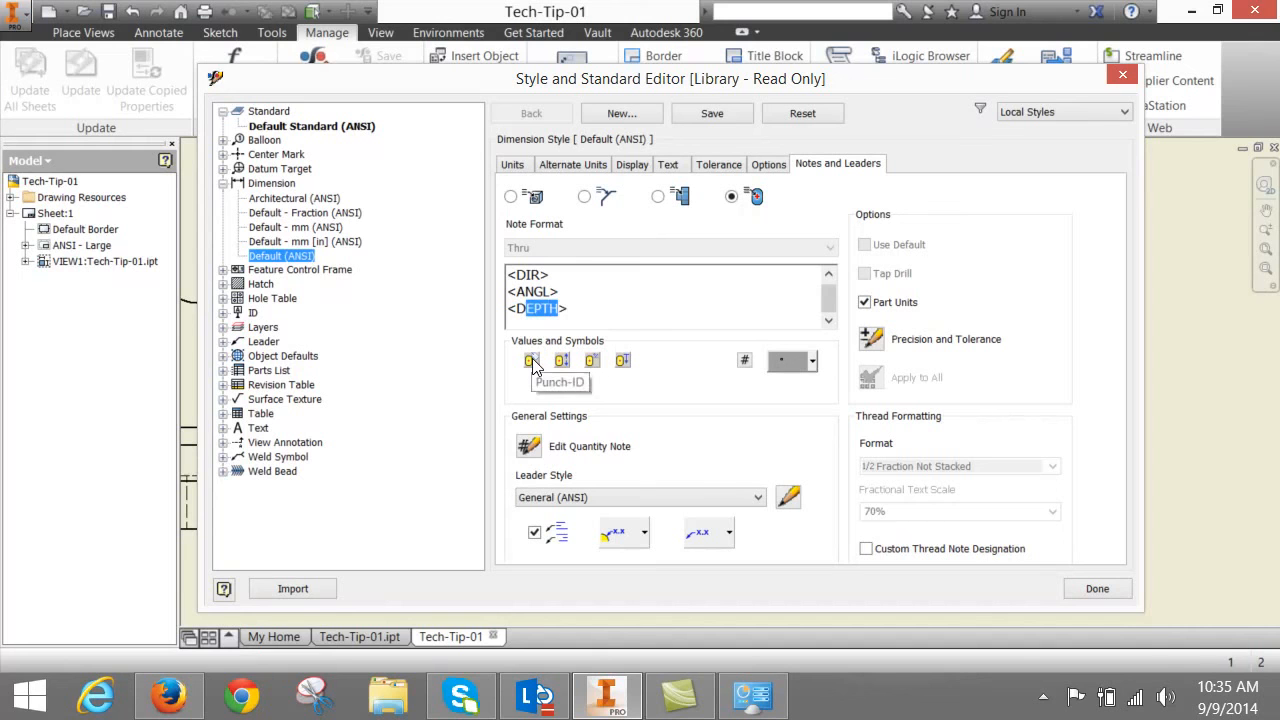
pyautogui.moveTo(560, 361)
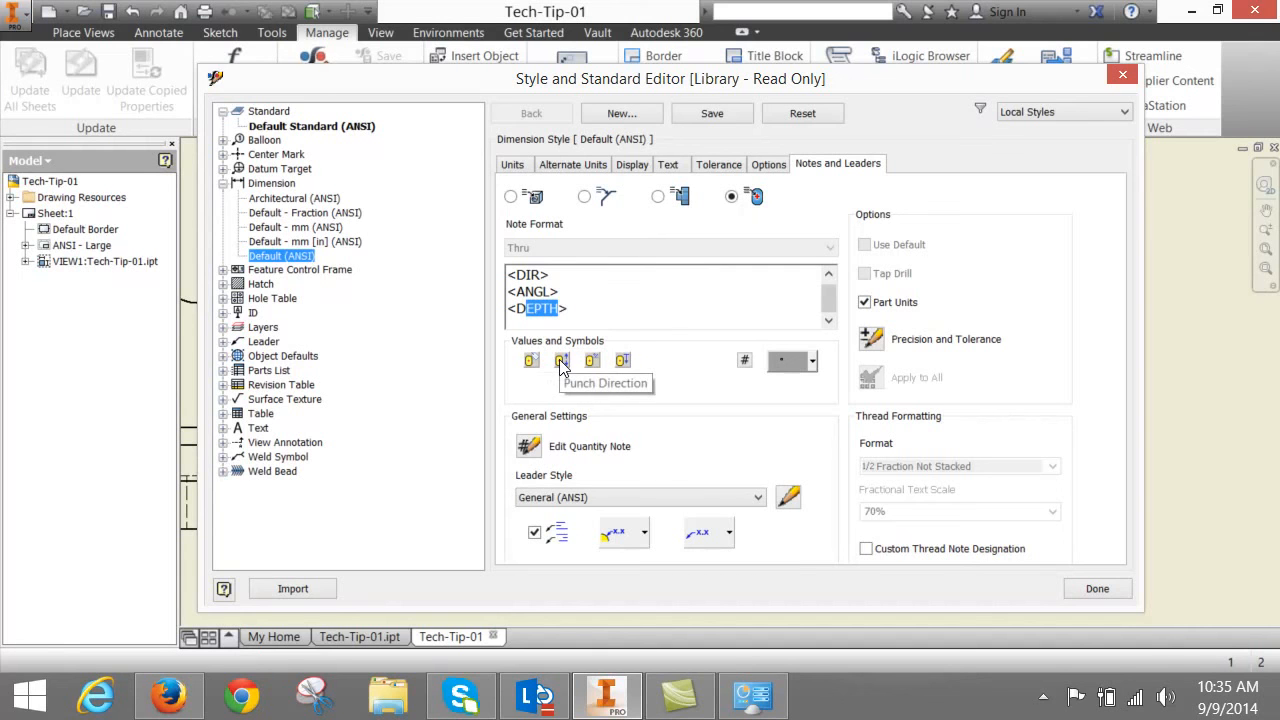
pyautogui.moveTo(622, 361)
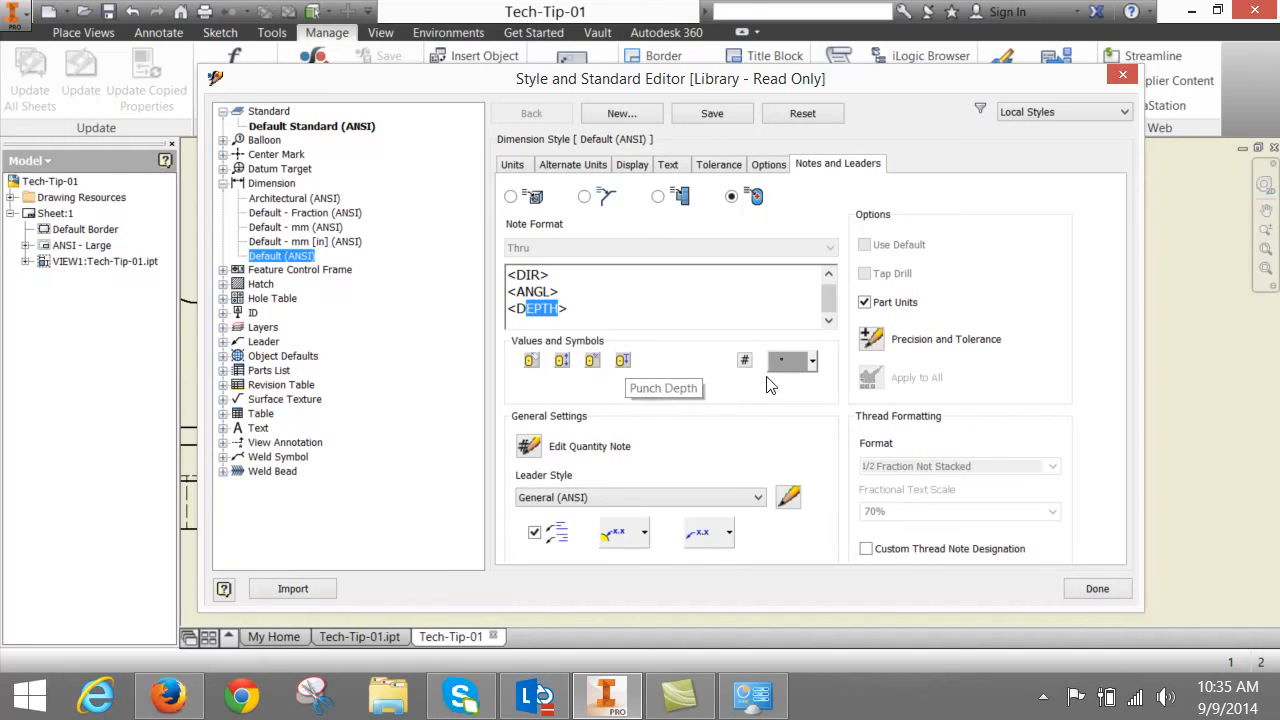
pyautogui.moveTo(835, 363)
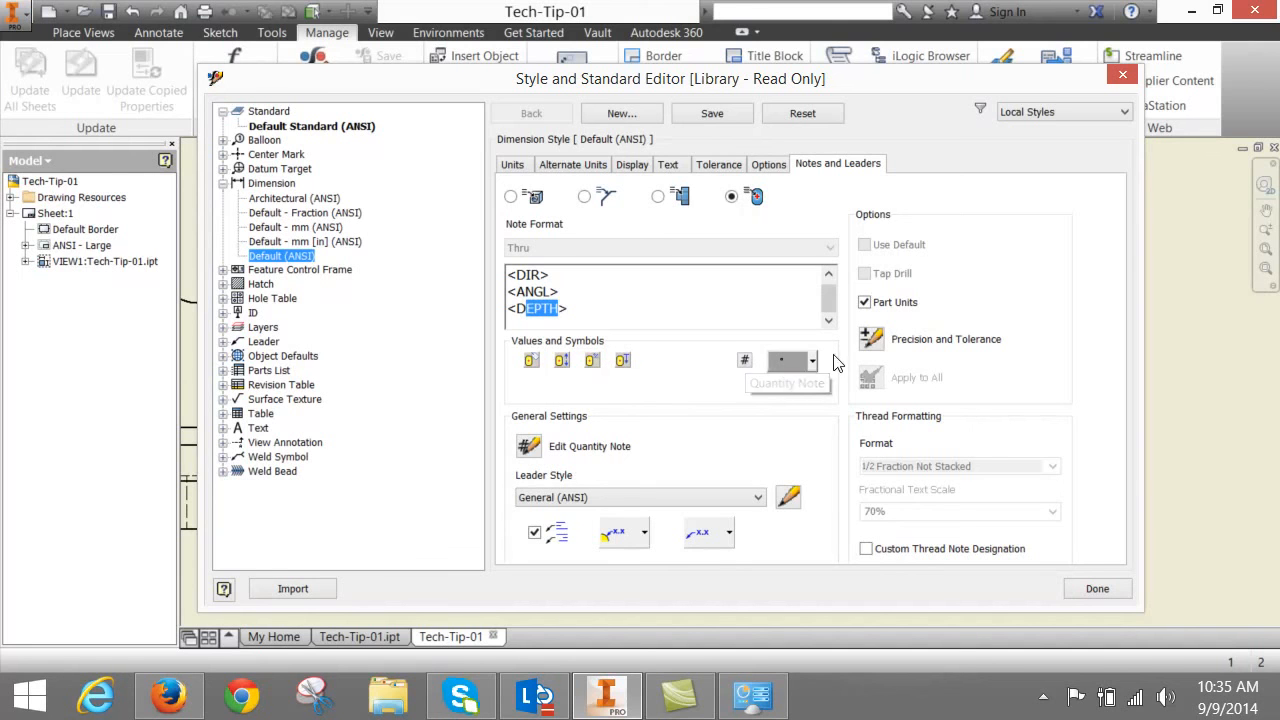
pyautogui.click(812, 360)
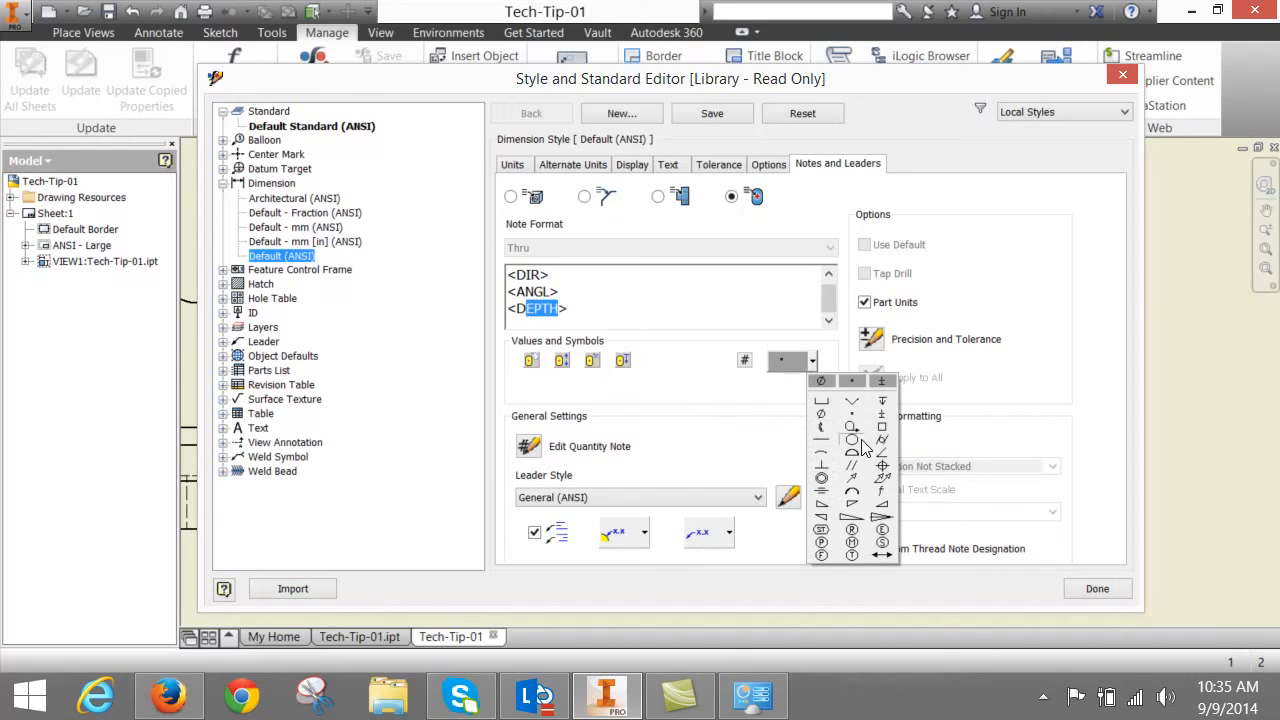
pyautogui.moveTo(735, 455)
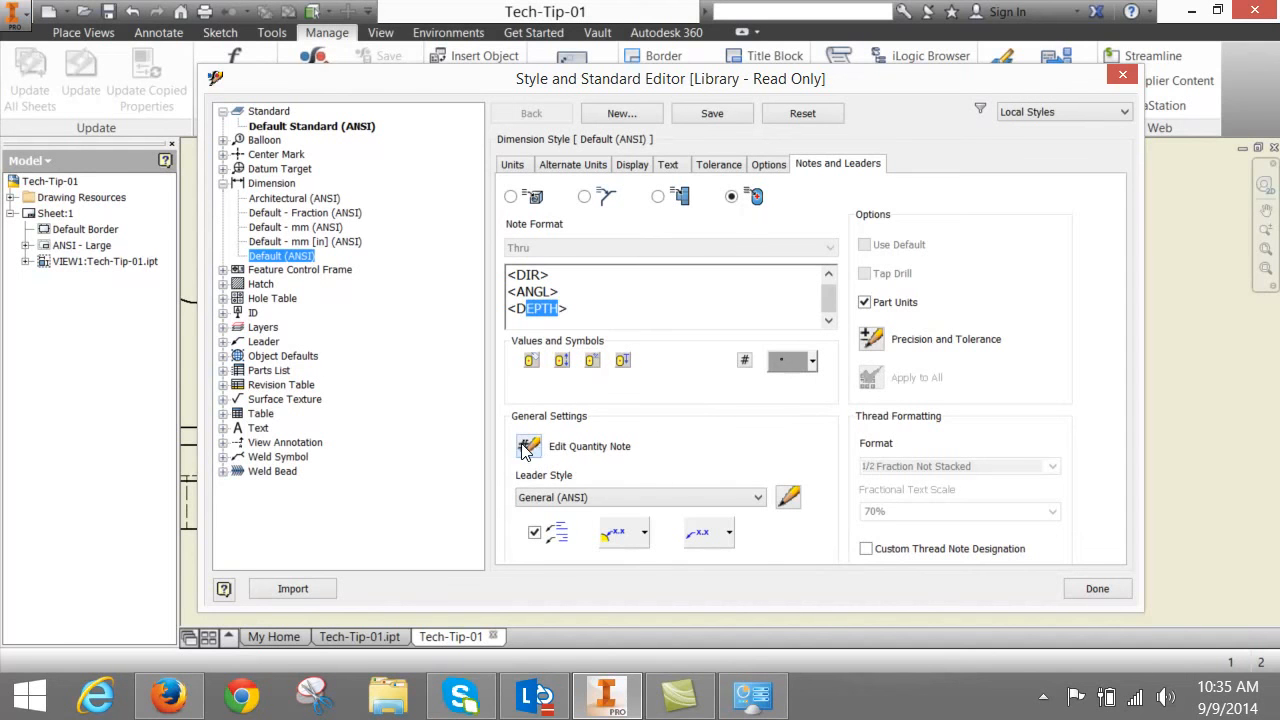
pyautogui.click(529, 446)
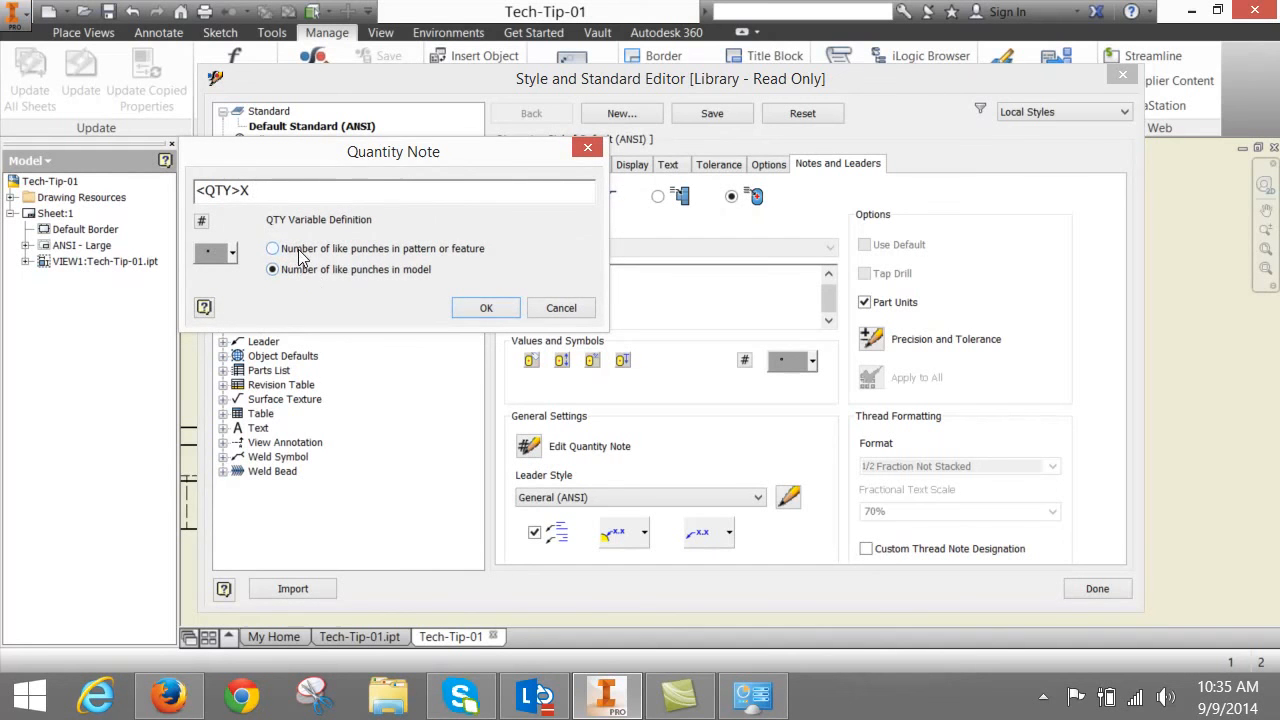
pyautogui.click(272, 248)
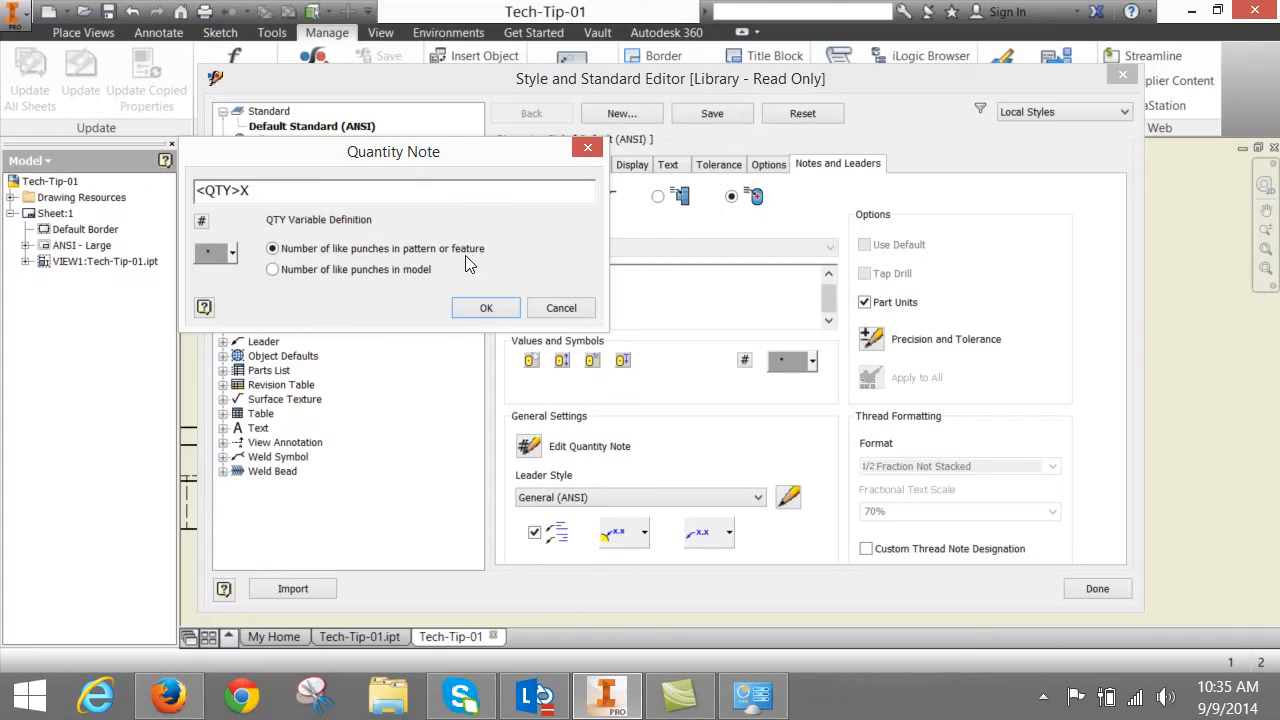
pyautogui.click(272, 269)
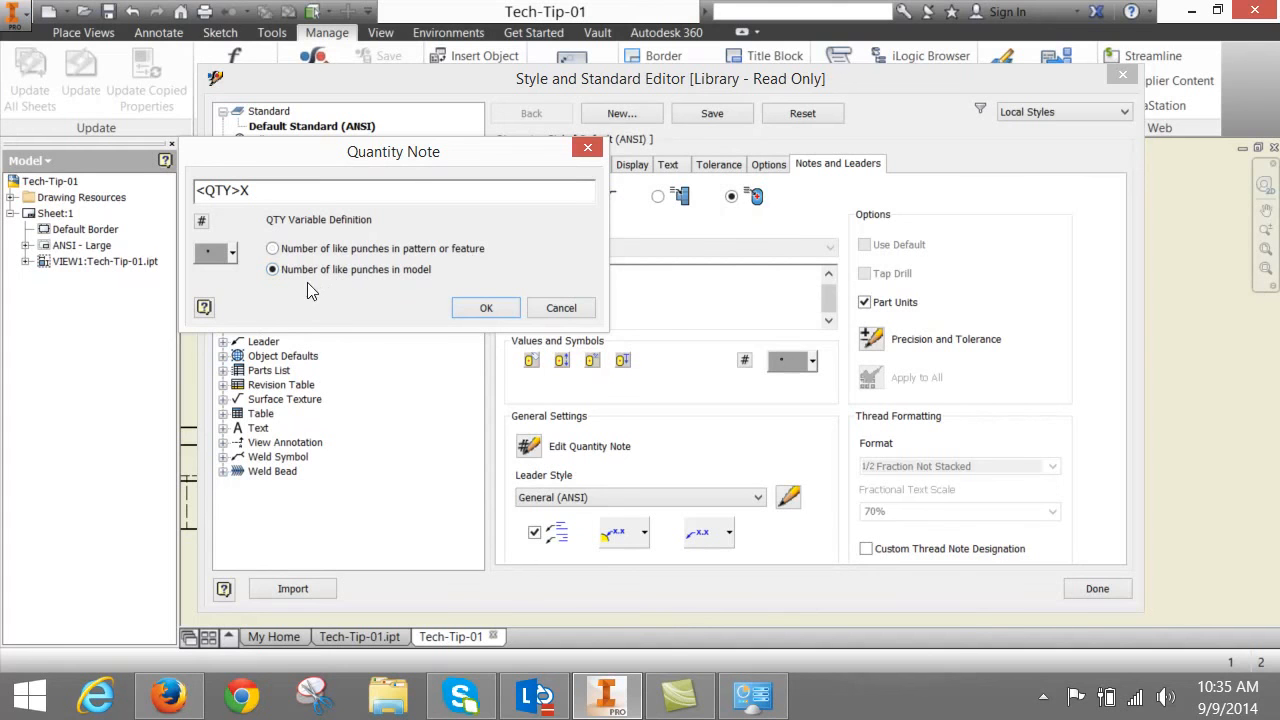
pyautogui.moveTo(405, 286)
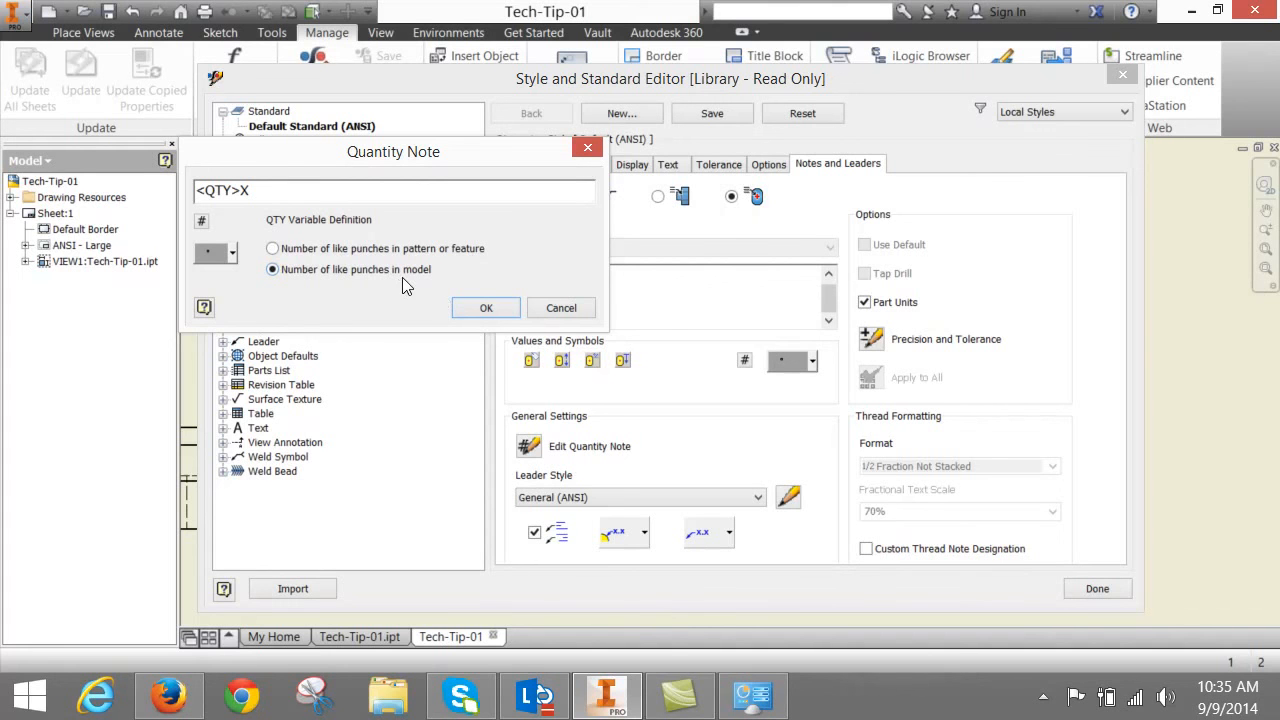
pyautogui.click(486, 307)
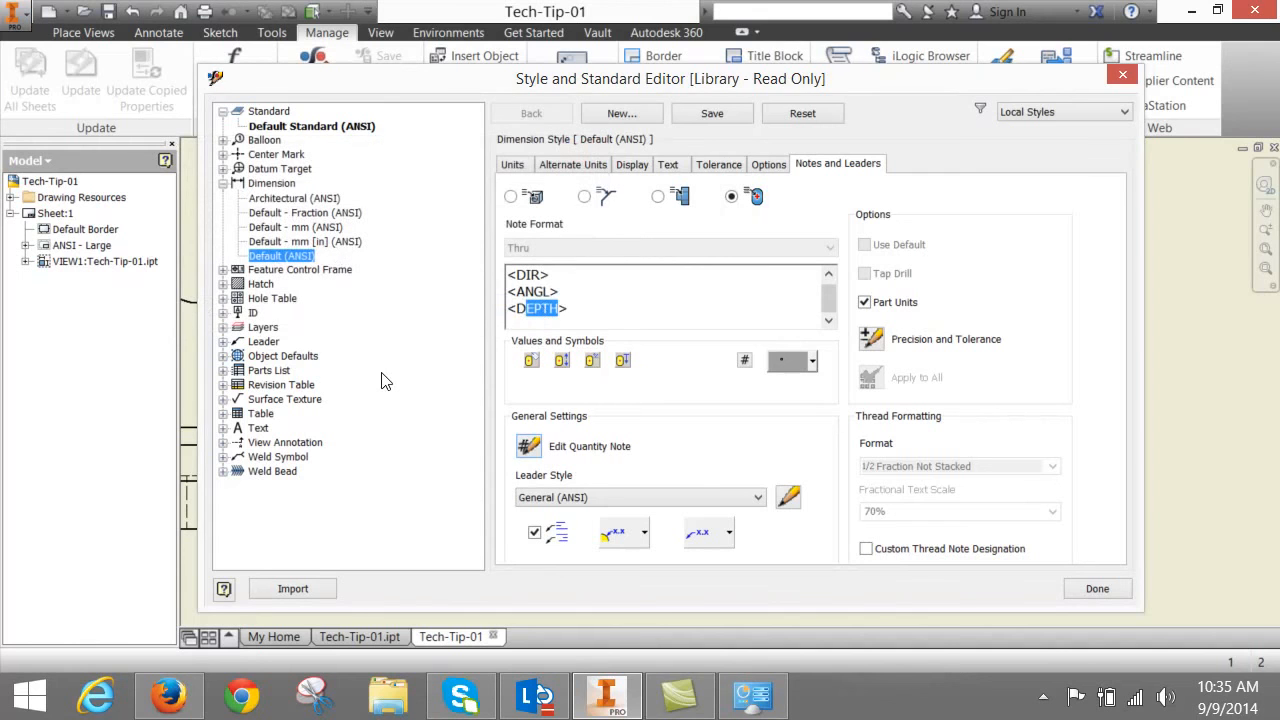
pyautogui.moveTo(1113, 588)
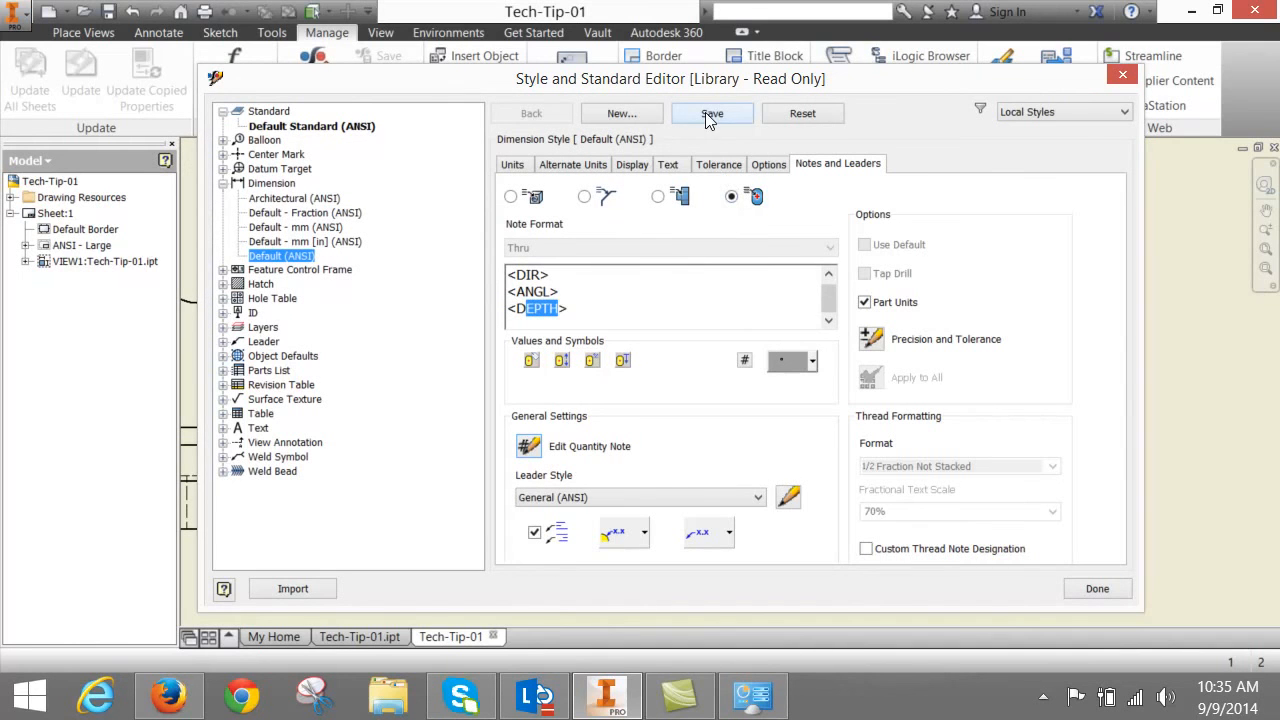
# - Save the Default (ANSI) dimension style changes in the Style and Standard Editor
pyautogui.click(711, 113)
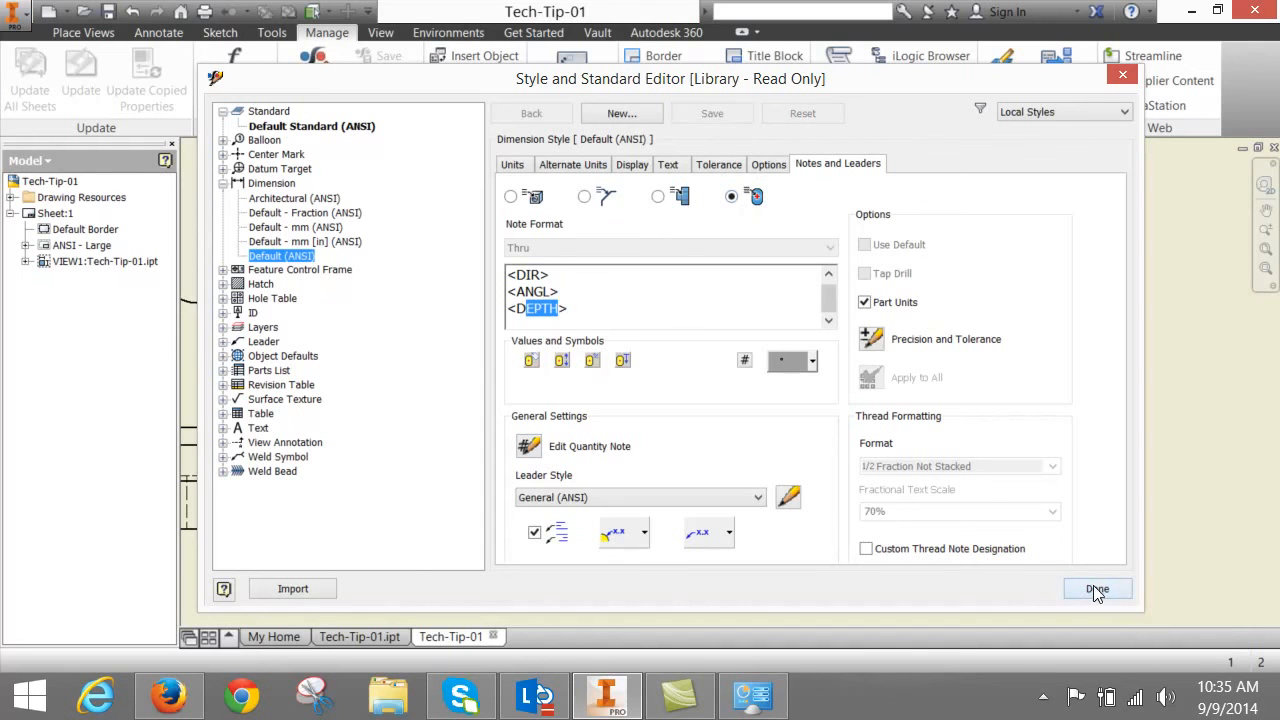